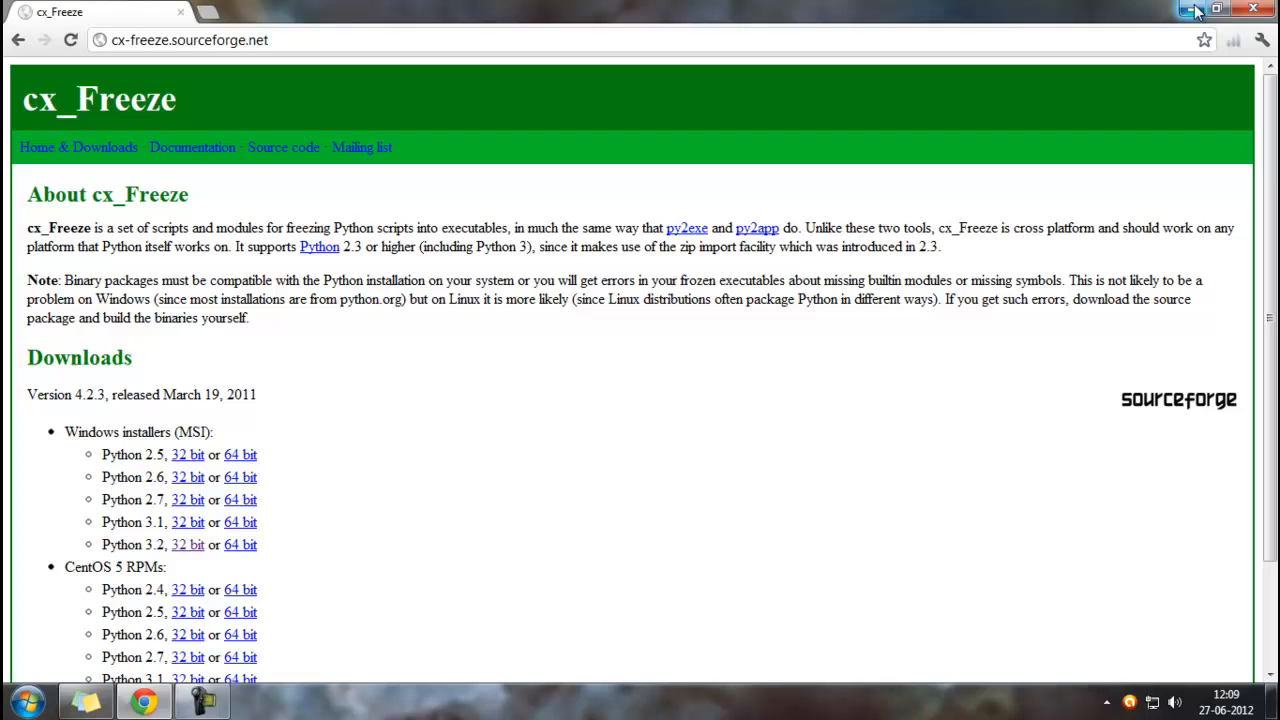
mouse_move(1196, 12)
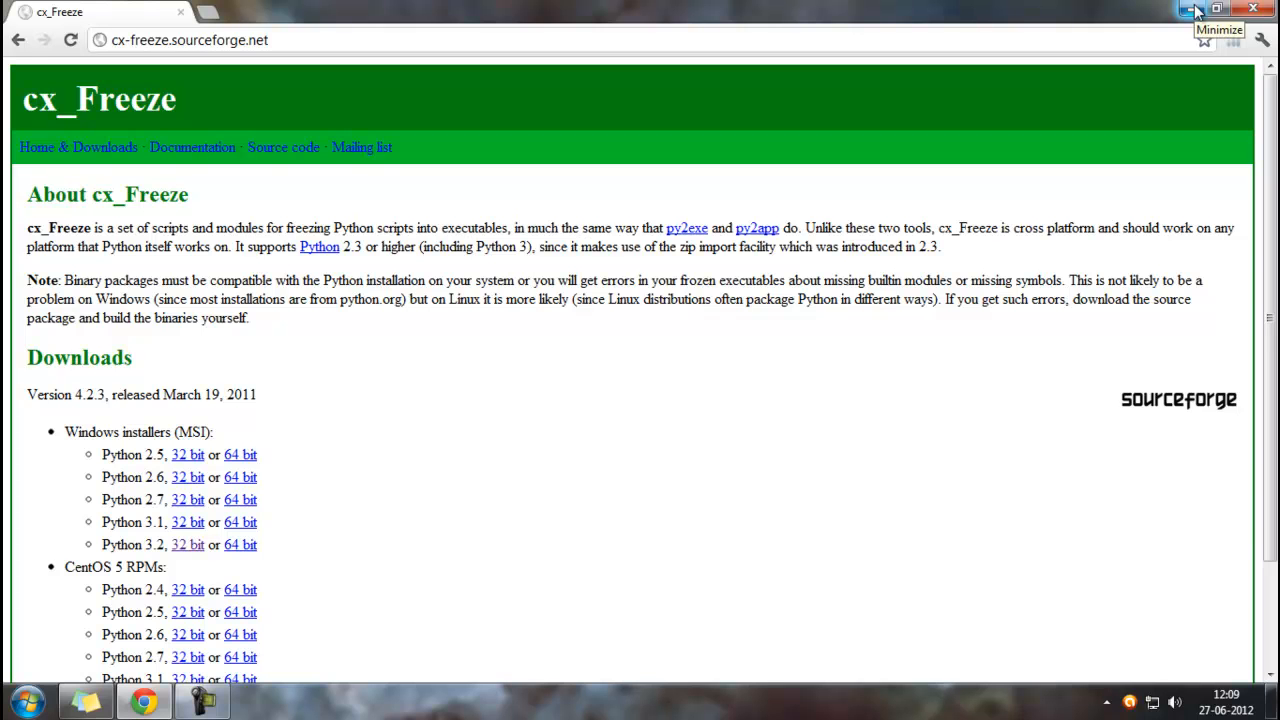
Step: Minimize Chrome so the desktop note with the cx_Freeze setup script is visible
click(1216, 8)
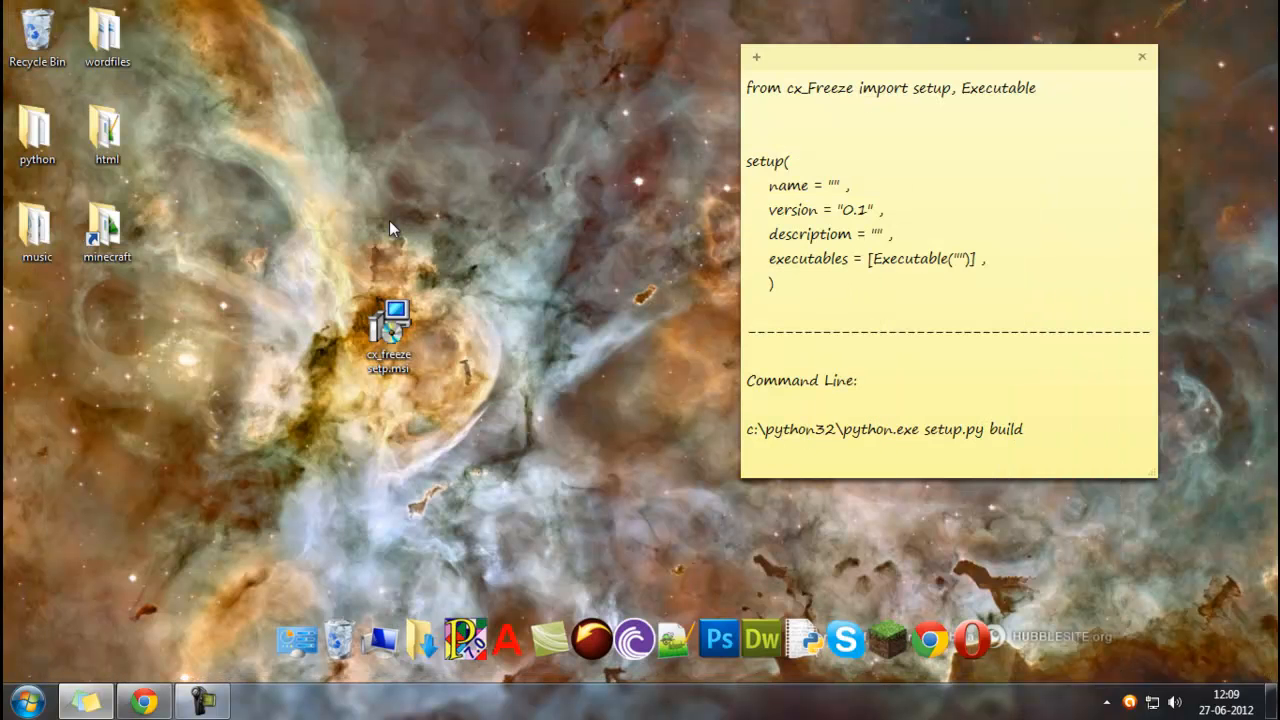
Step: Browse the desktop python folder, checking input.py's context menu and the file list
double_click(36, 136)
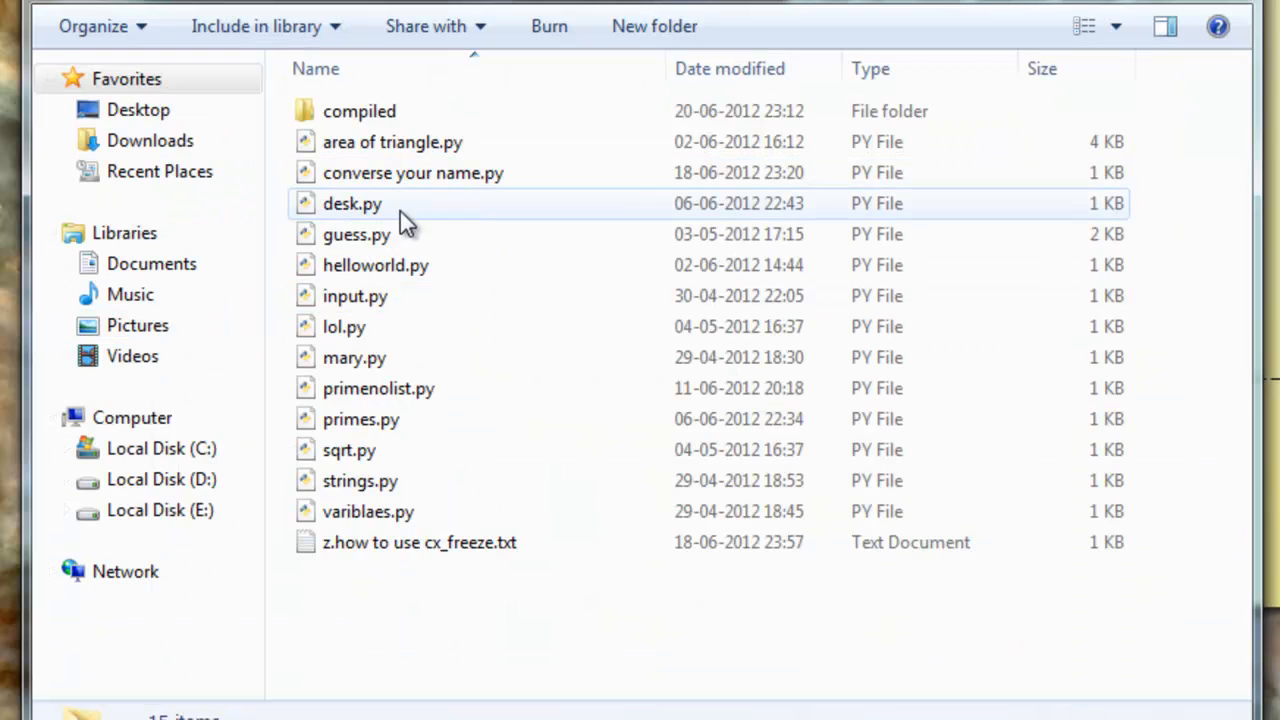
mouse_move(400, 270)
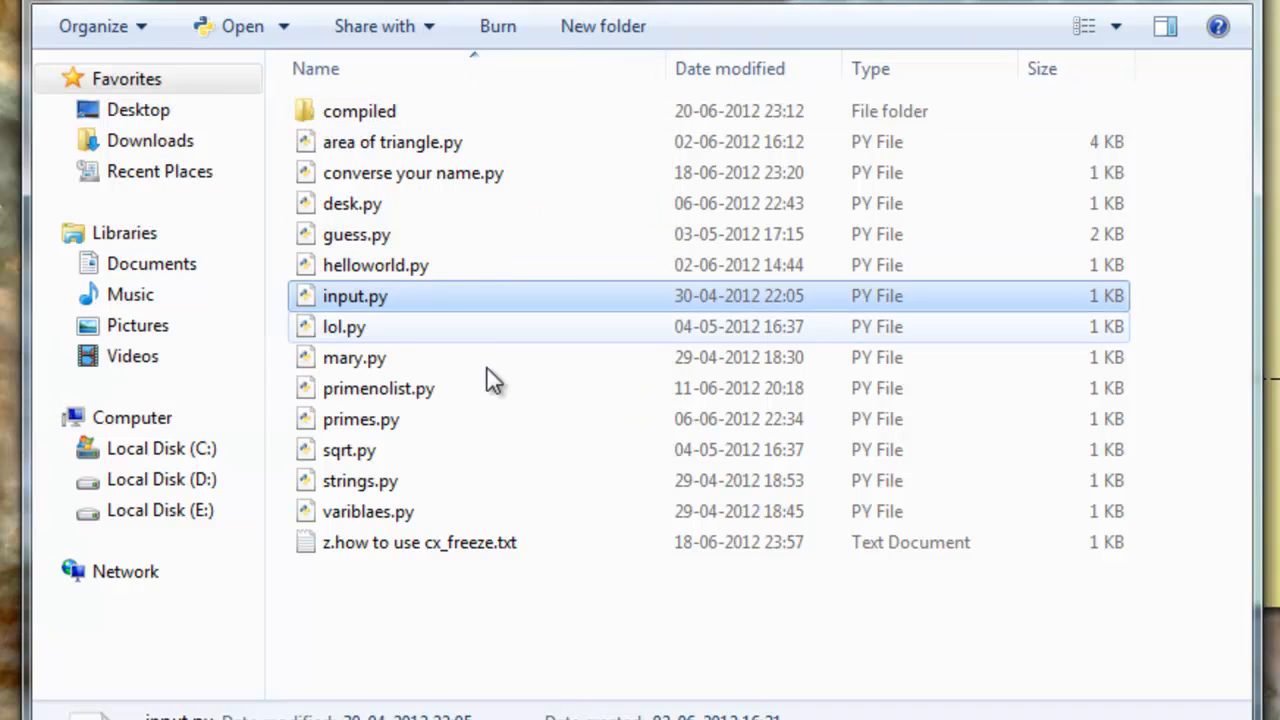
mouse_move(450, 296)
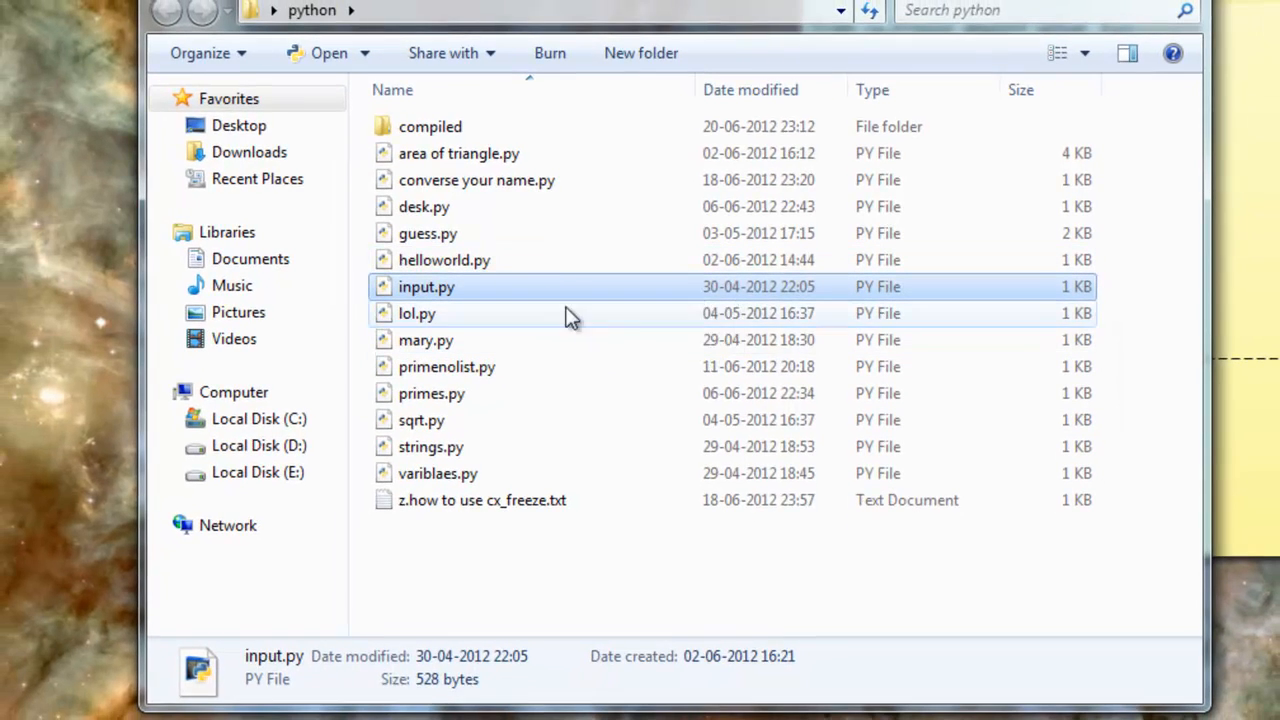
right_click(426, 288)
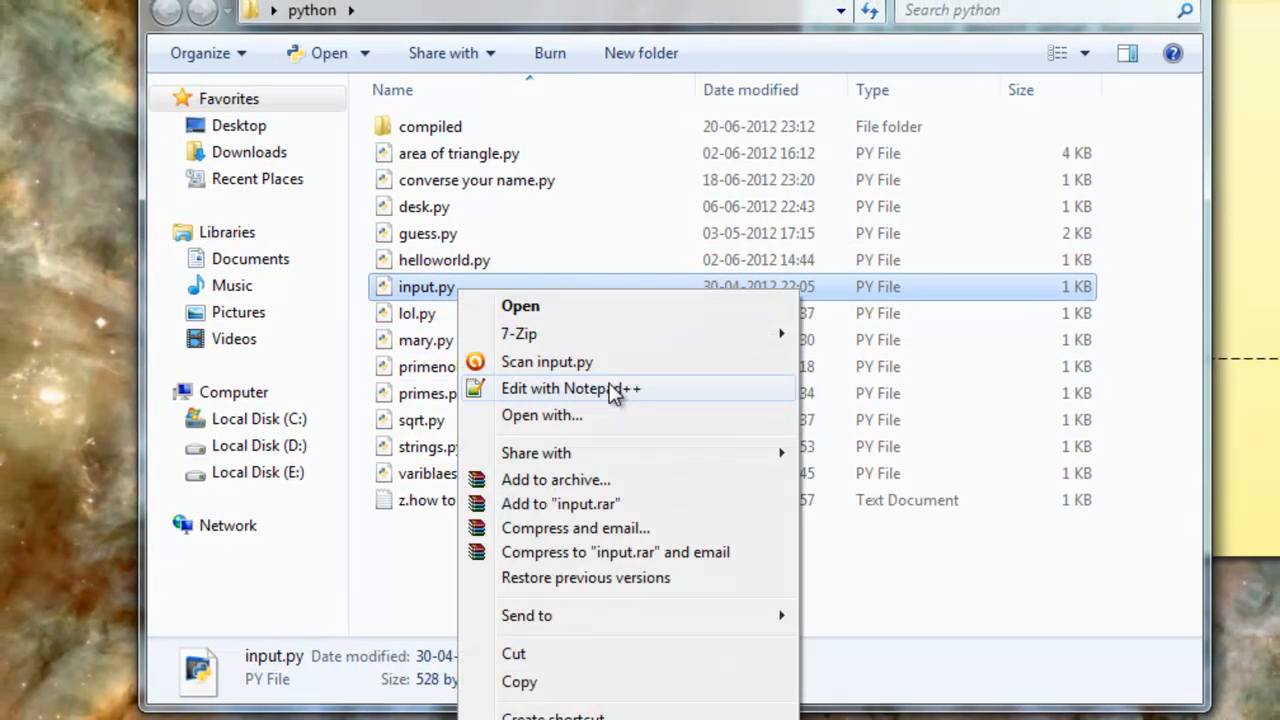
click(570, 388)
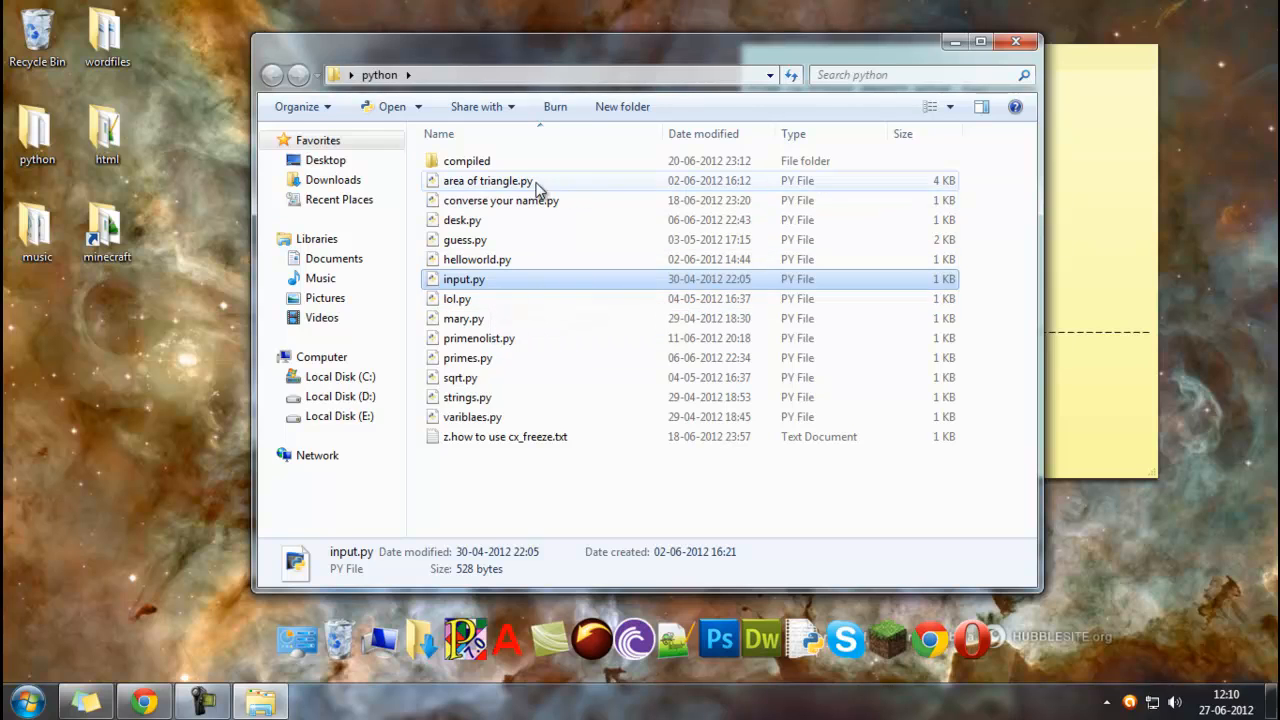
double_click(466, 160)
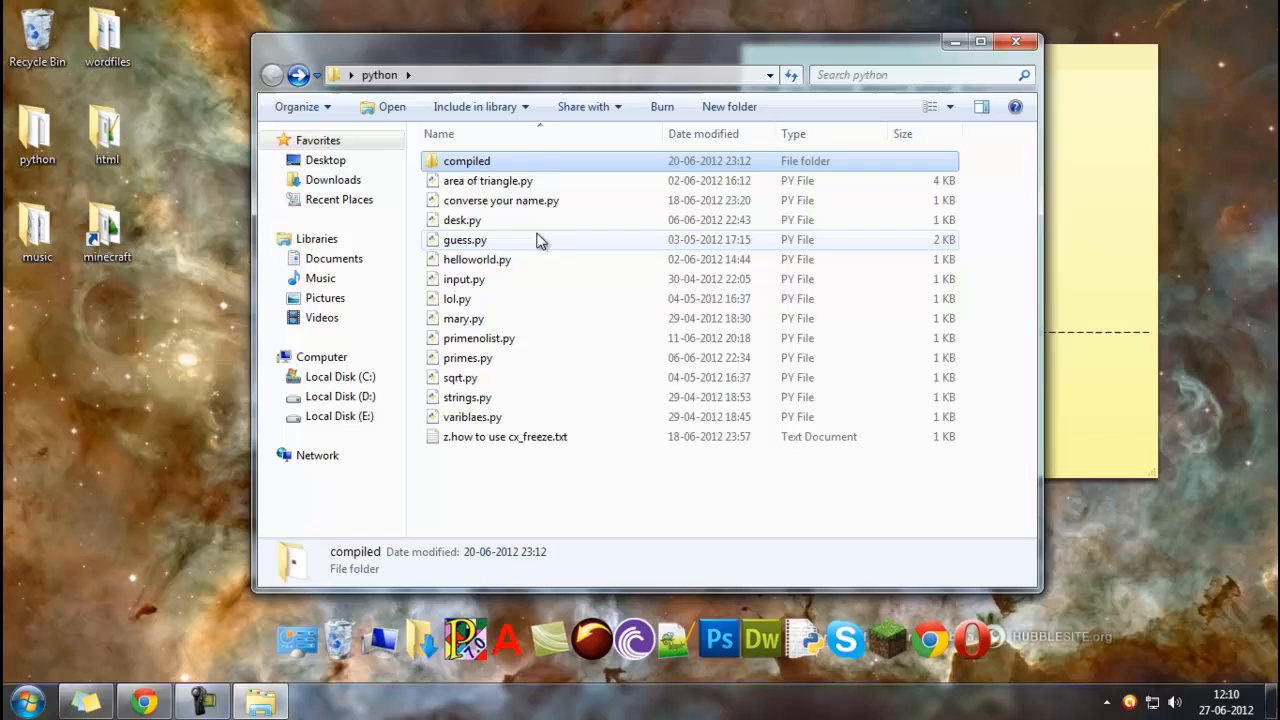
mouse_move(576, 308)
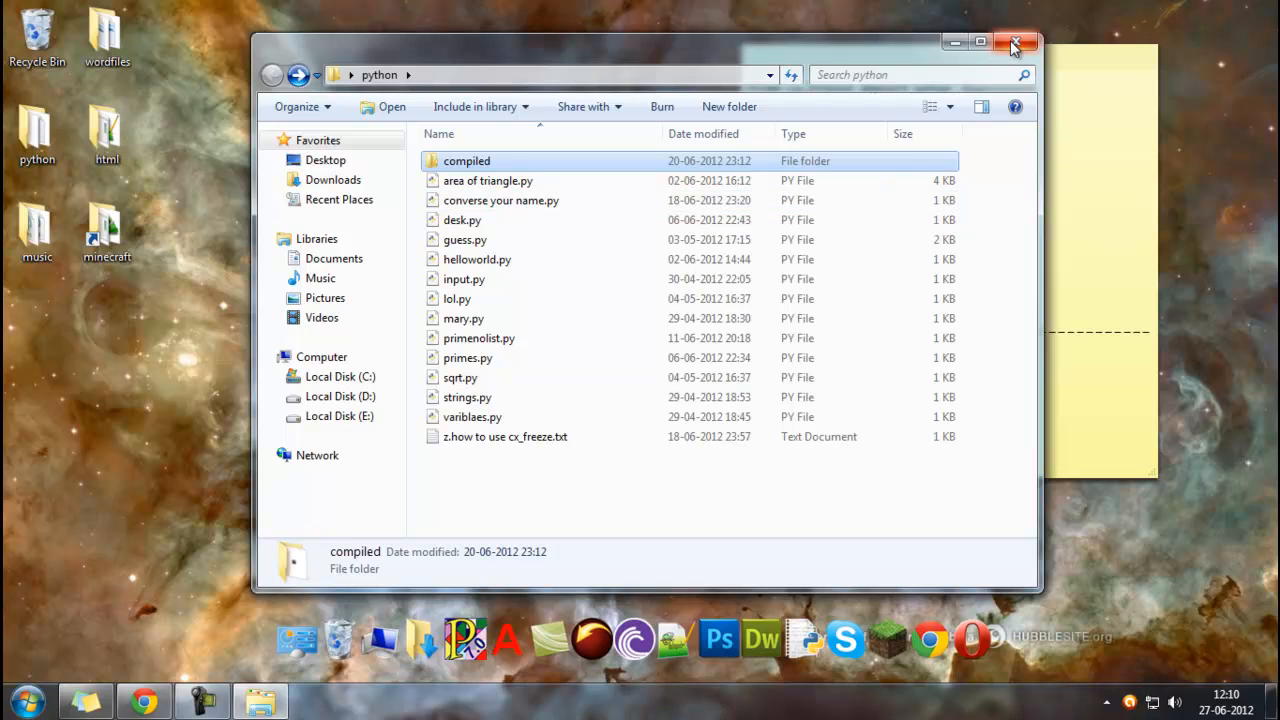
Step: Download the cx_Freeze Python 3.2 32-bit MSI installer from Chrome and minimize it again
click(1016, 44)
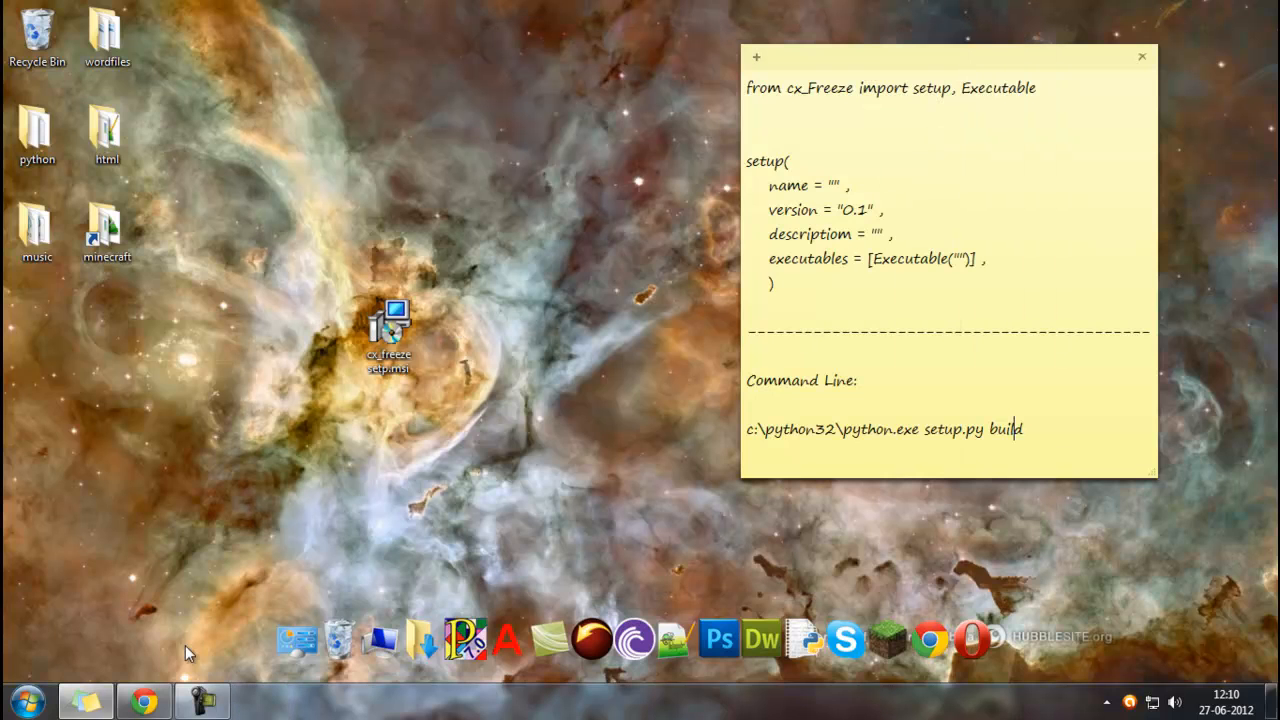
click(144, 700)
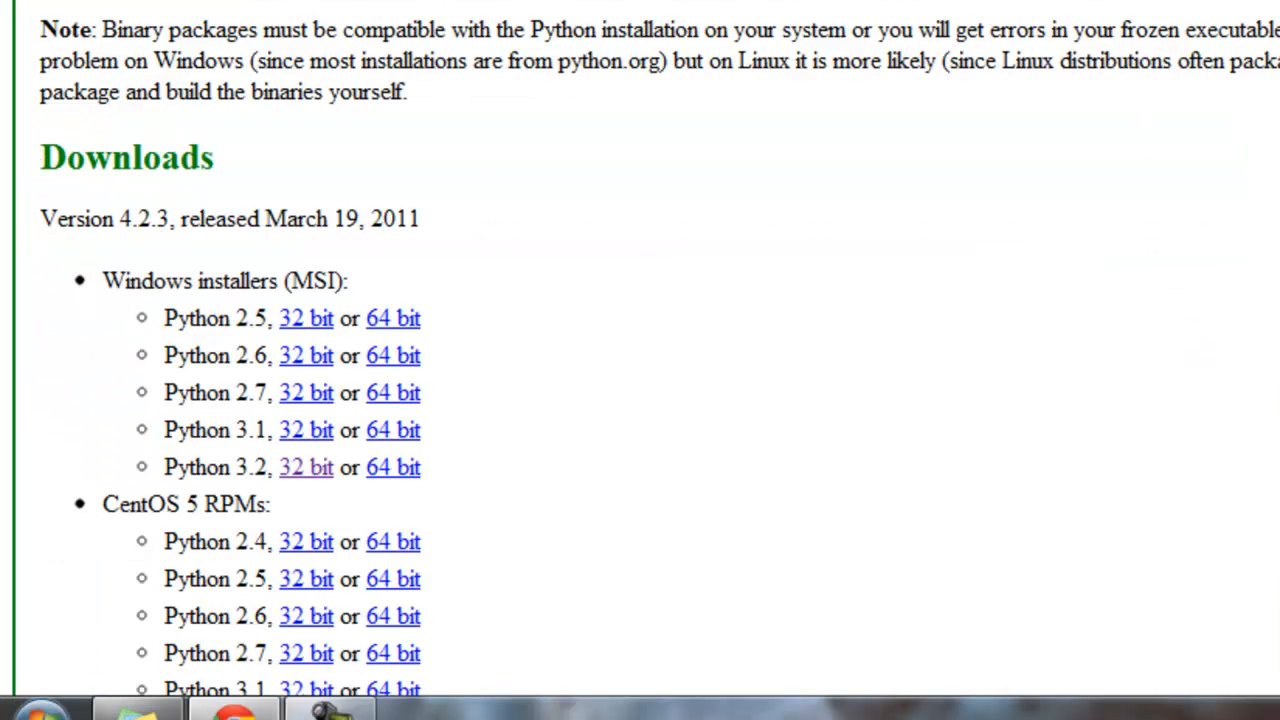
scroll(down, 3)
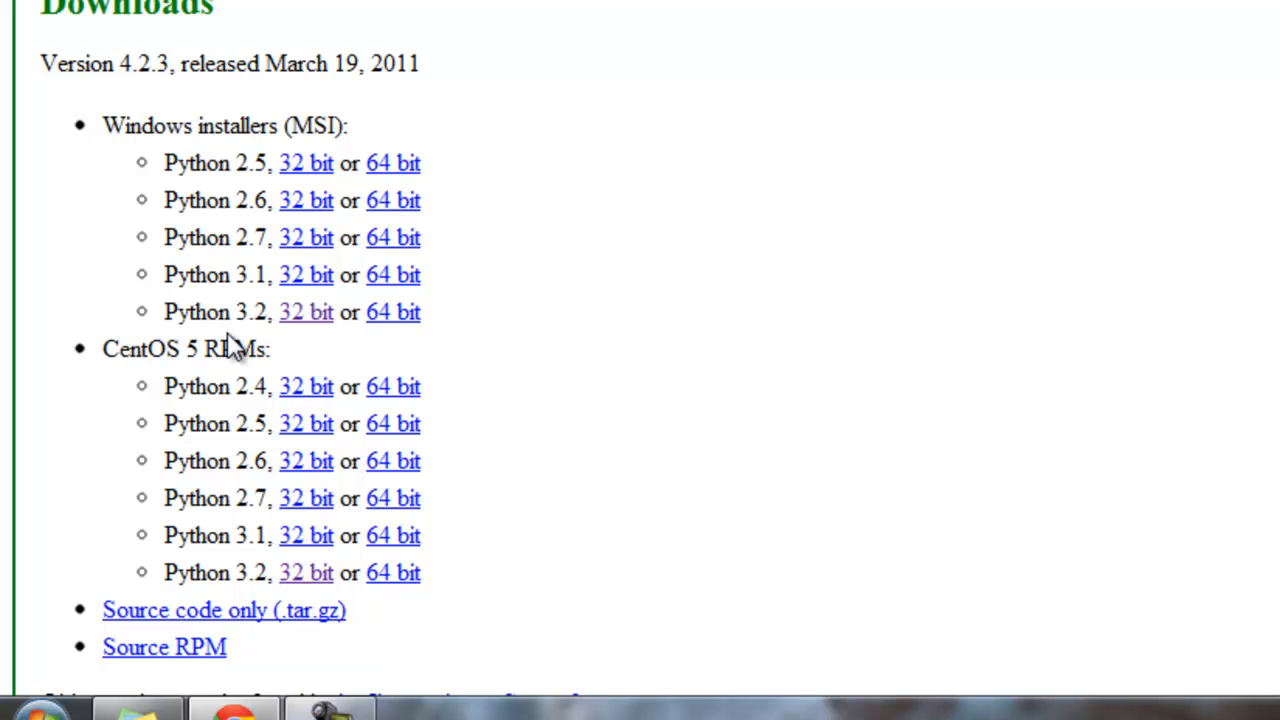
click(306, 312)
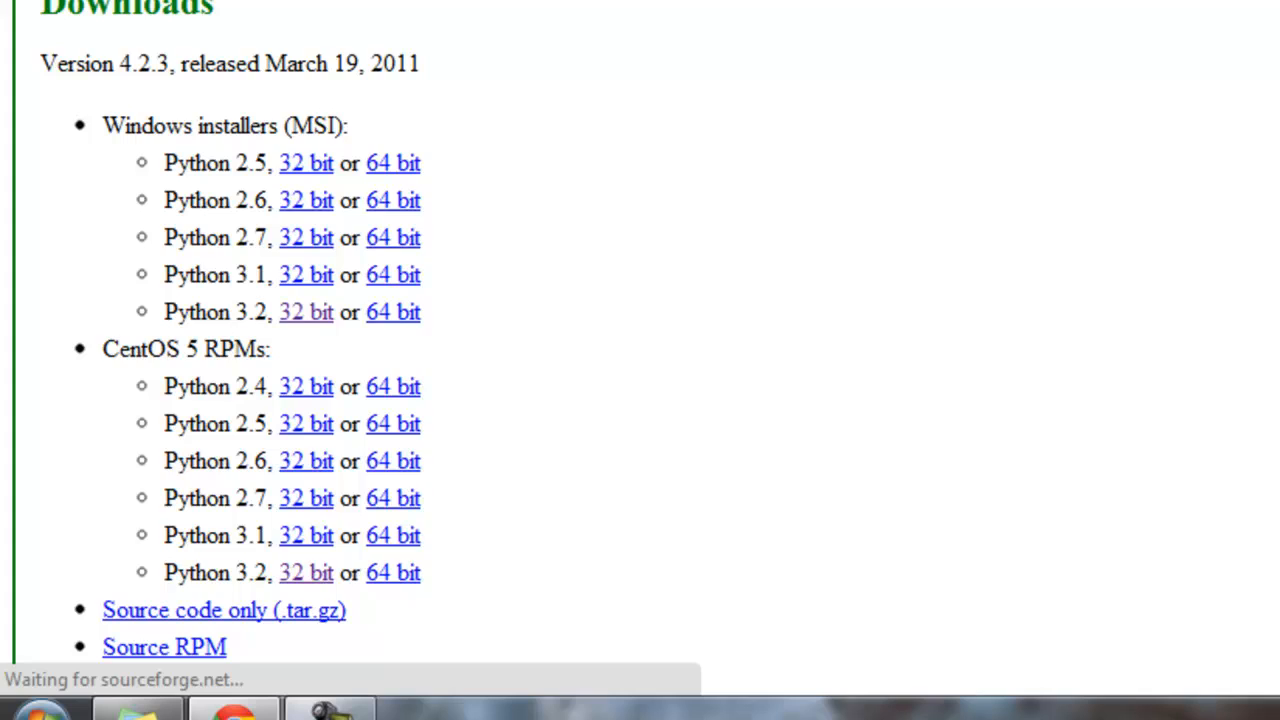
click(304, 312)
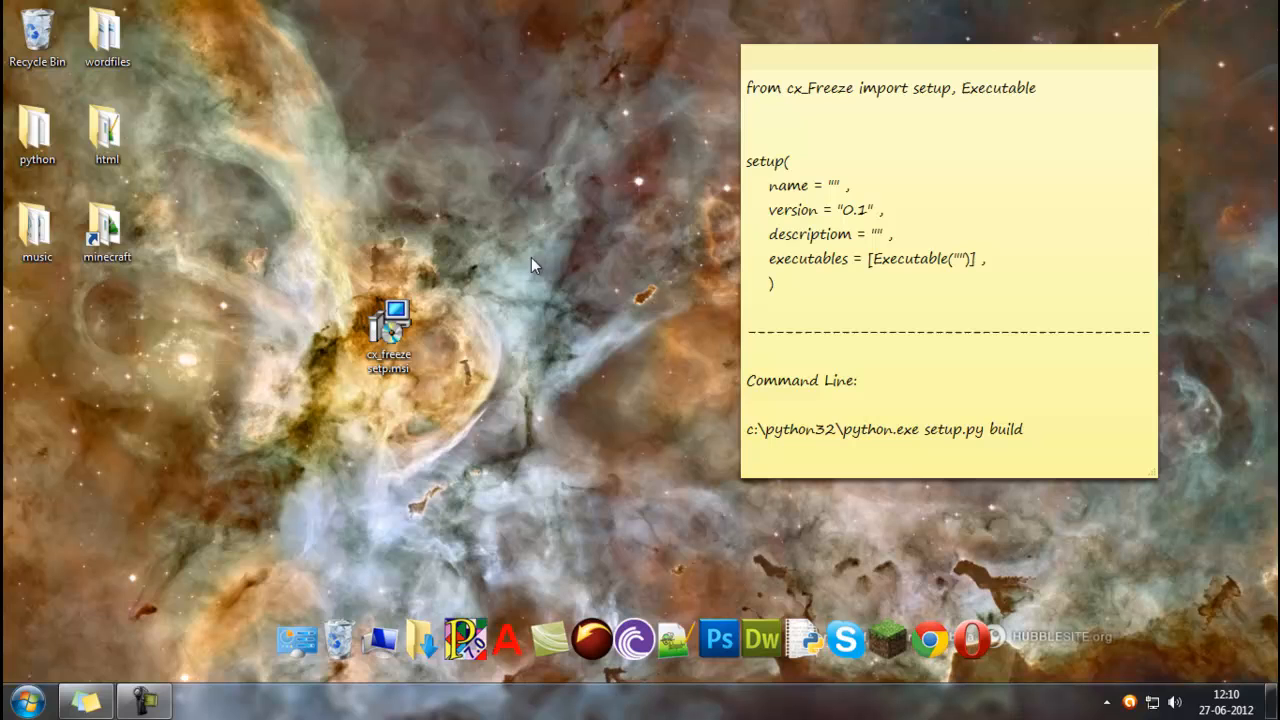
Step: Run cx_freeze setup.msi, installing cx_Freeze 4.2.3 for all users into registered Python 3.2, and finish
click(388, 330)
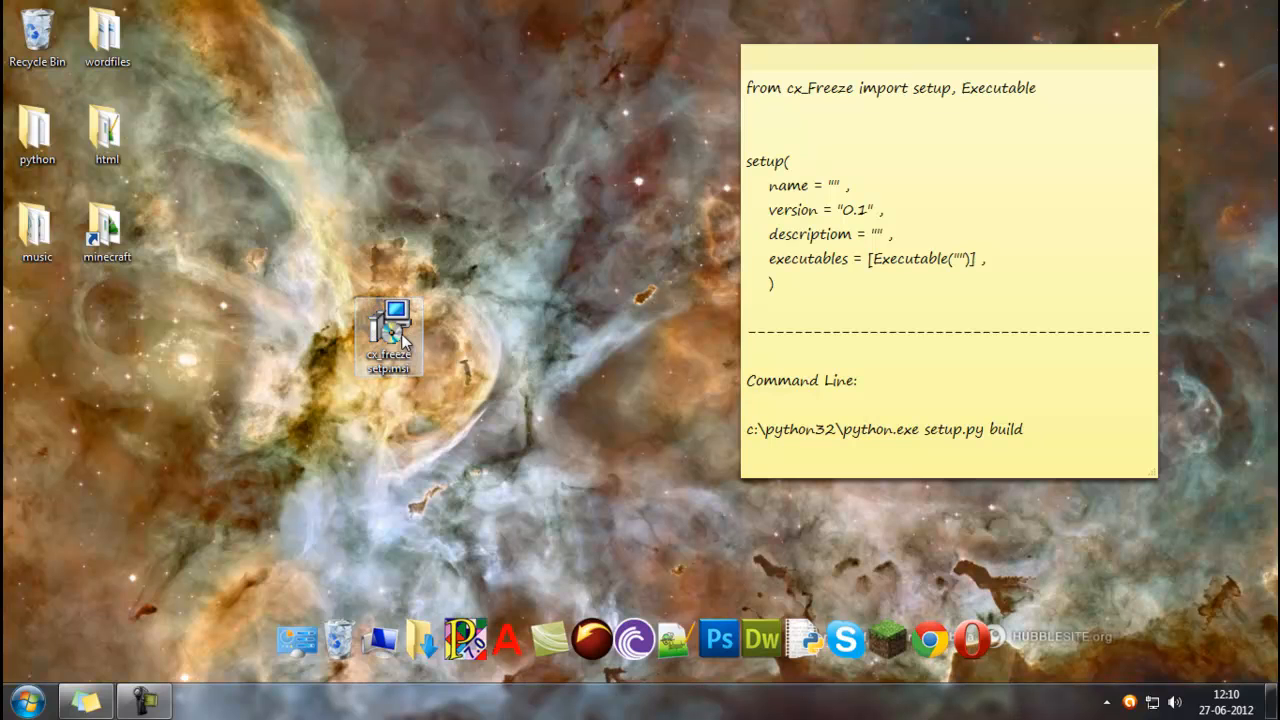
double_click(388, 330)
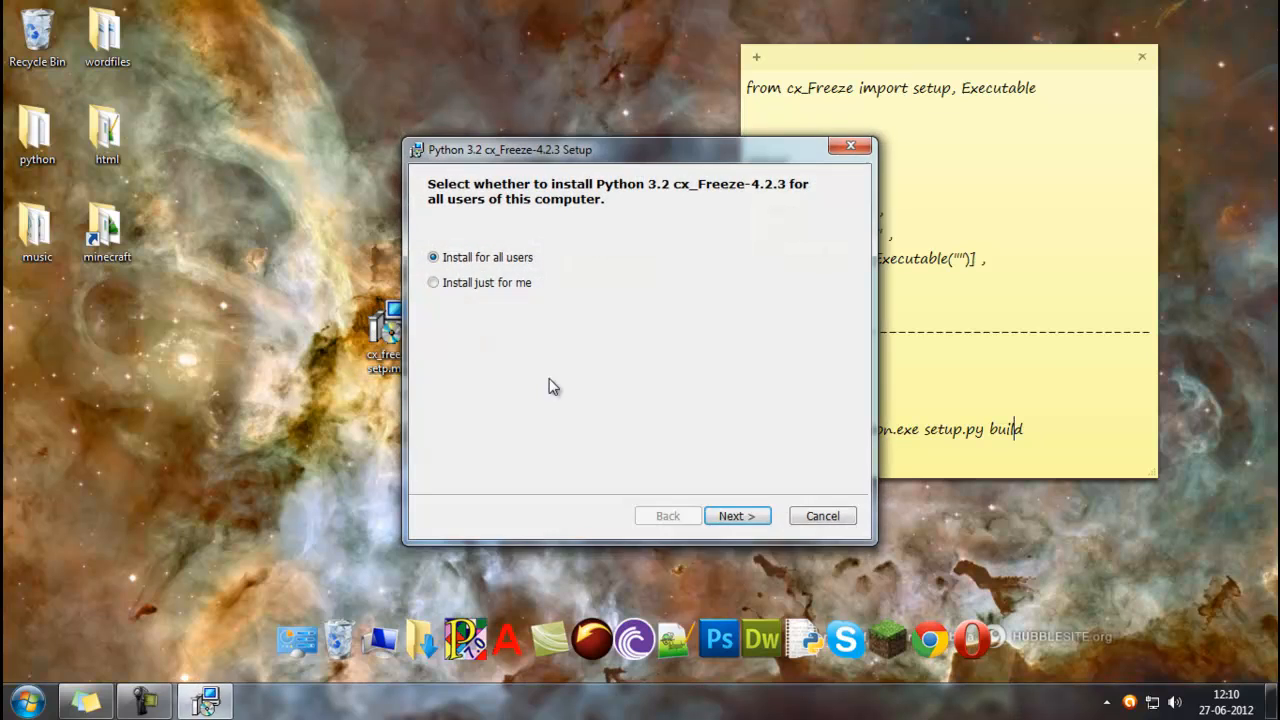
click(736, 516)
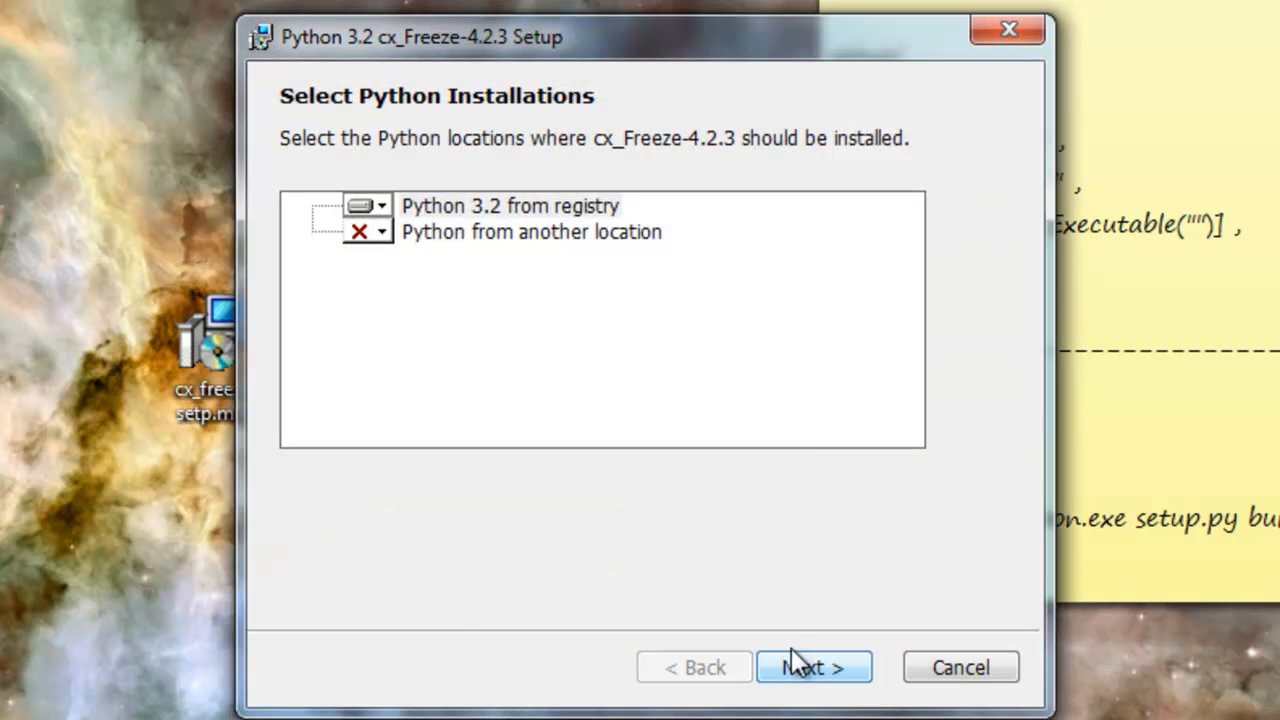
click(812, 668)
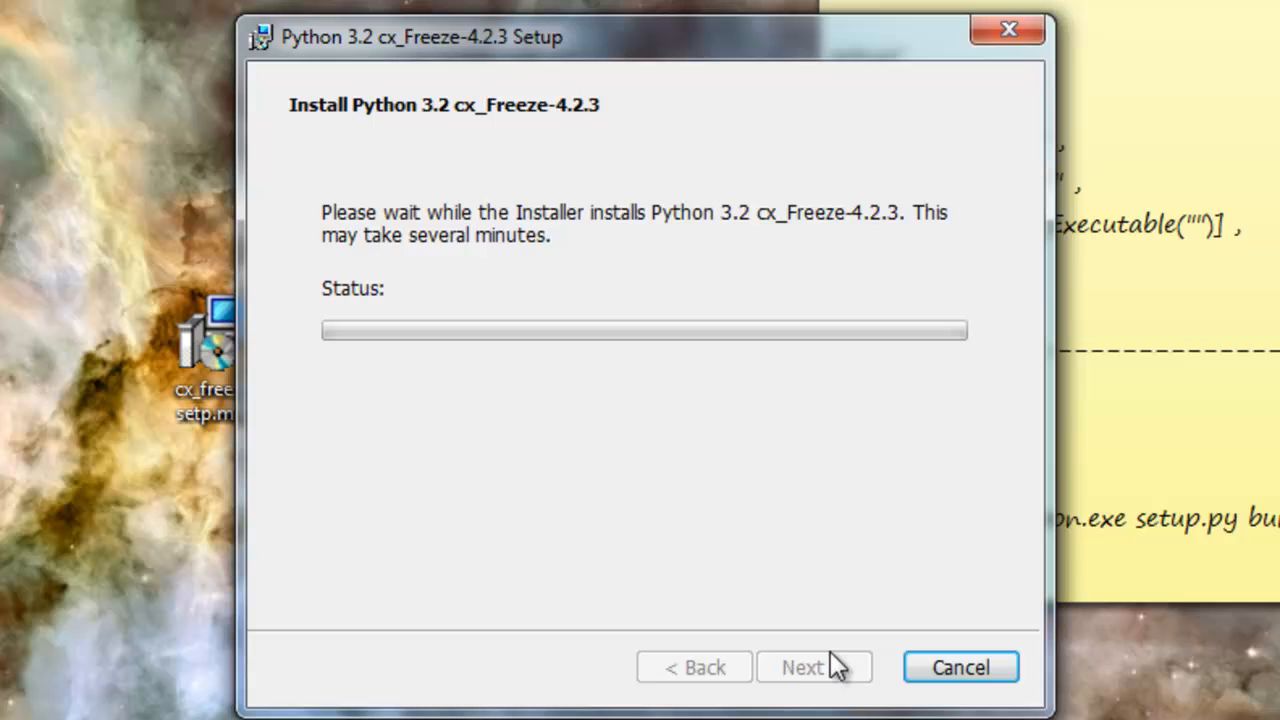
mouse_move(800, 680)
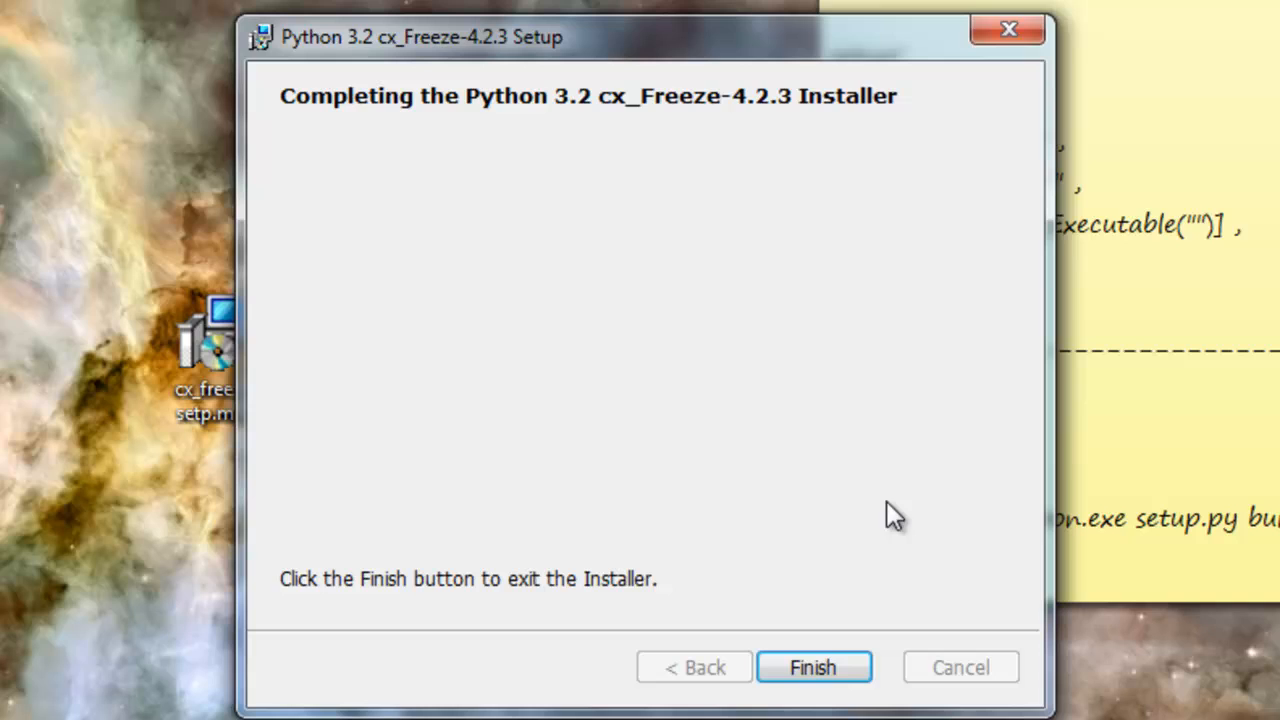
click(812, 668)
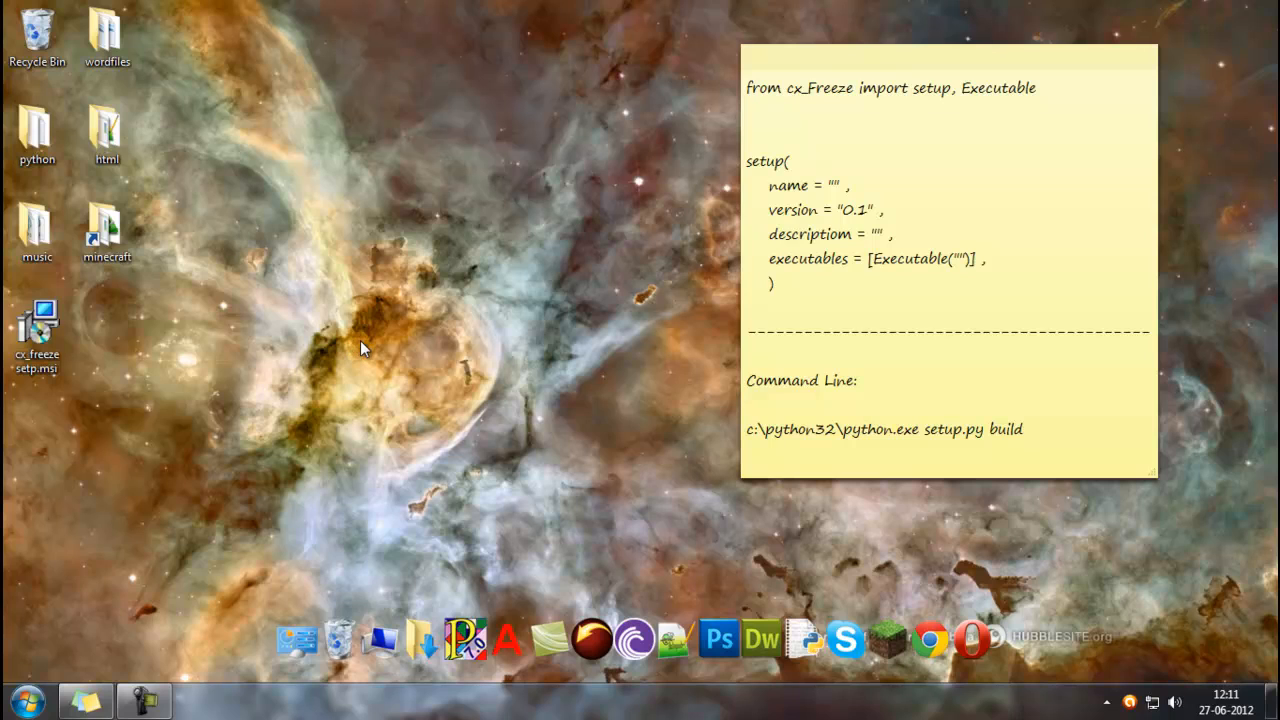
mouse_move(380, 344)
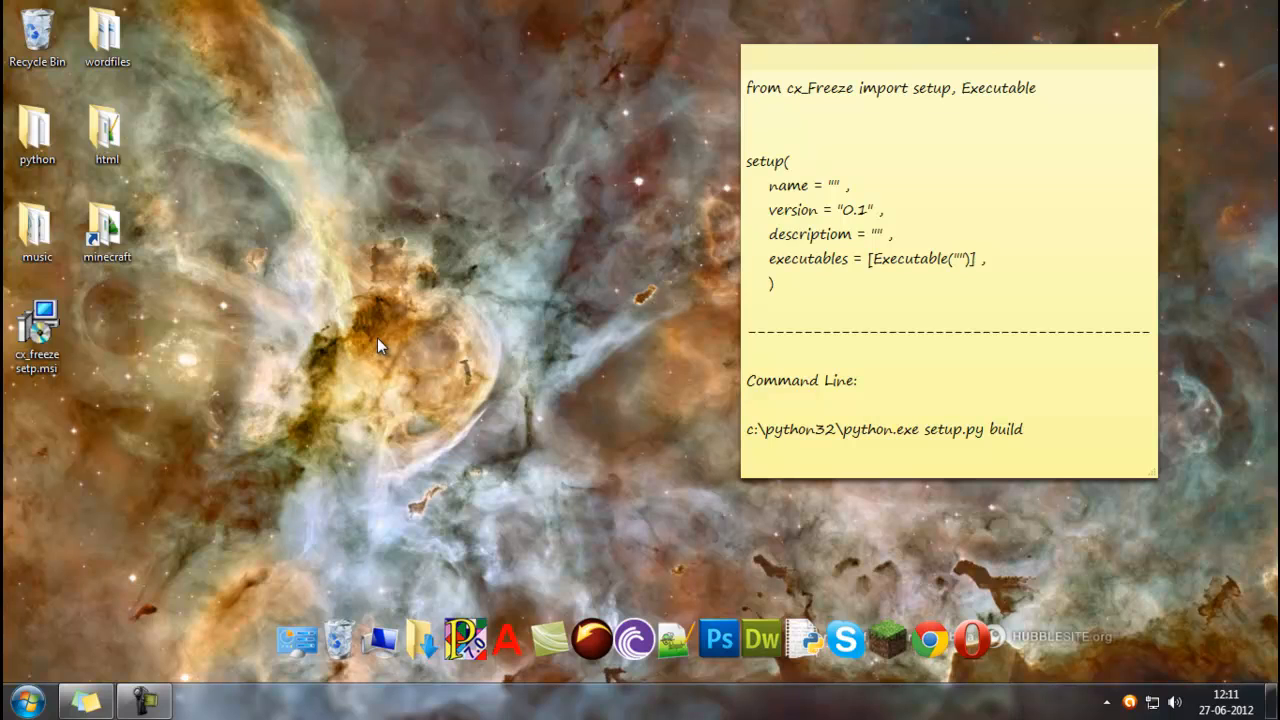
mouse_move(198, 384)
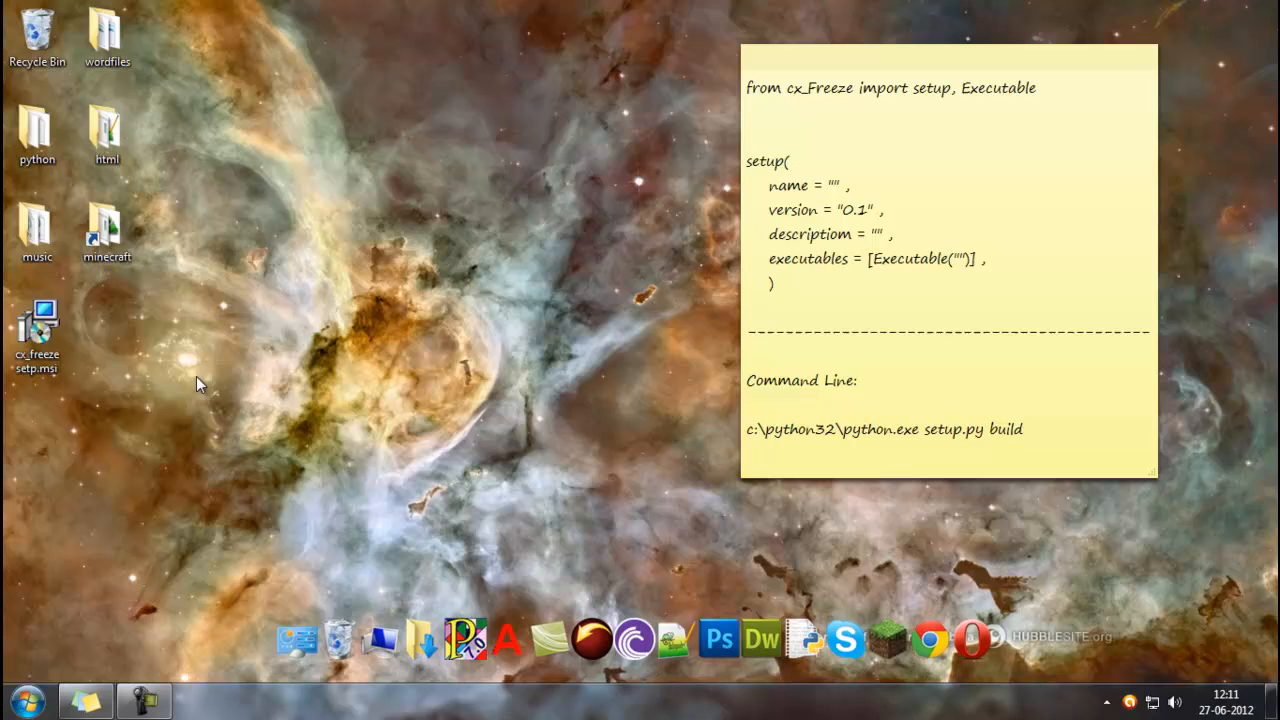
click(28, 696)
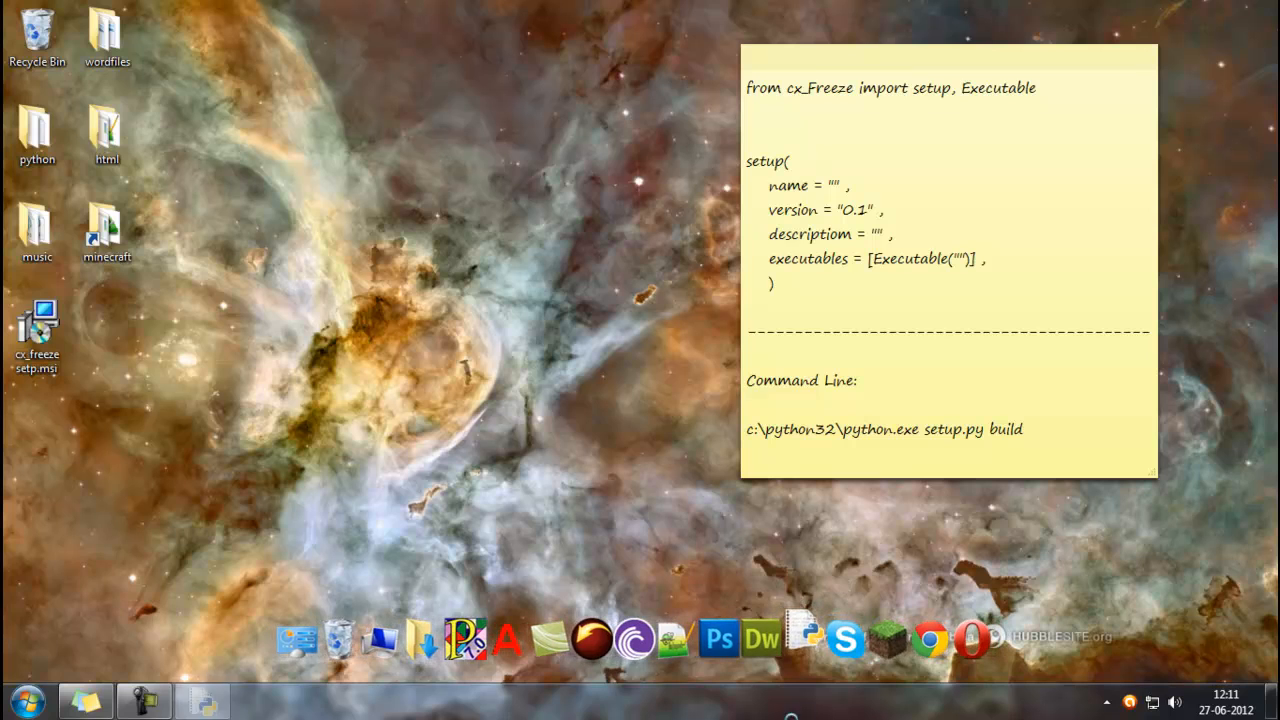
Step: Start a new IDLE script with 'import math' and 'sqrt = math.sqrt'
click(48, 60)
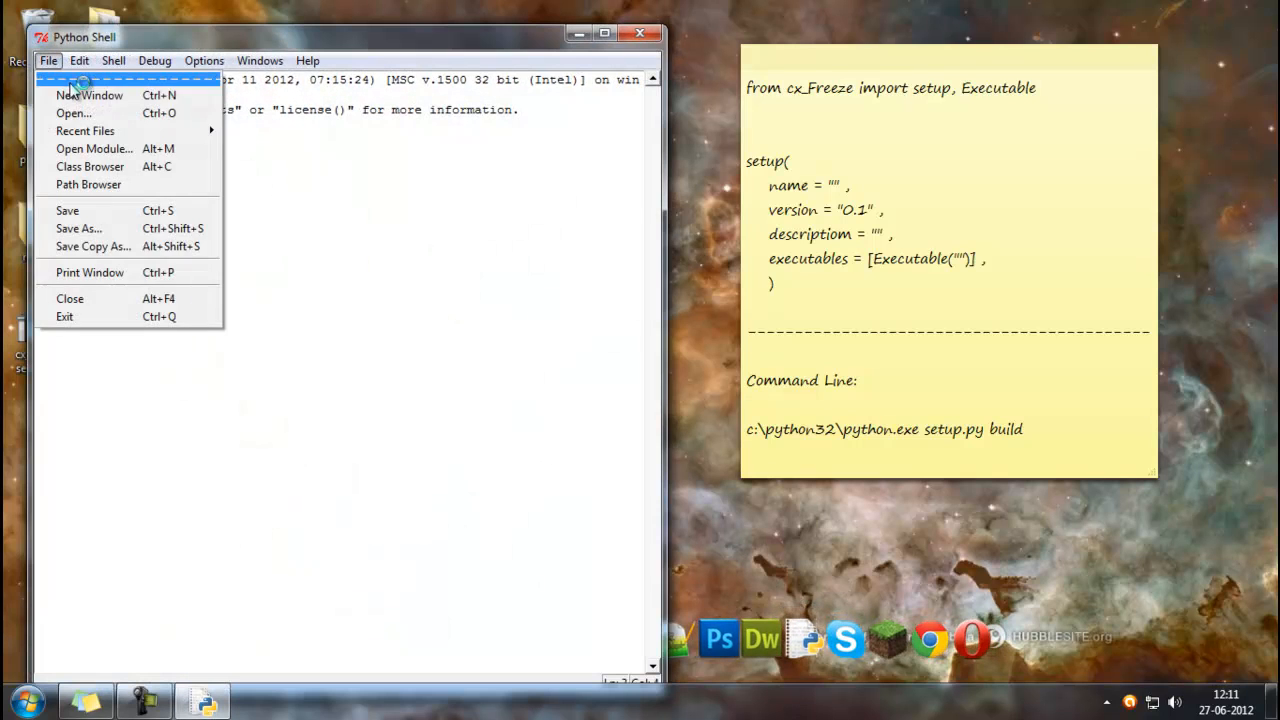
click(90, 96)
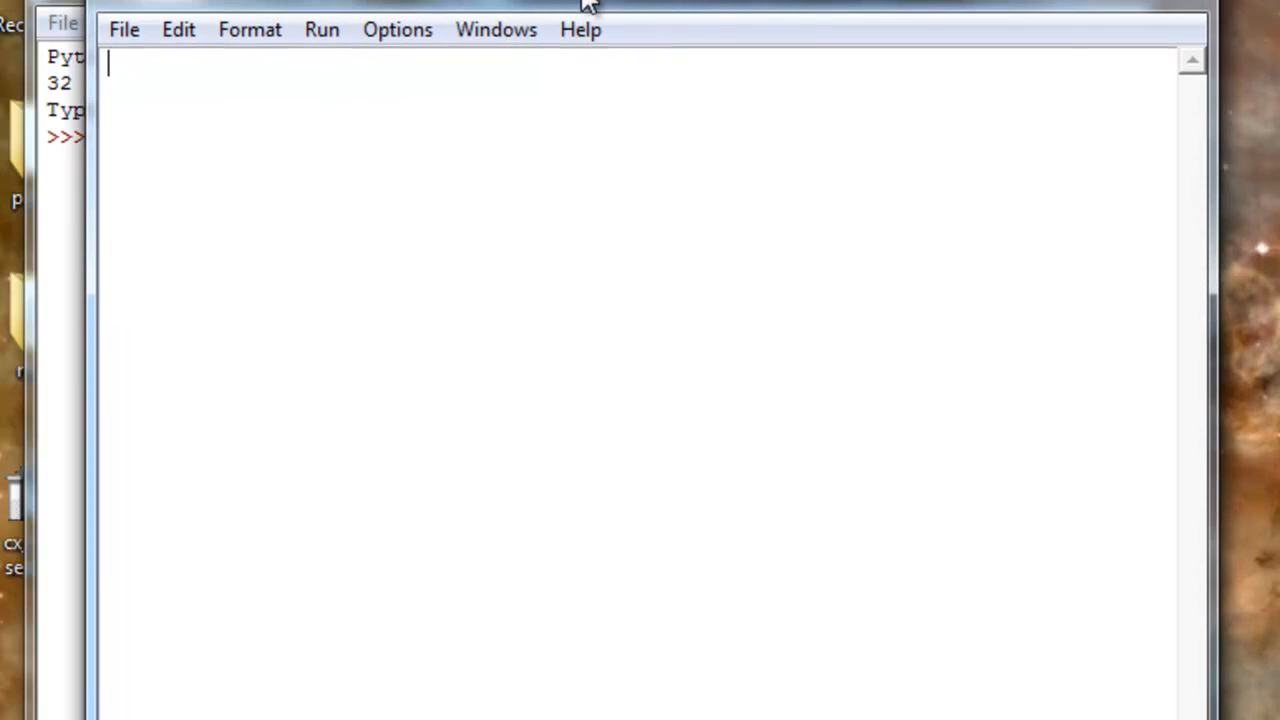
mouse_move(500, 92)
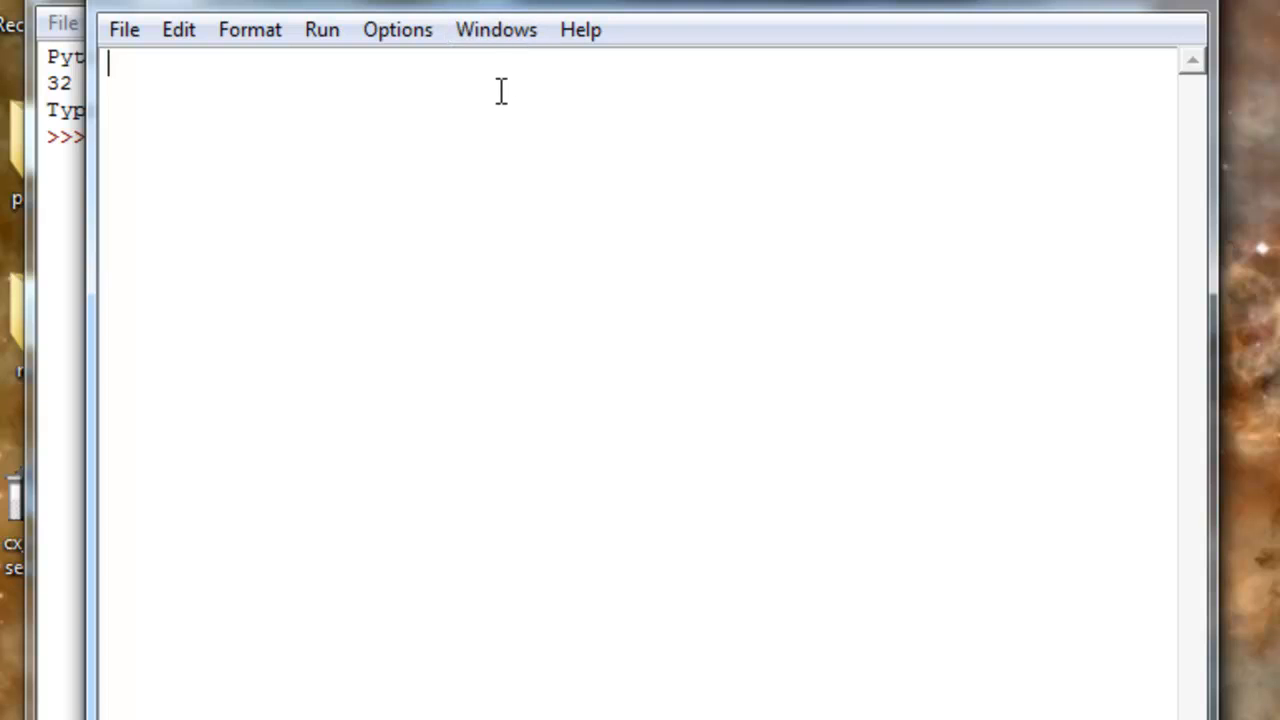
mouse_move(528, 62)
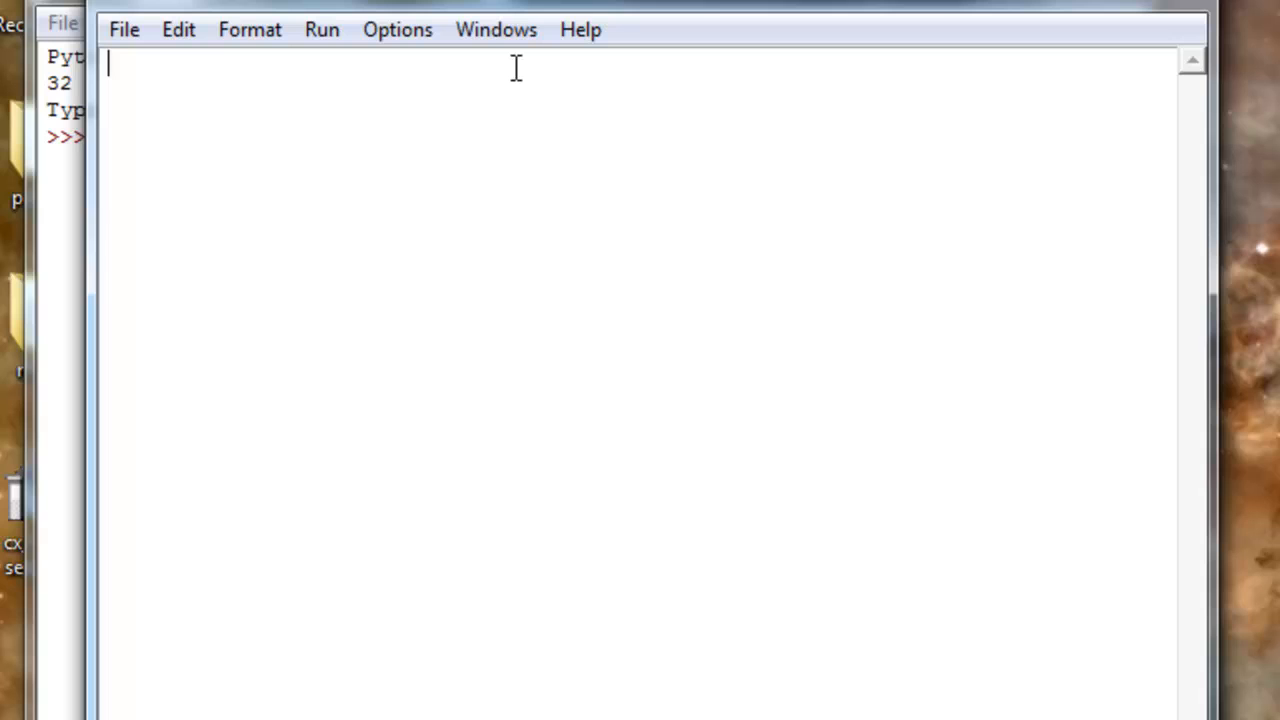
text(im)
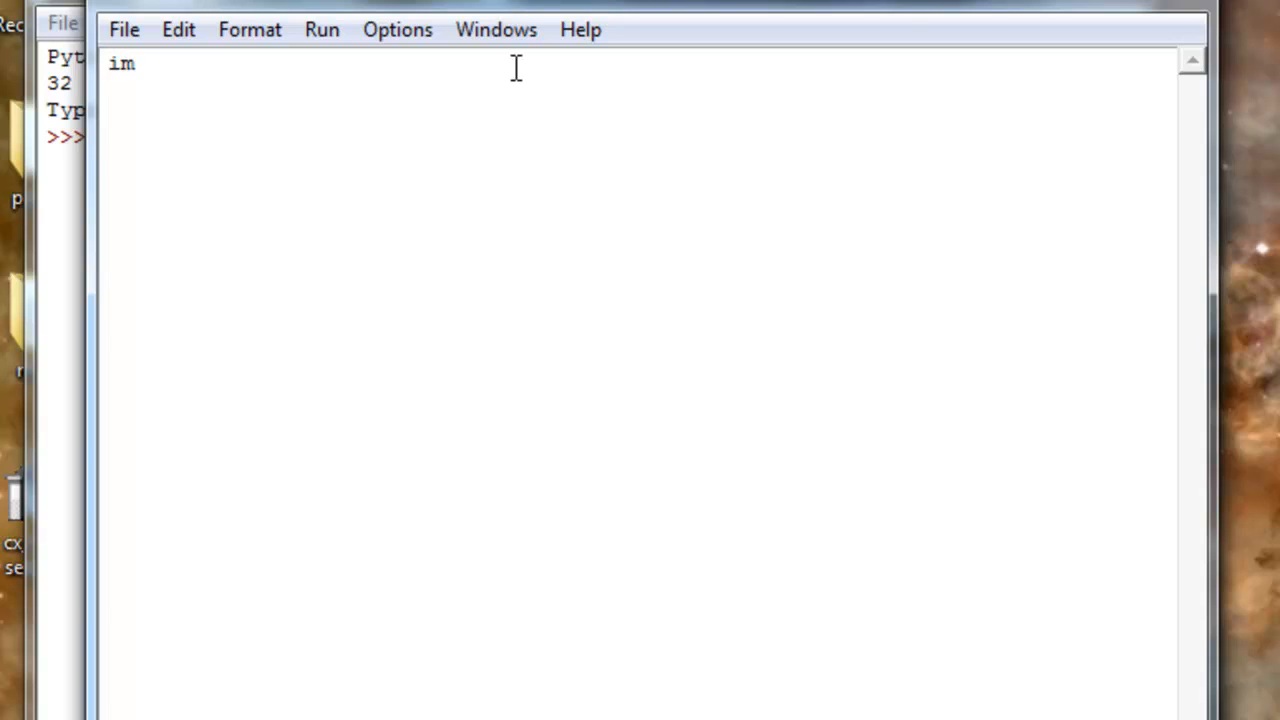
text(port math)
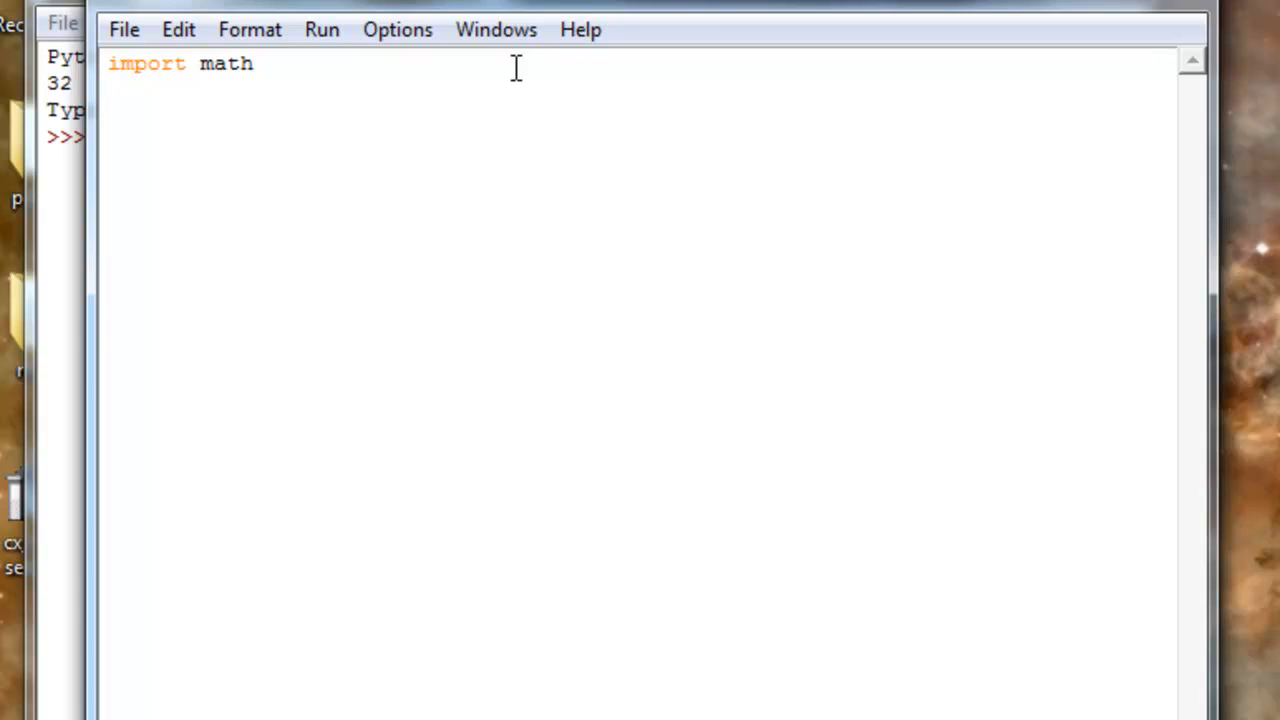
text(sqrt)
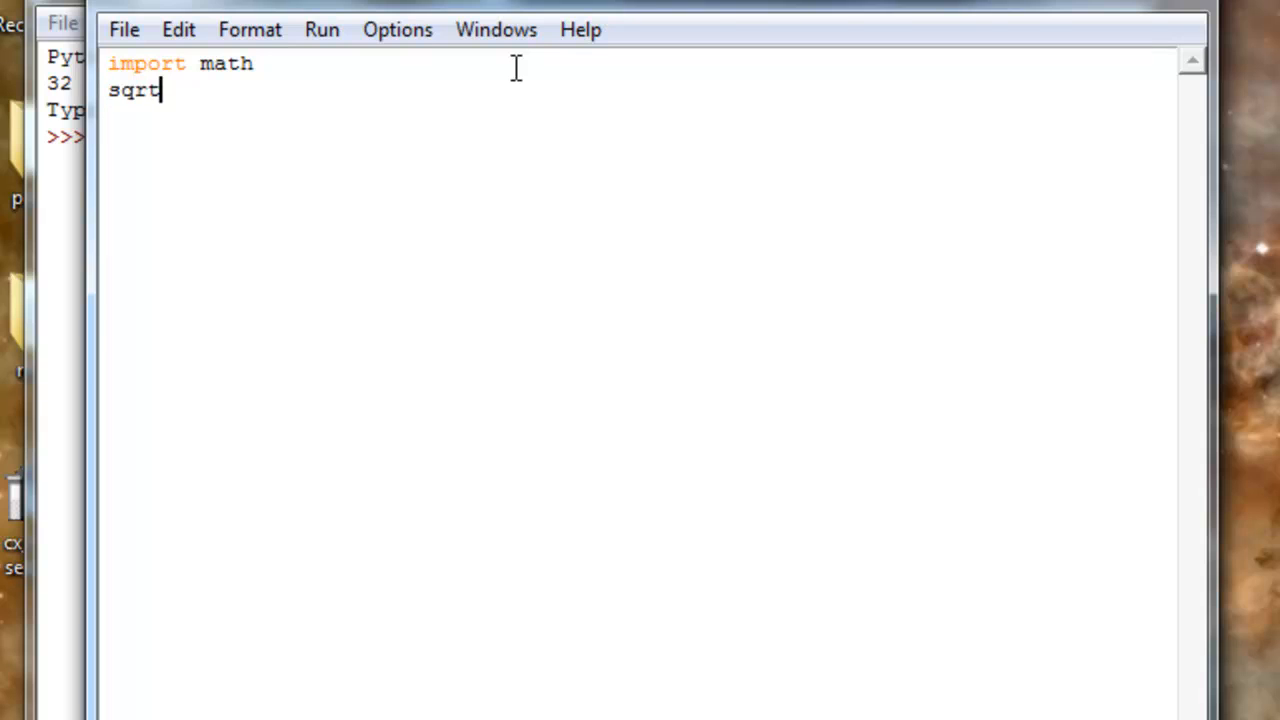
text(= math)
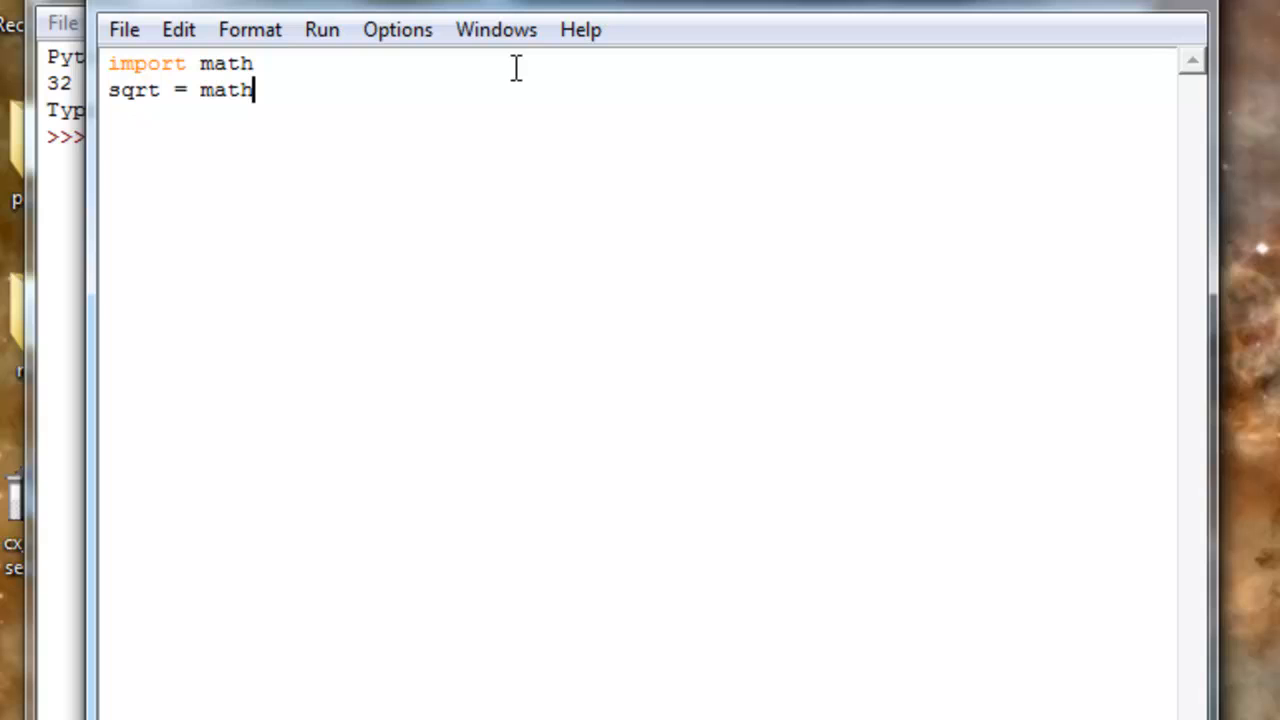
text(.sqr)
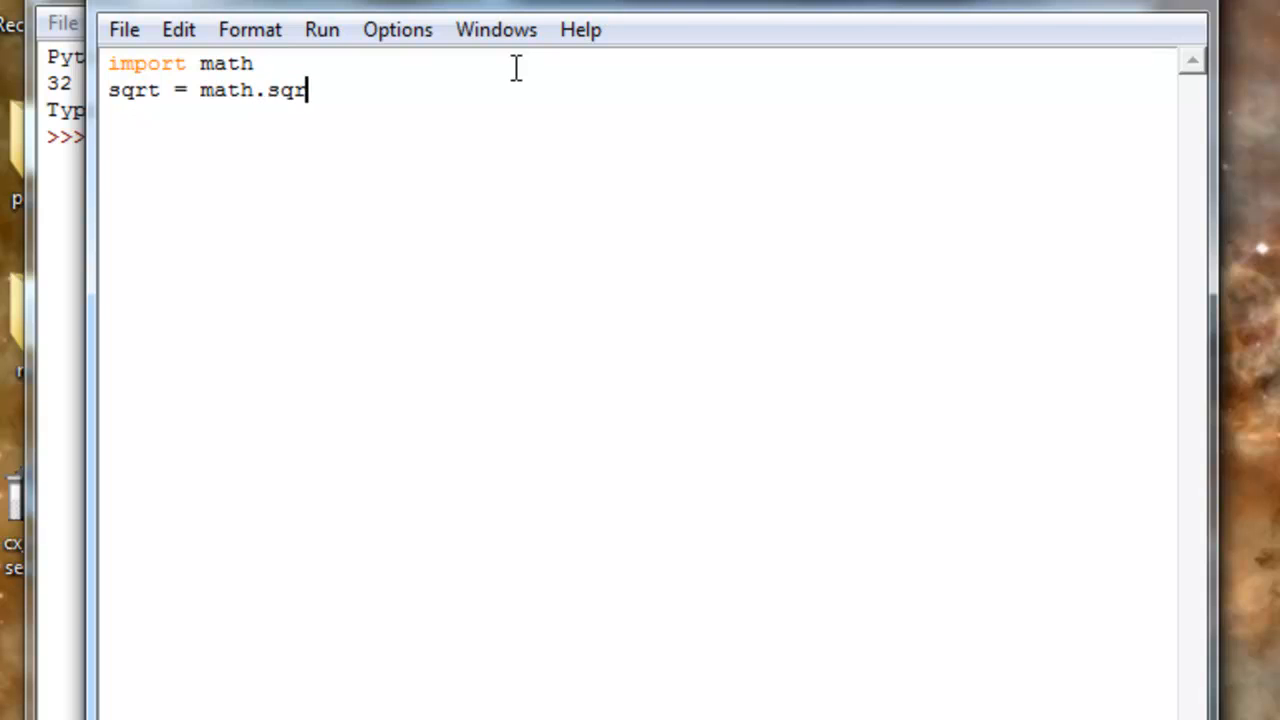
text(t)
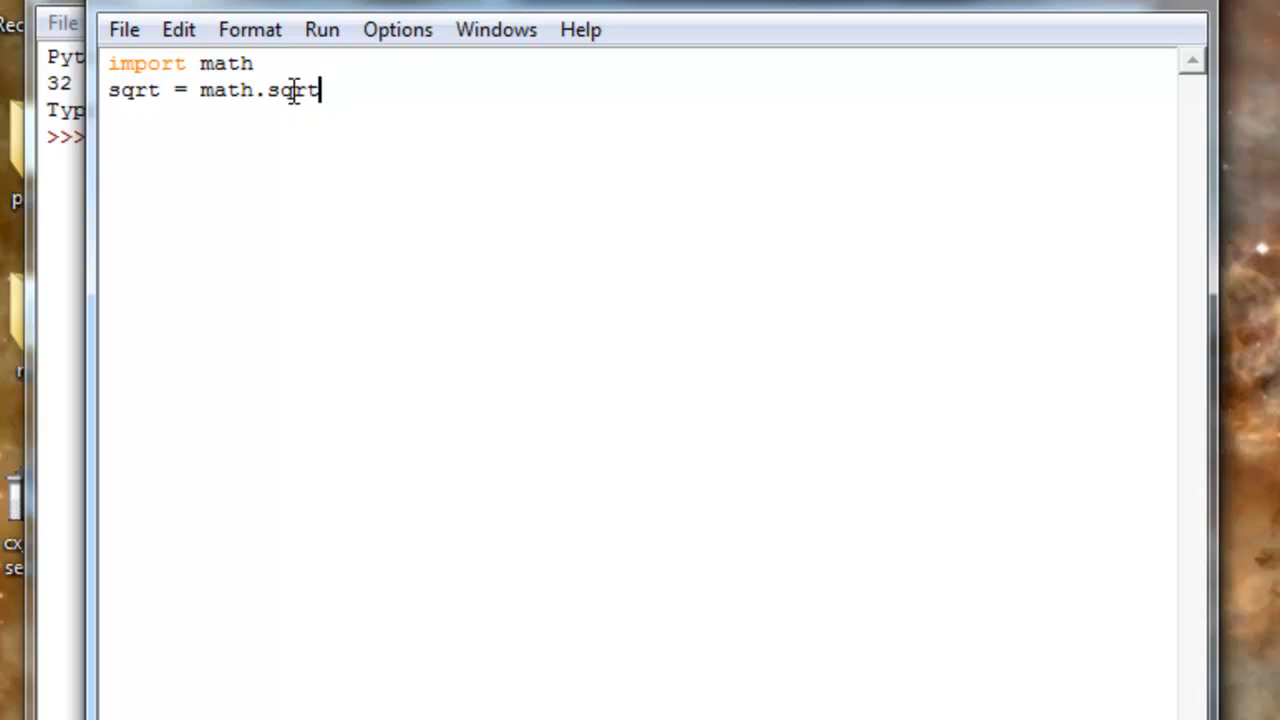
mouse_move(210, 100)
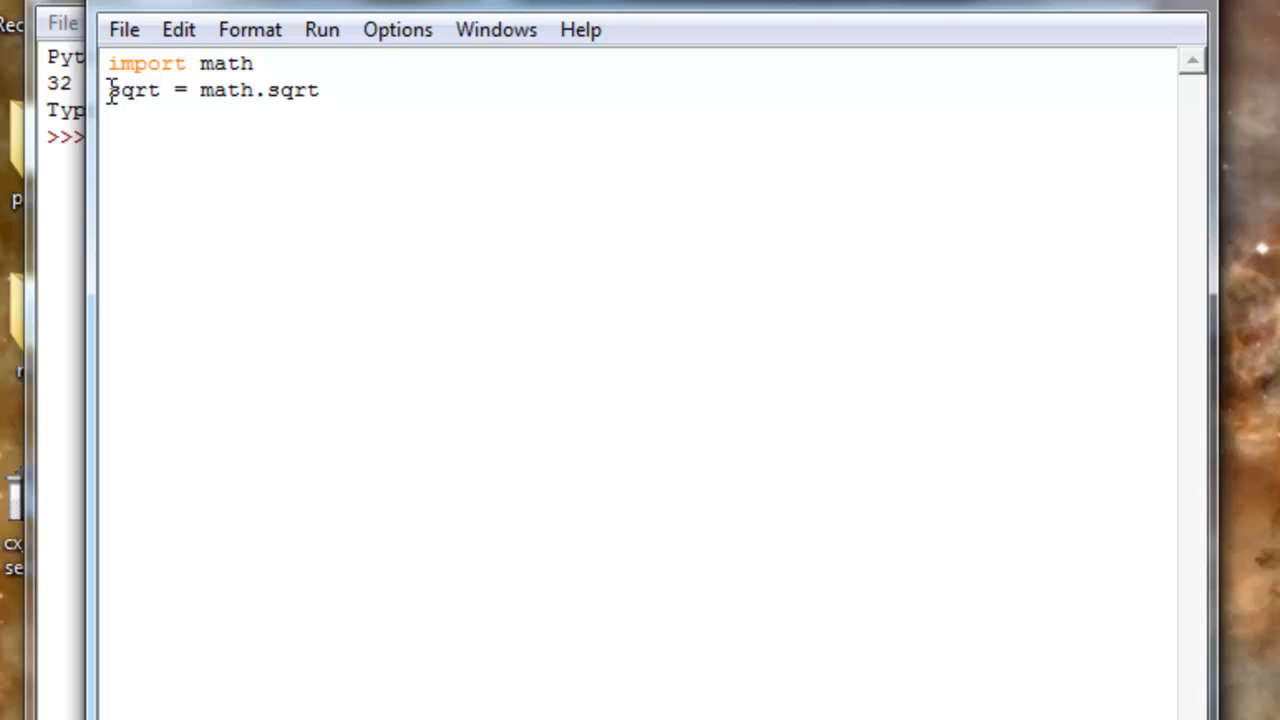
mouse_move(544, 94)
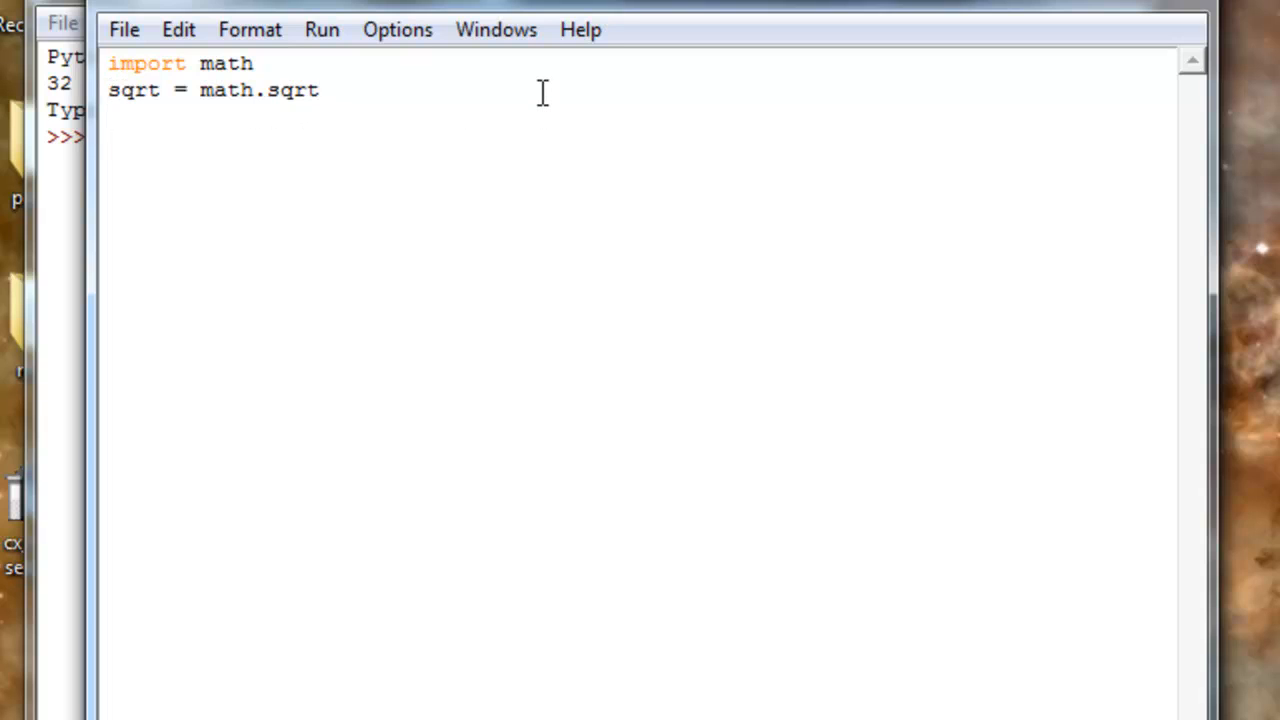
Step: Add the line x = int(input('enter the number here:'))
text(x =)
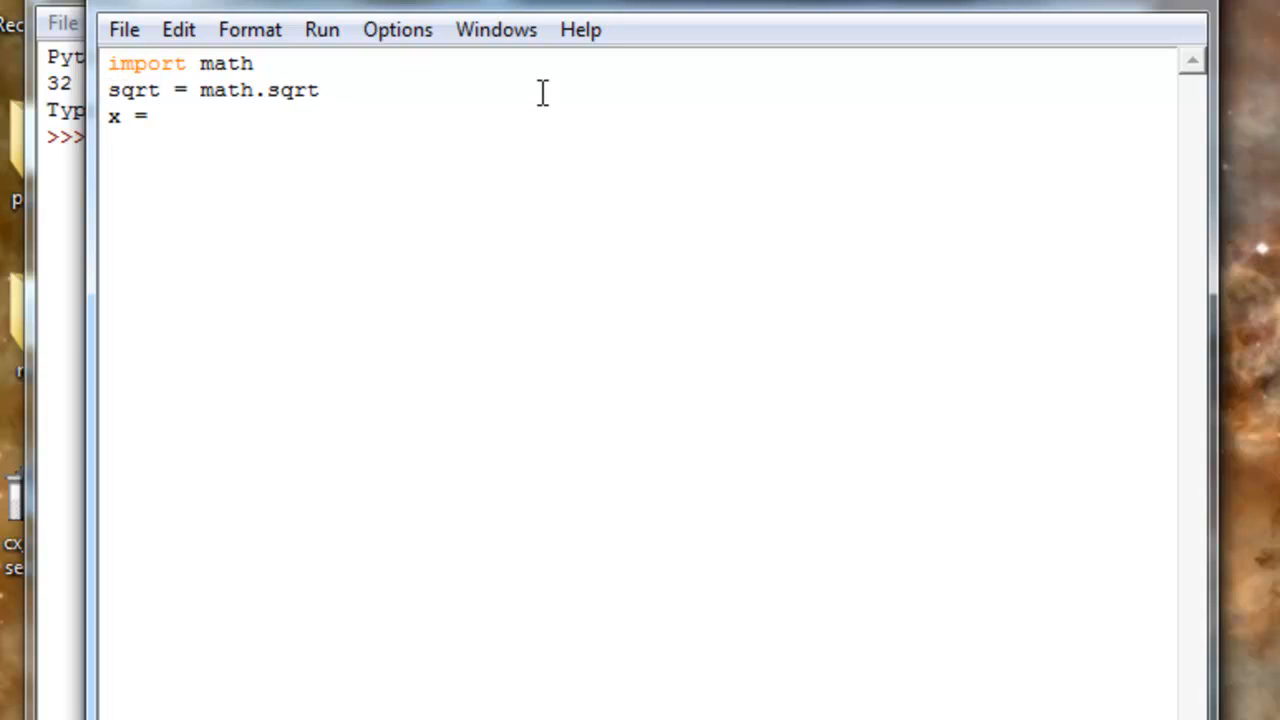
text(int())
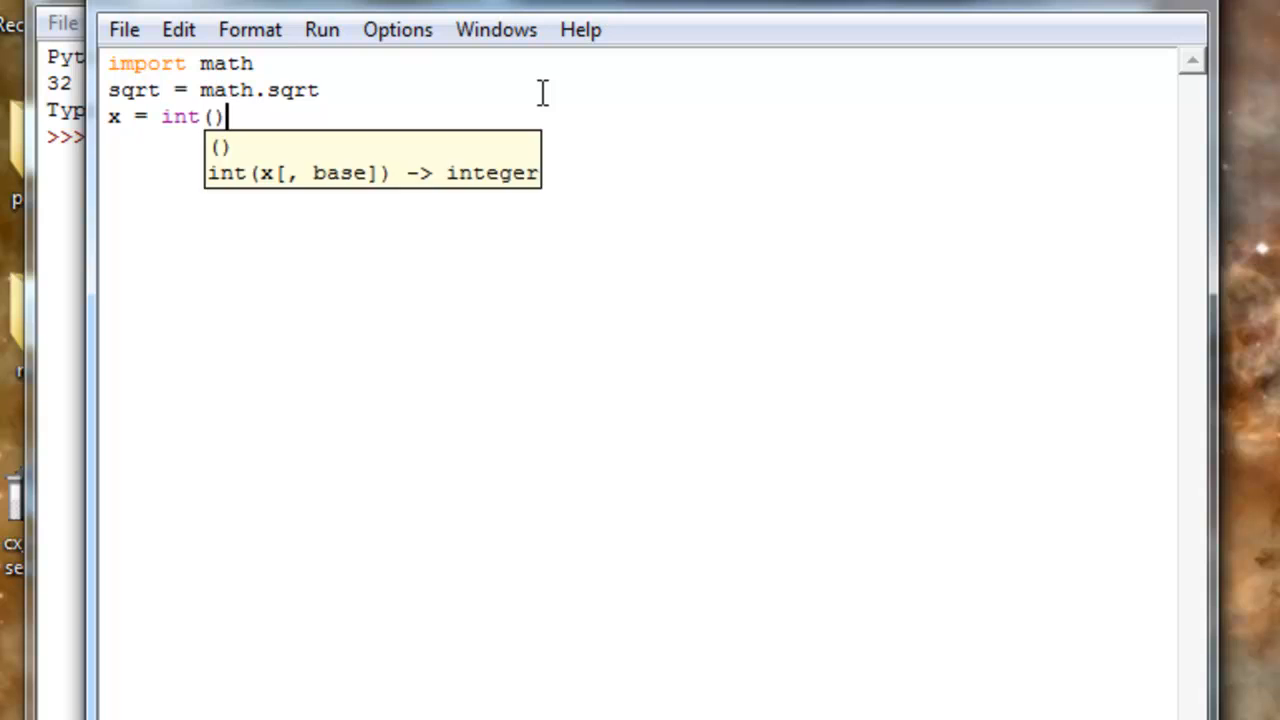
text(input)
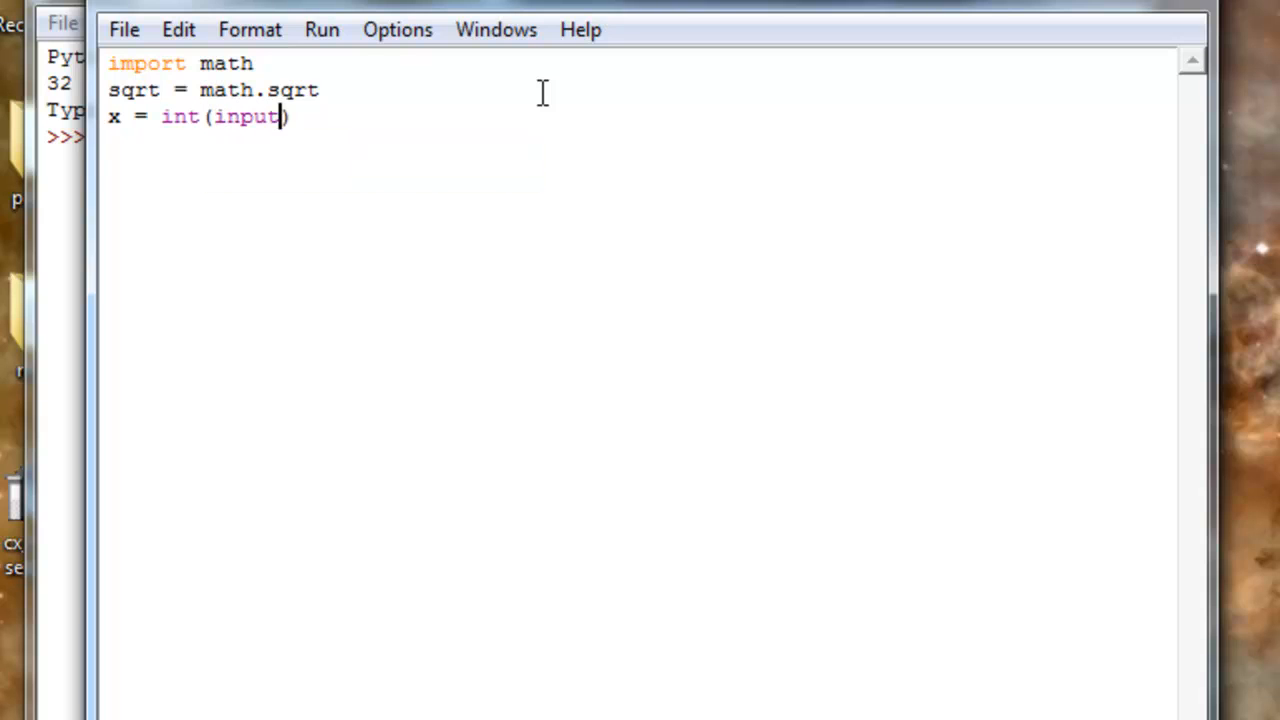
text(()
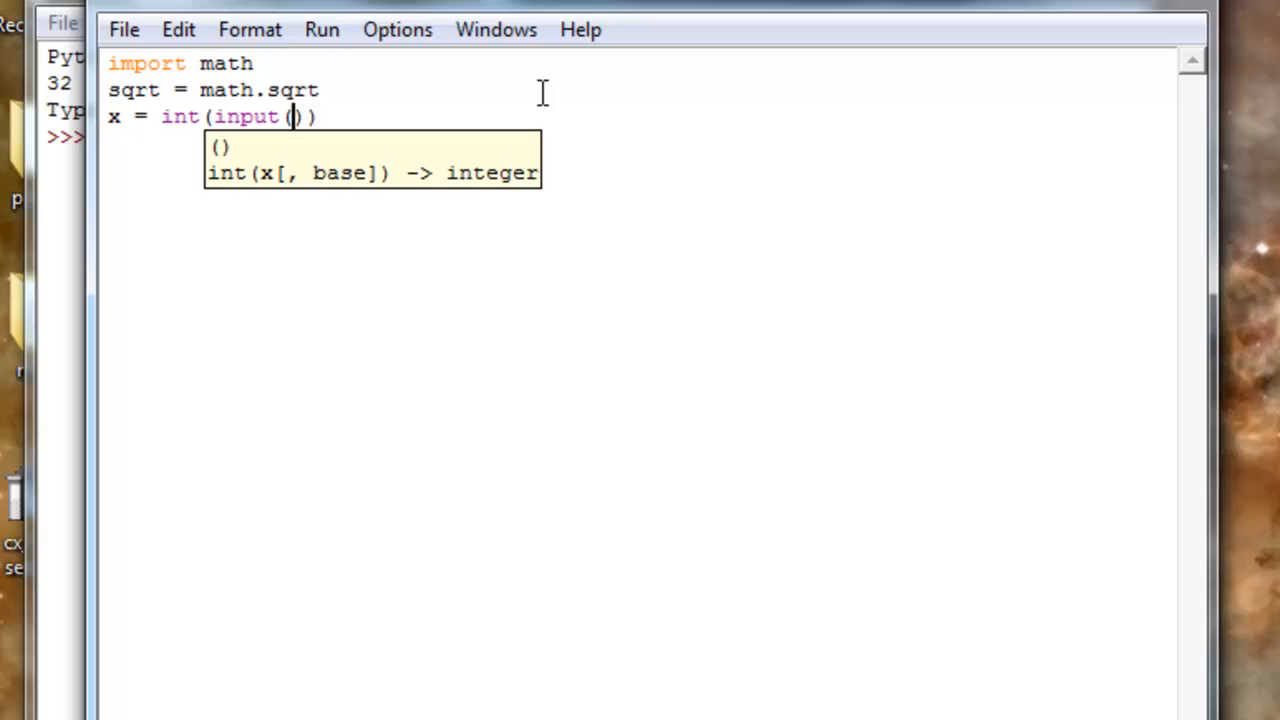
text('e)
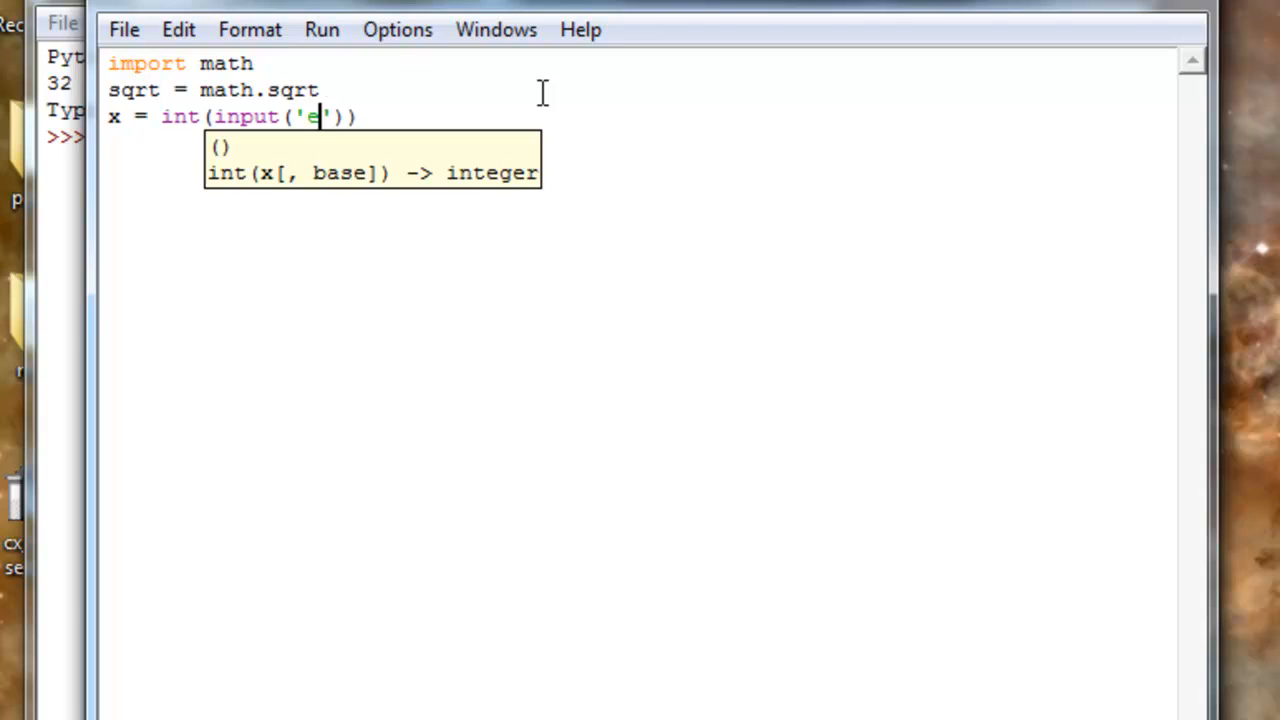
text(nter the num)
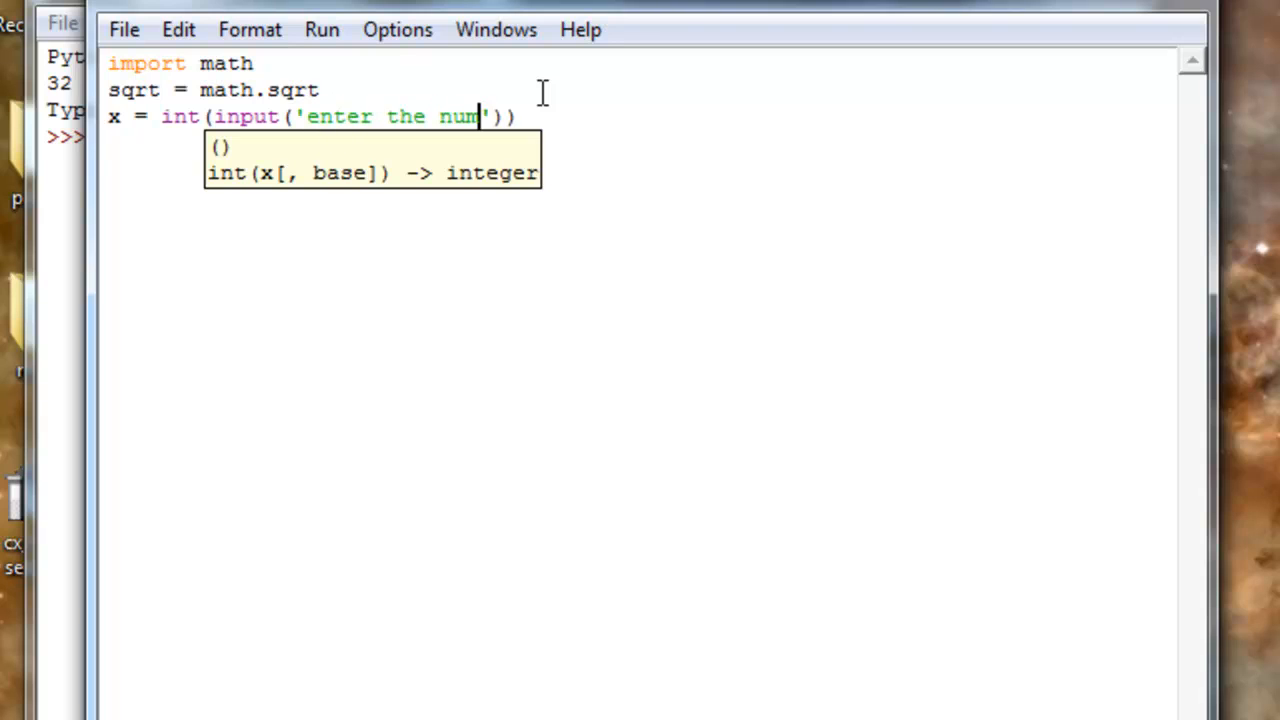
text(ber here:)
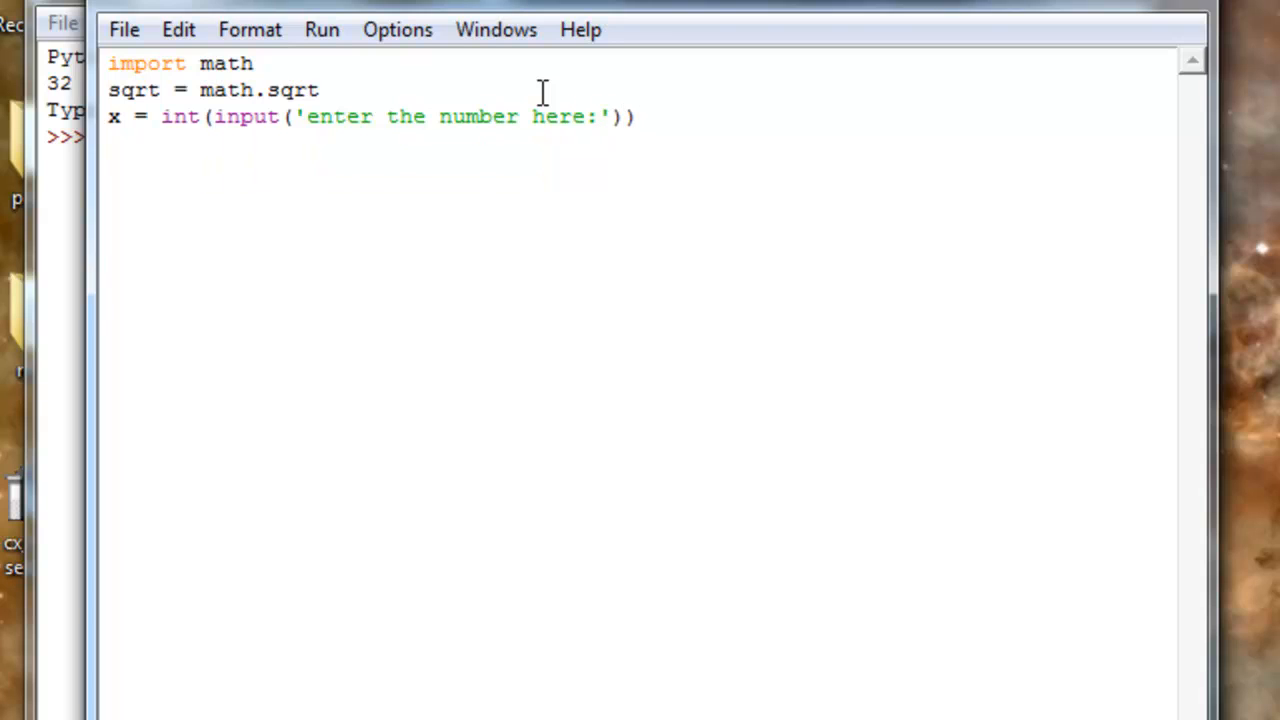
Step: Add y = sqrt(x), print(y) and a final input("press enter") pause
text(y =)
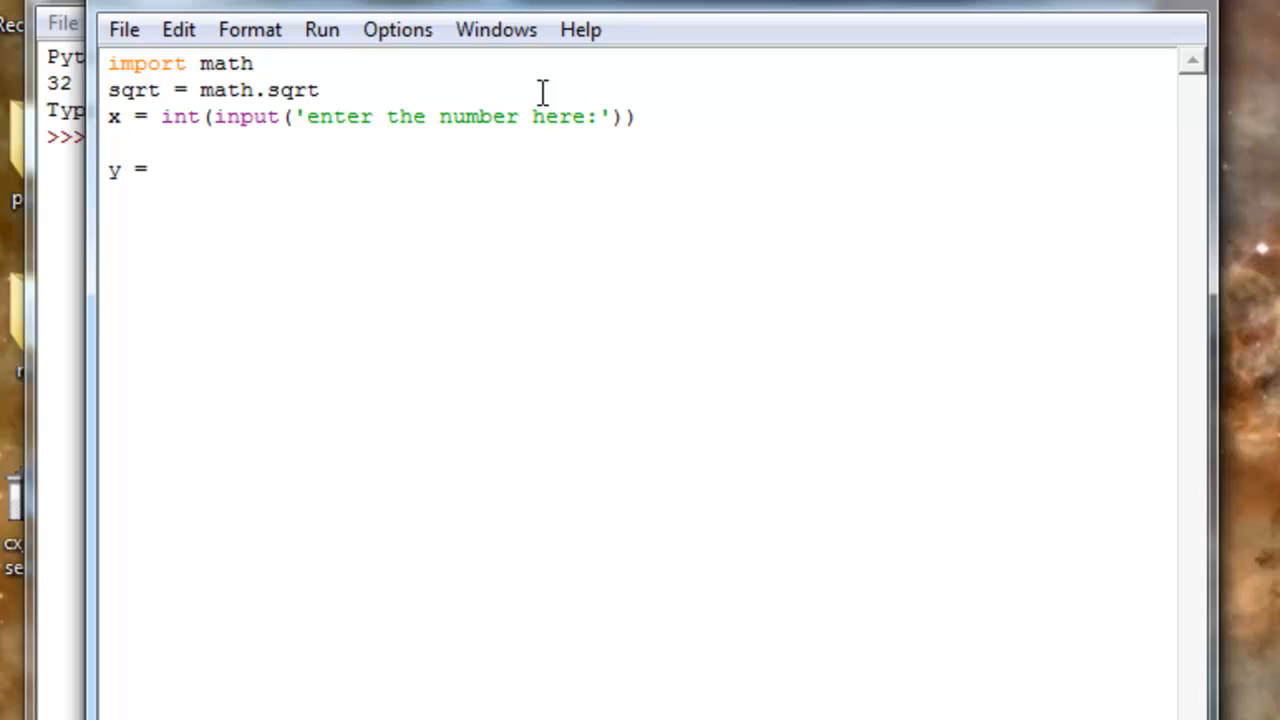
text(sqrt)
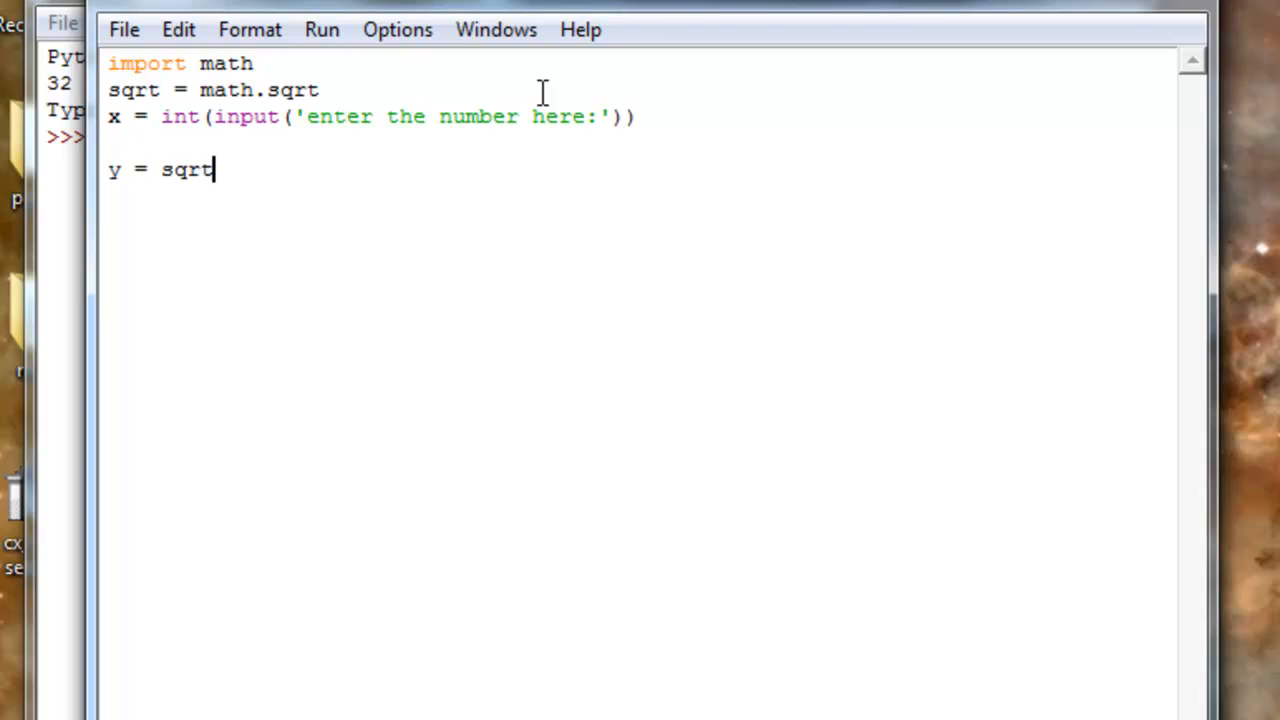
text(())
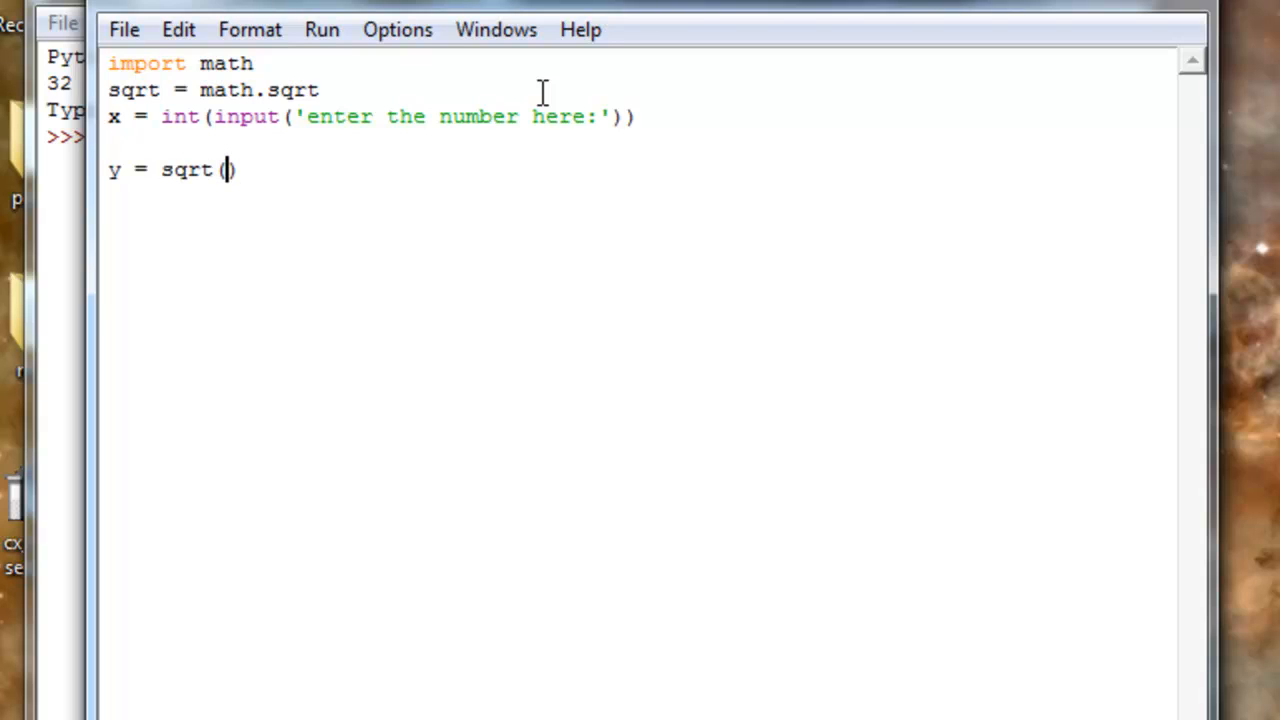
text(x)
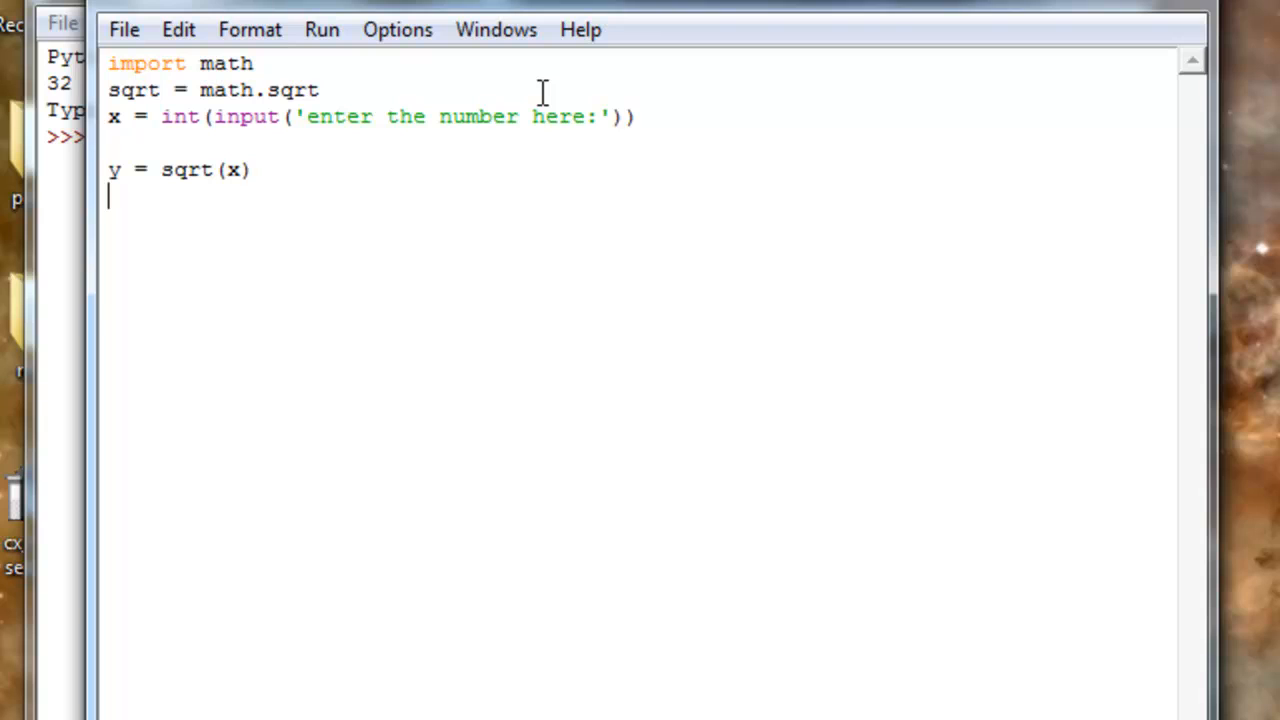
text(print)
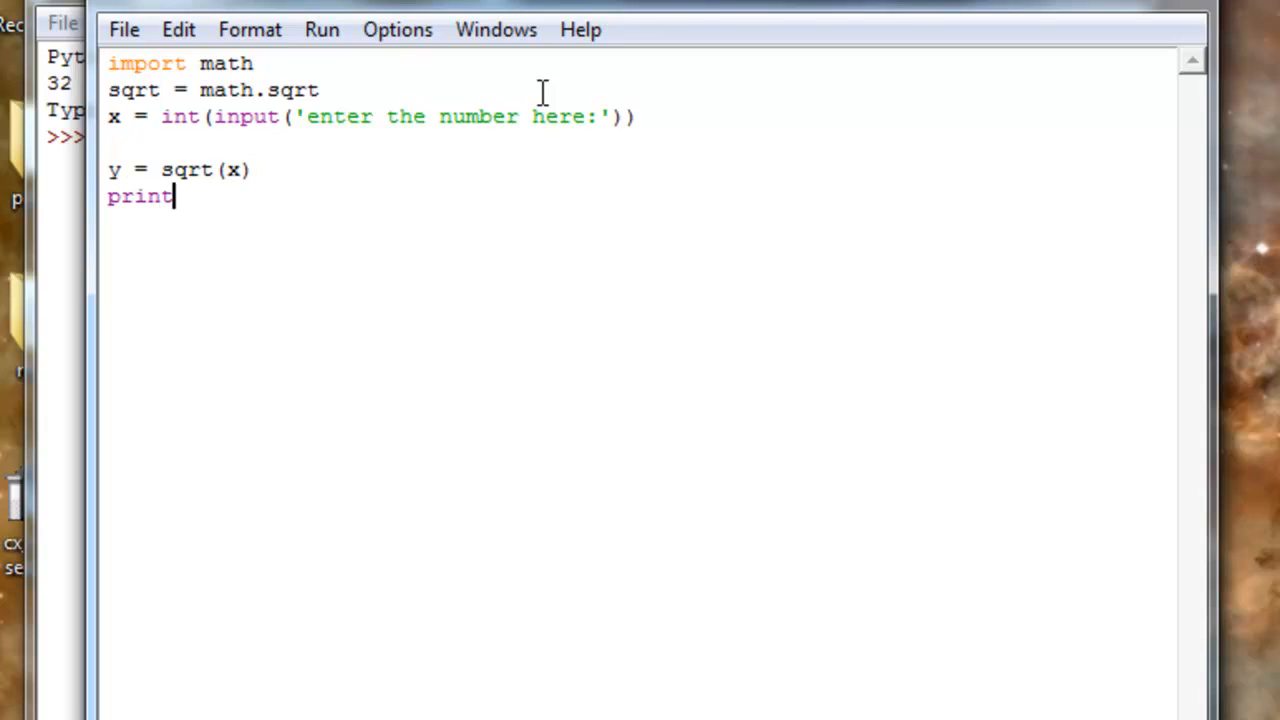
text((y))
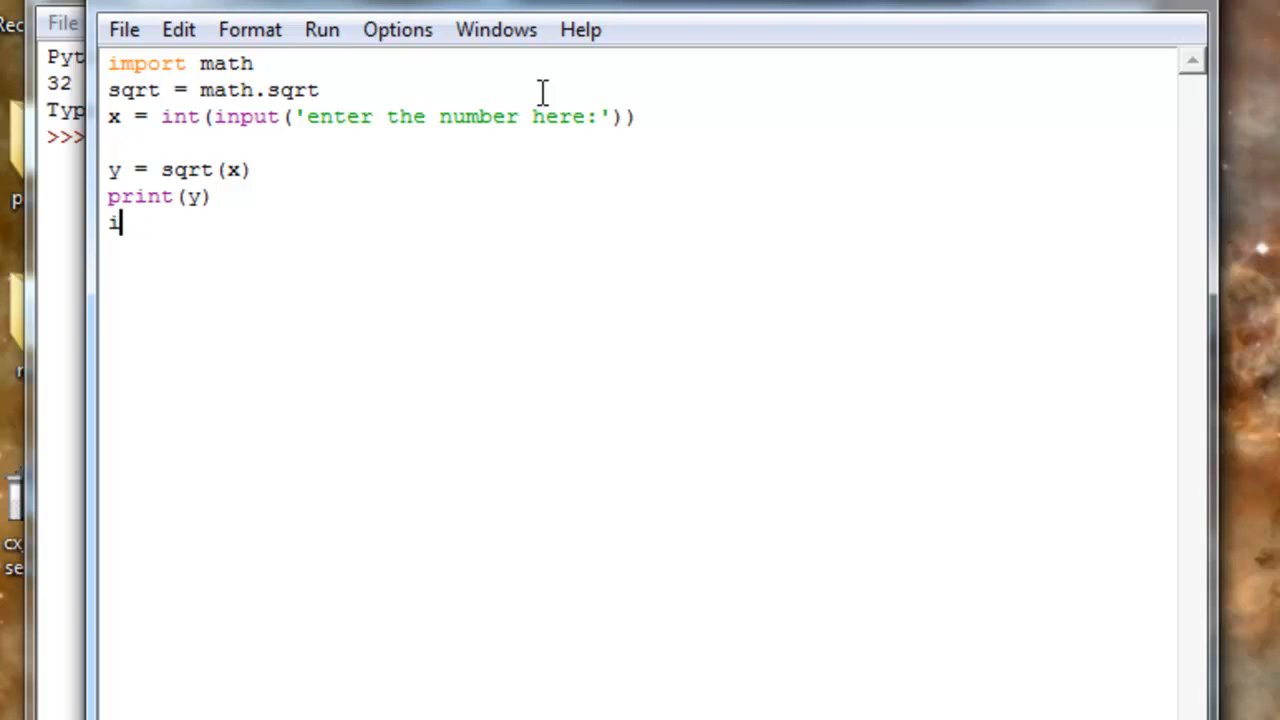
text(input())
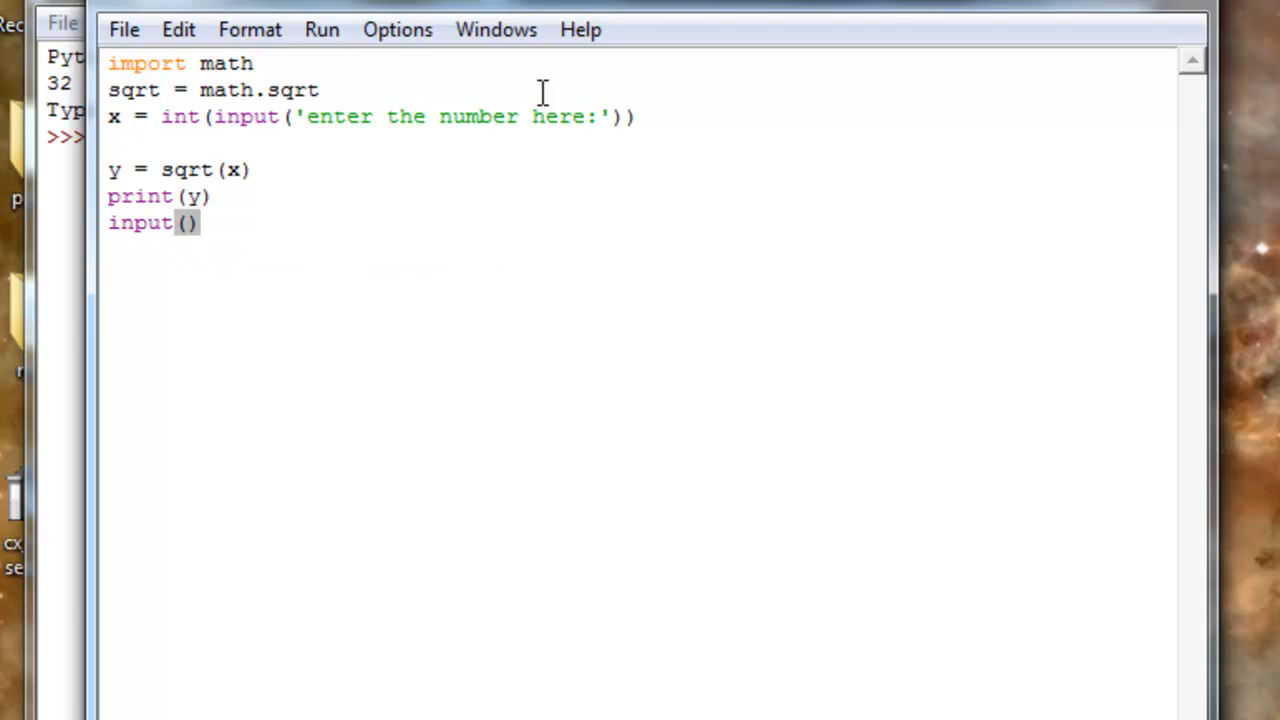
text("")
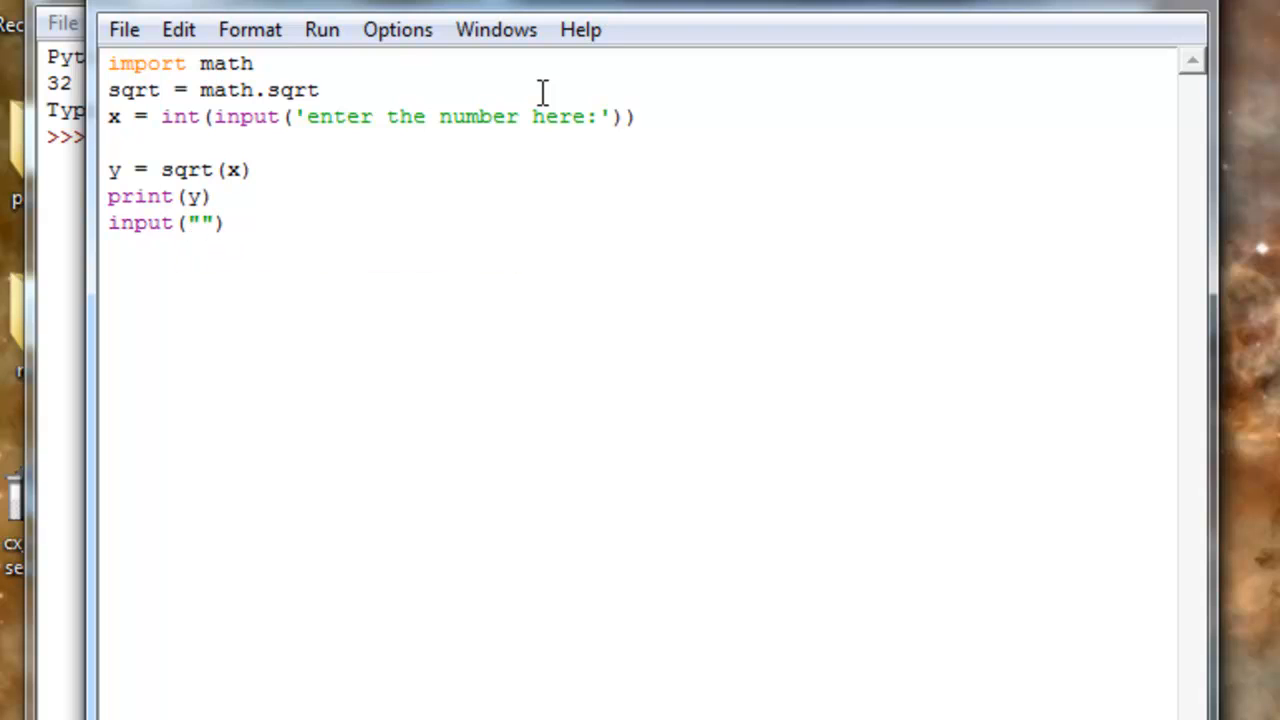
text(press enter)
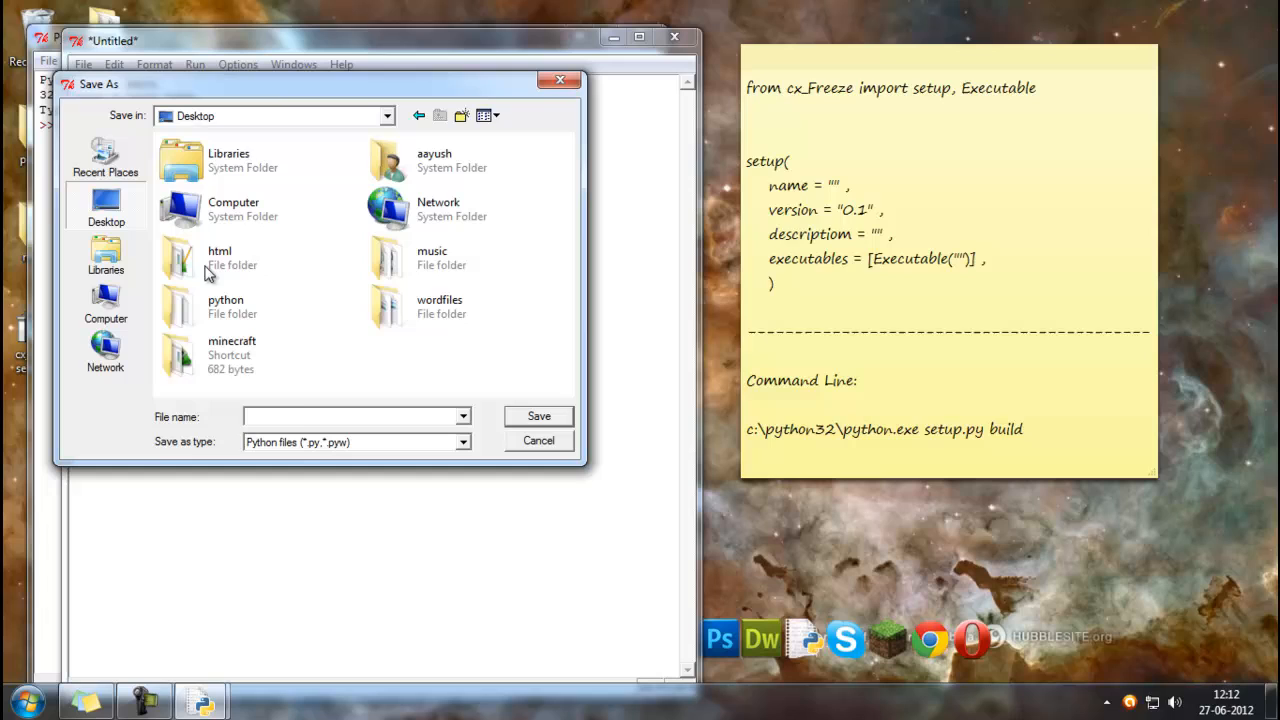
Step: Save the script as sqrt.py on the desktop and test-run it, entering 6 at the prompt
text(s)
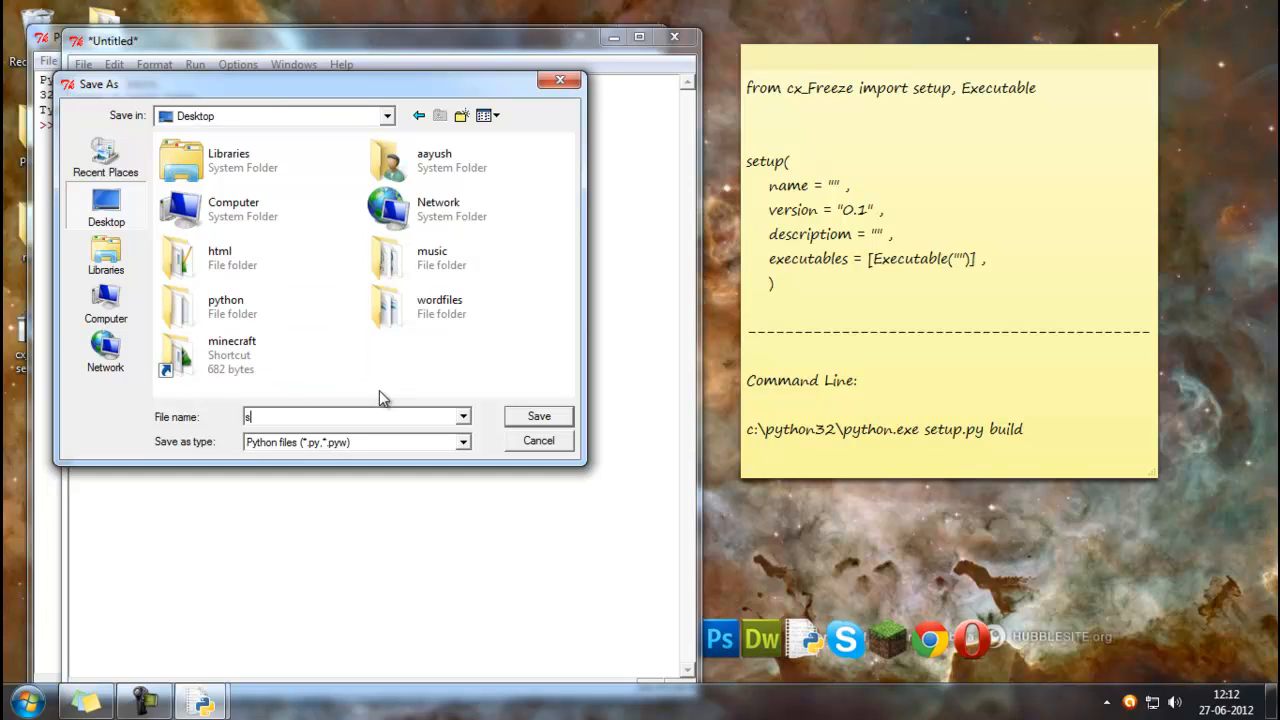
text(qrt)
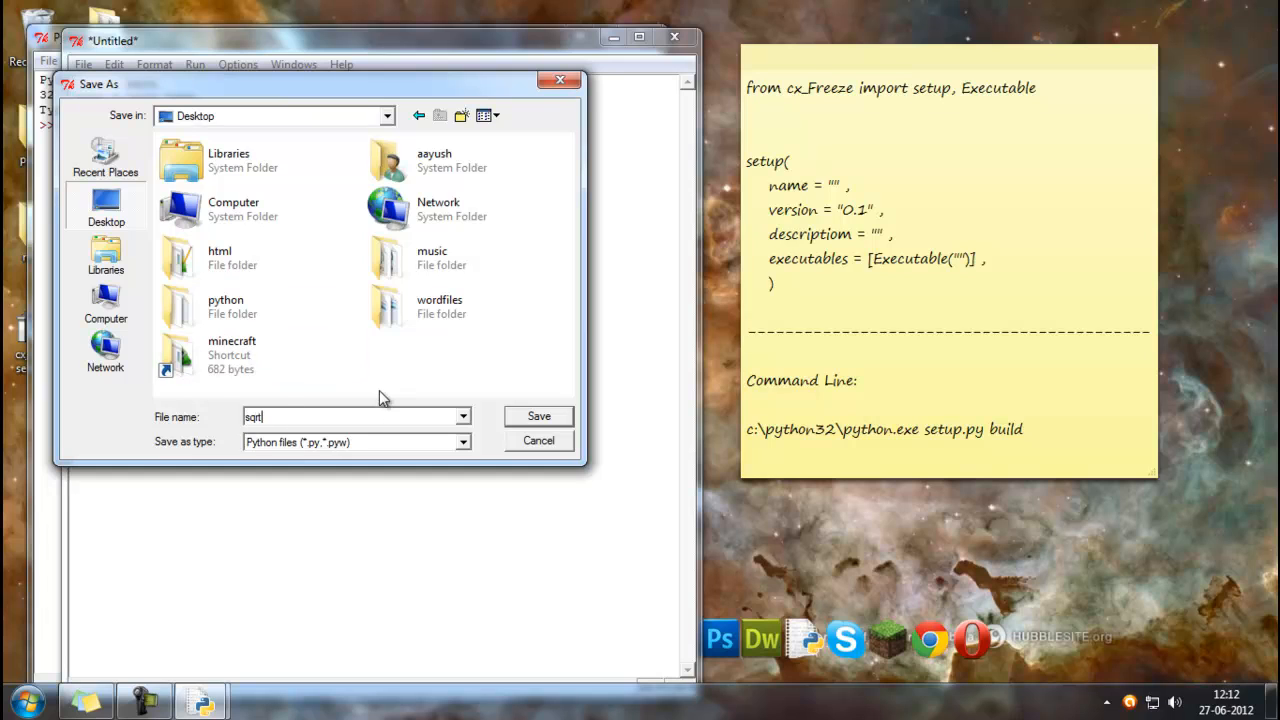
text(.py)
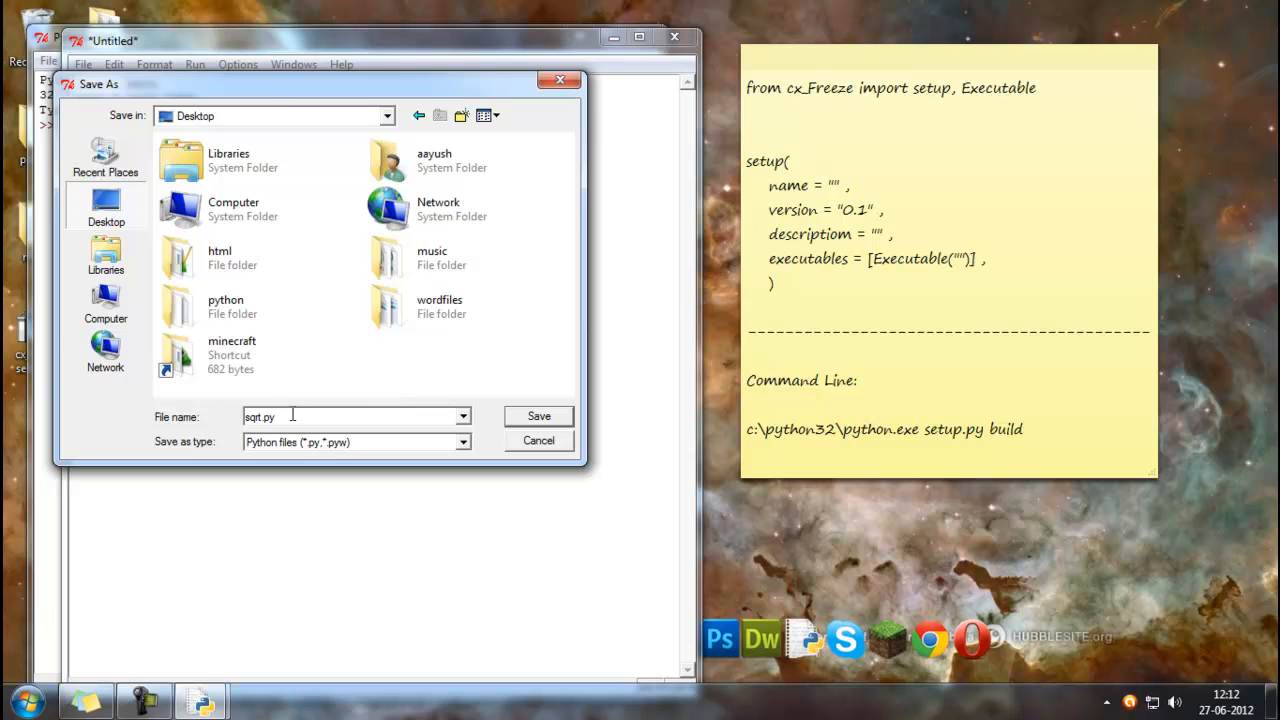
click(538, 416)
text(1)
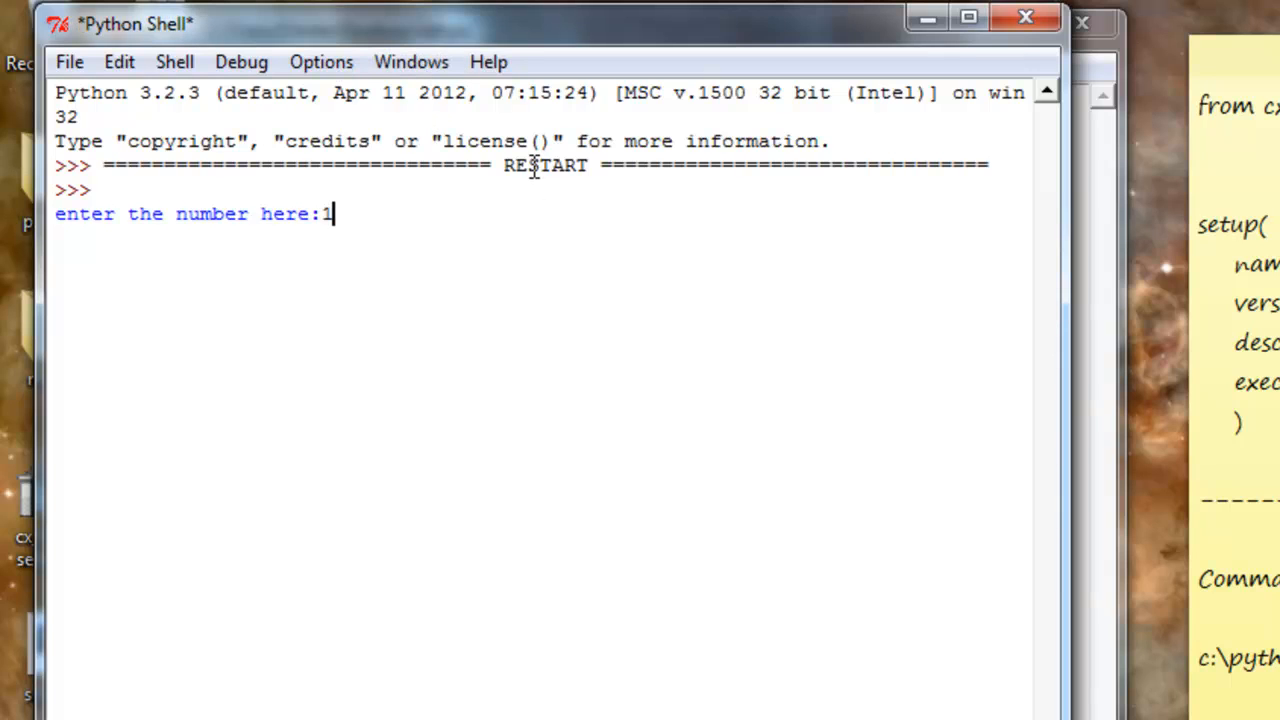
text(6)
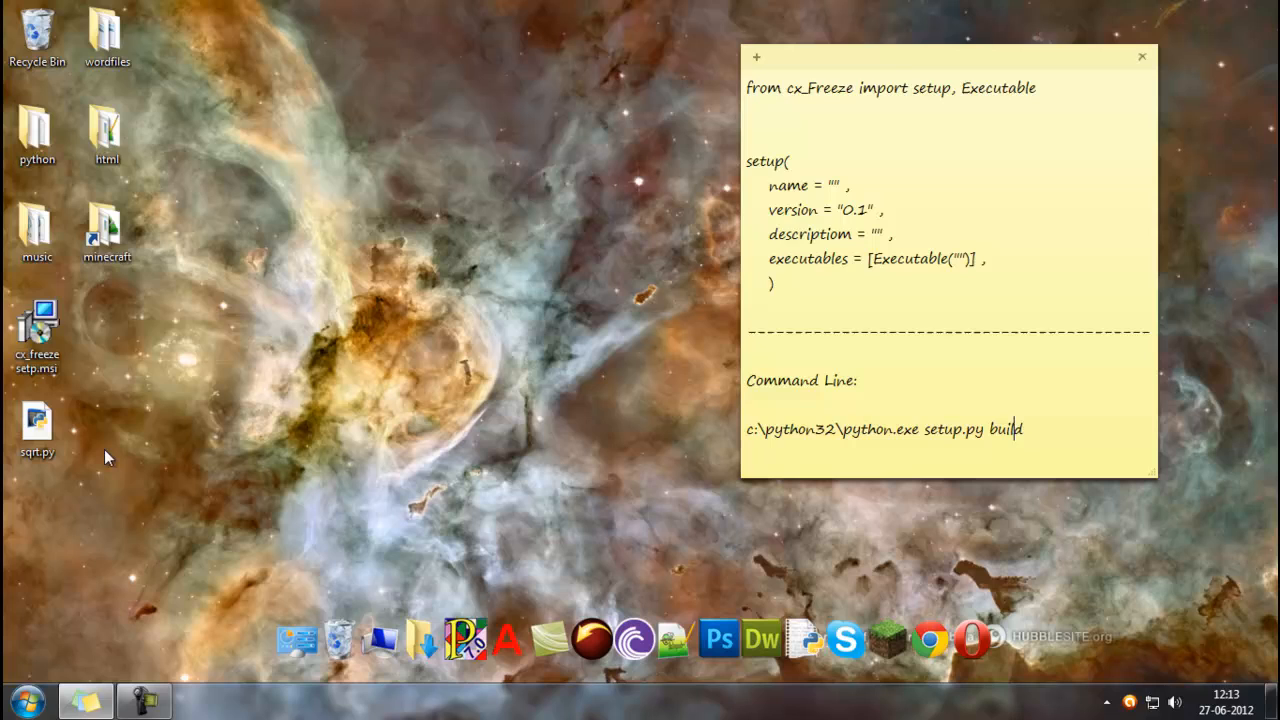
Step: Create a new IDLE script with the cx_Freeze setup template and save it as setup.py on the desktop
click(36, 420)
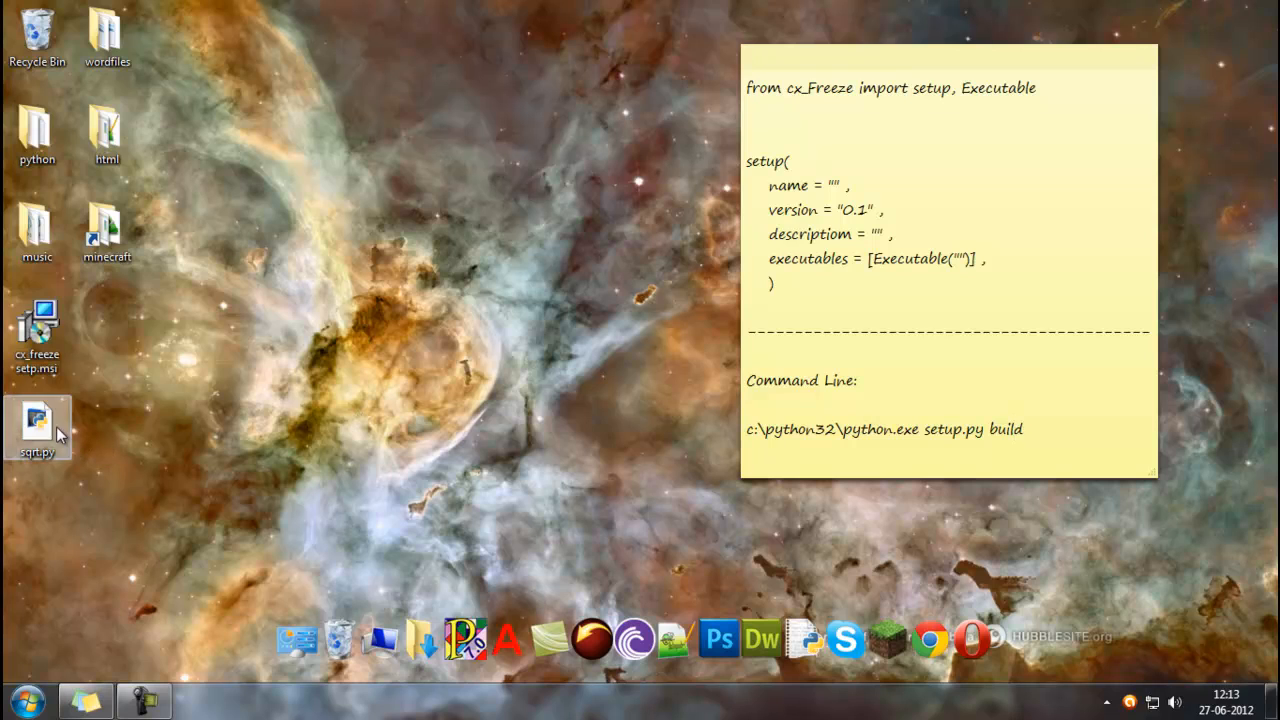
click(90, 650)
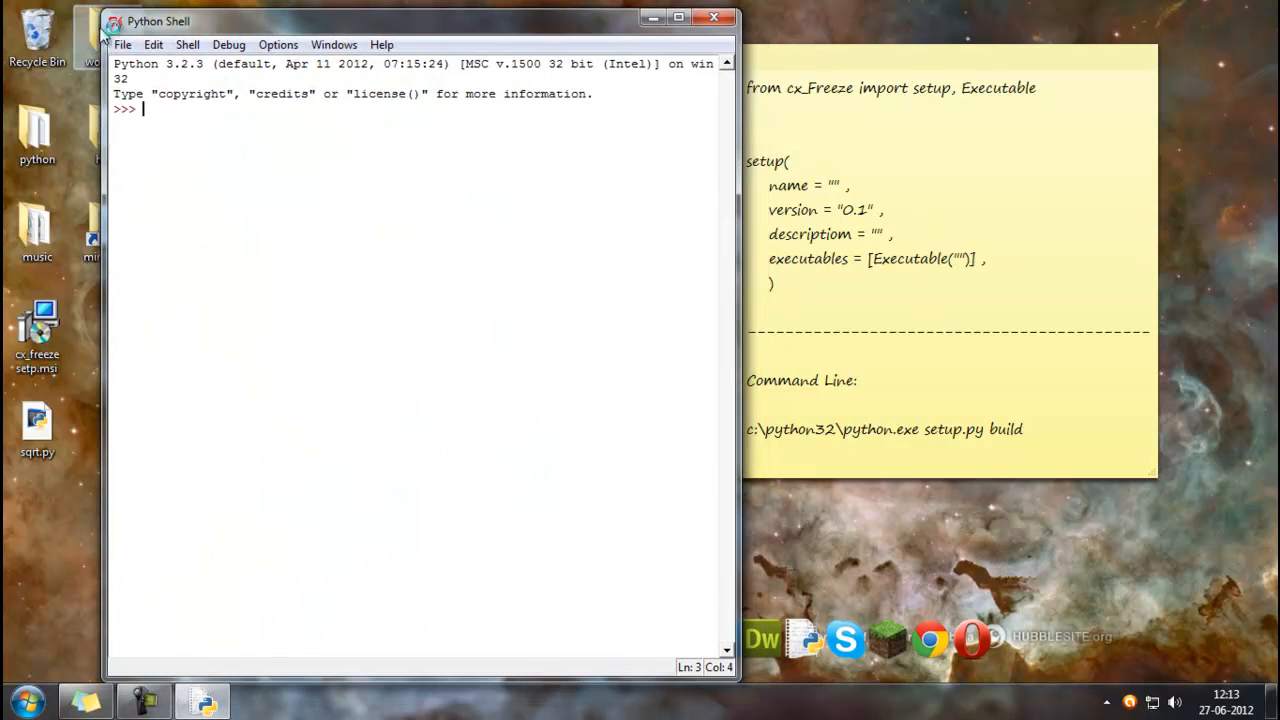
click(122, 44)
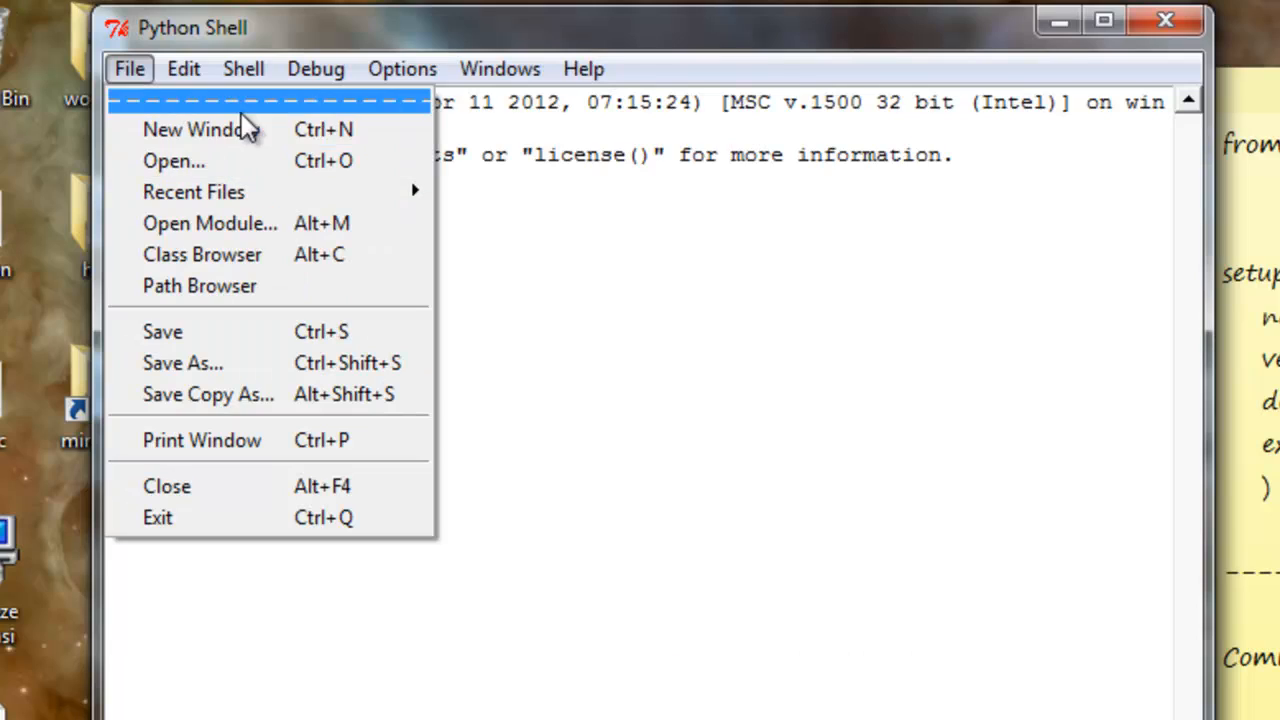
click(190, 128)
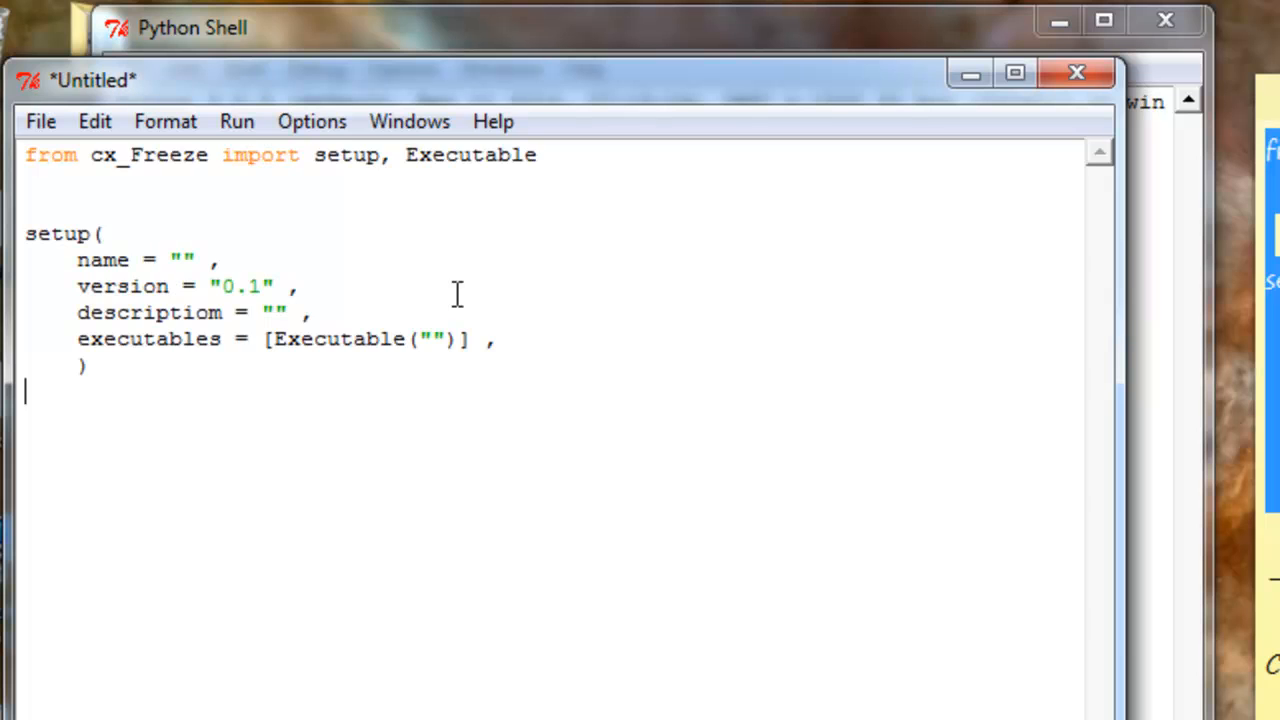
mouse_move(226, 290)
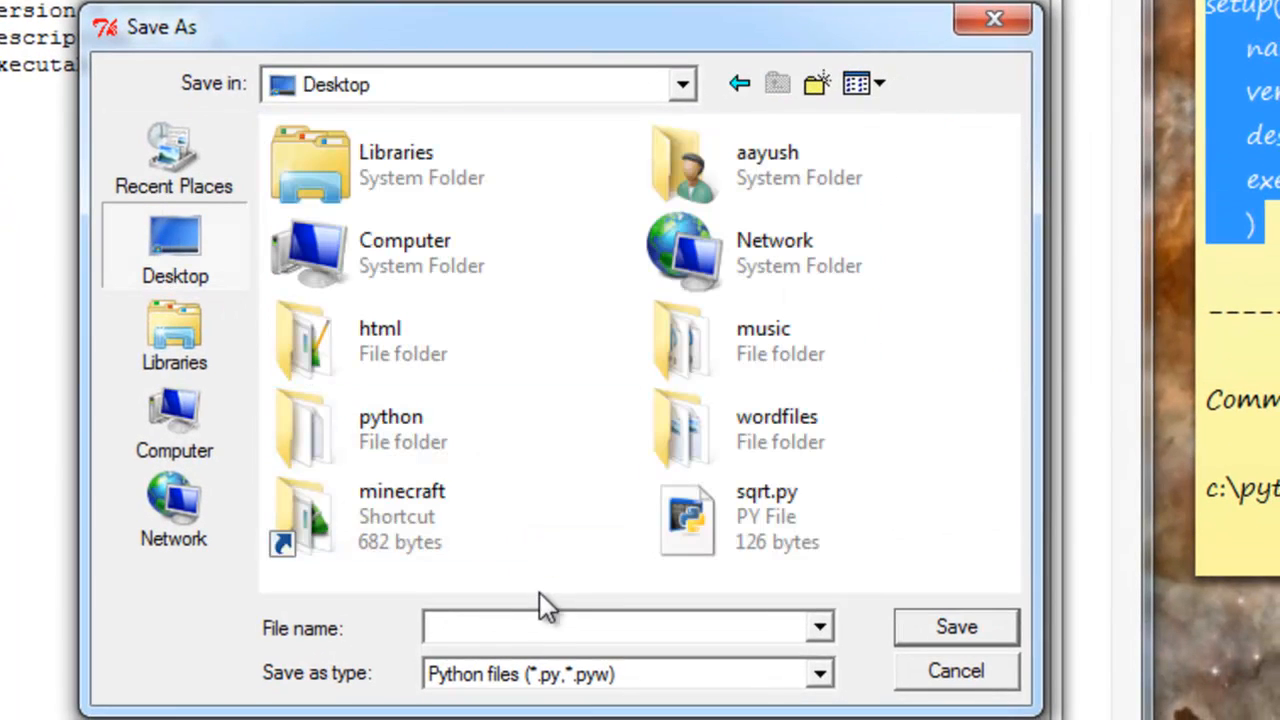
text(setu)
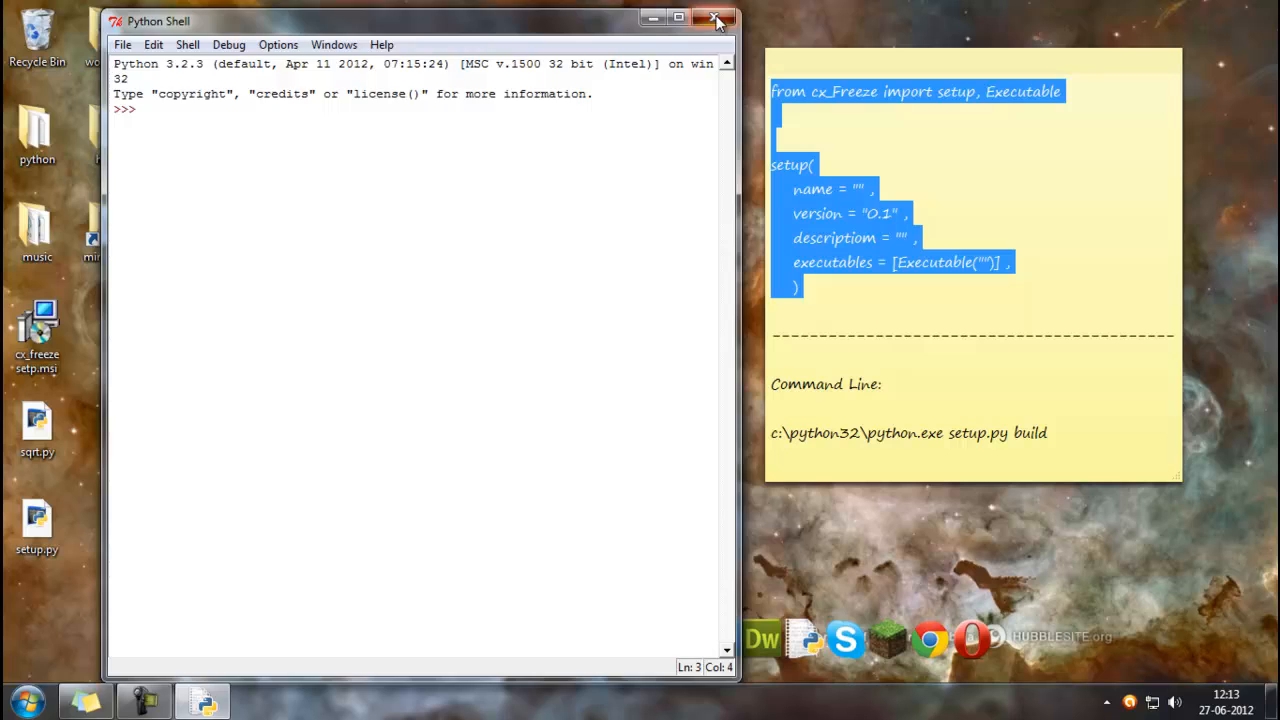
Step: Close the shell and open C:\Python32, which now holds setup.py and sqrt.py
click(716, 20)
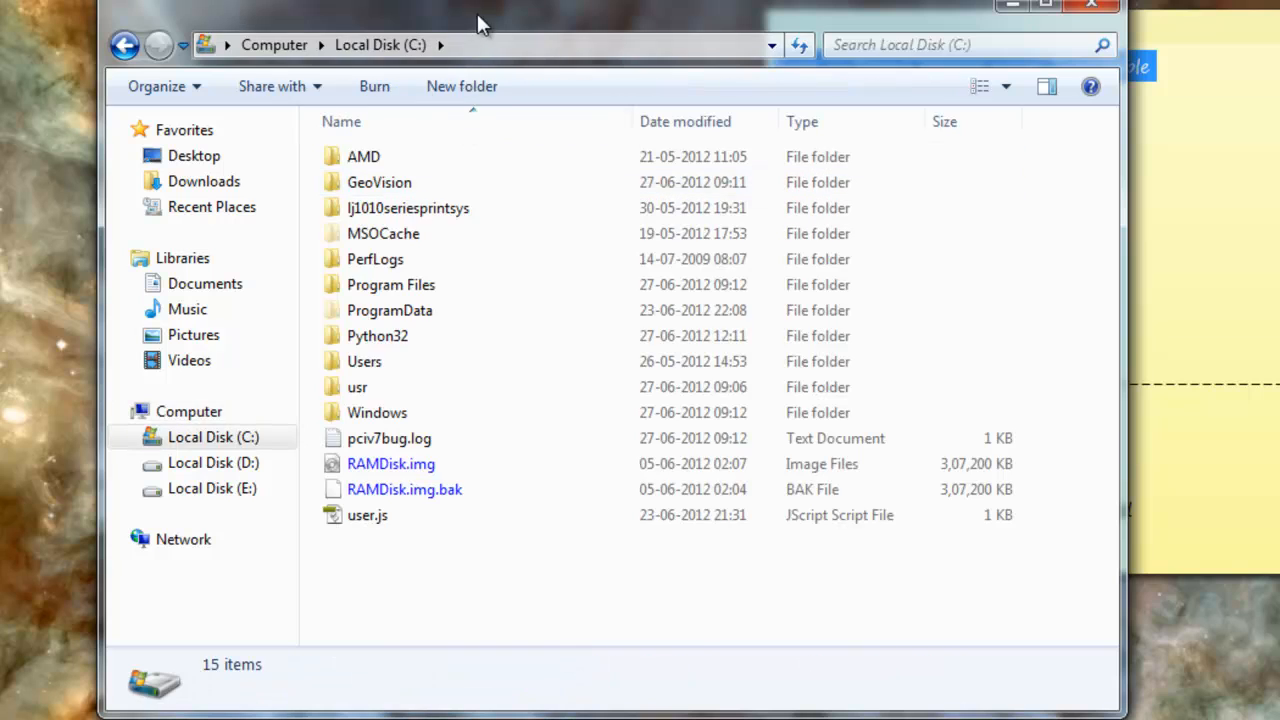
double_click(376, 336)
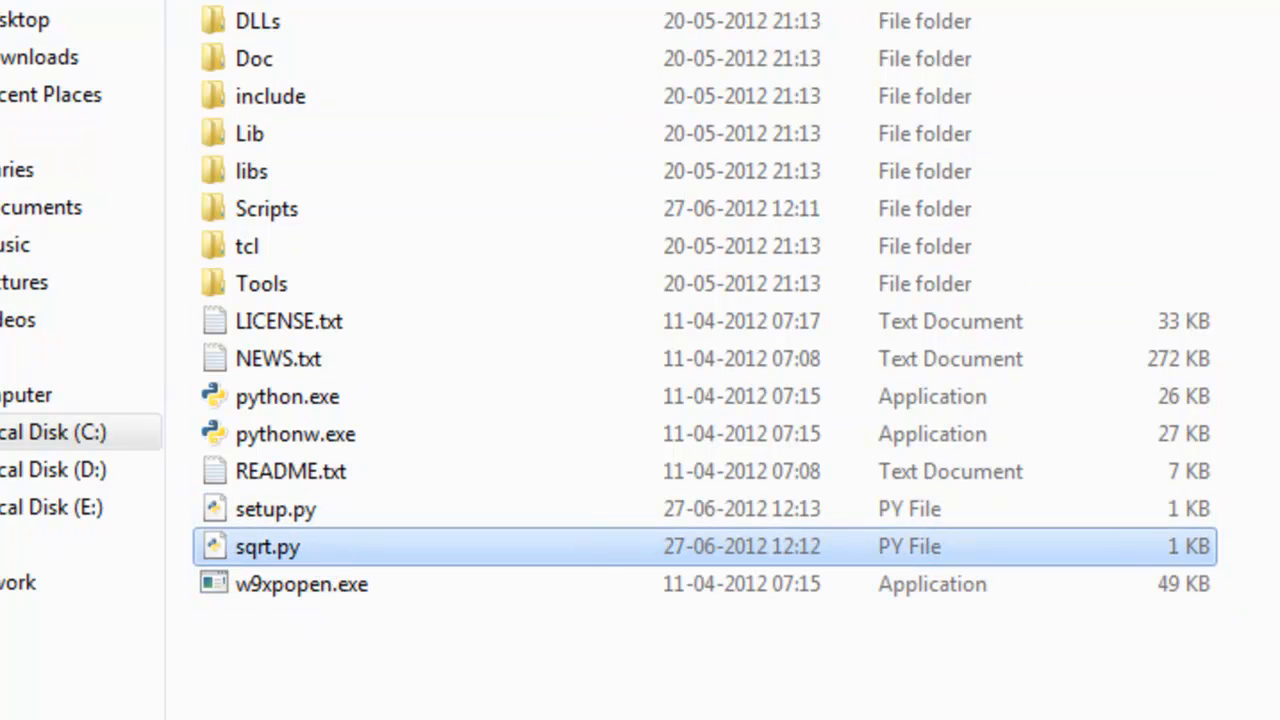
mouse_move(288, 396)
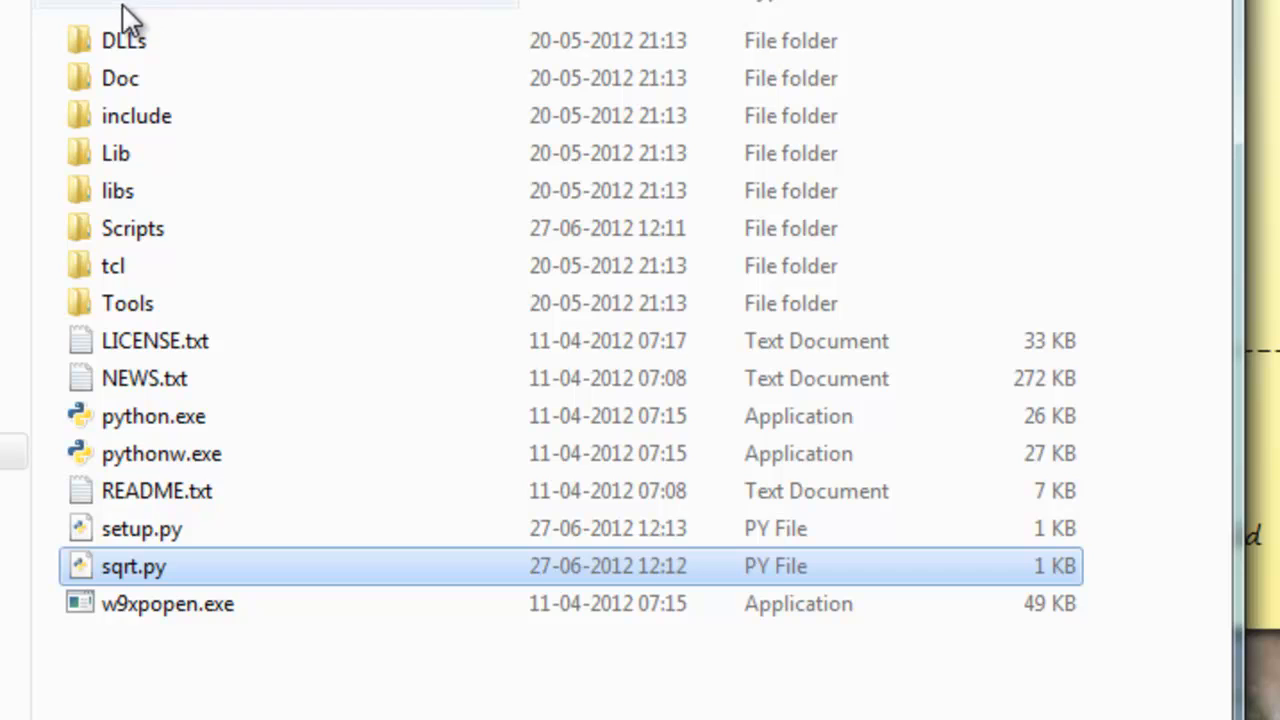
mouse_move(70, 24)
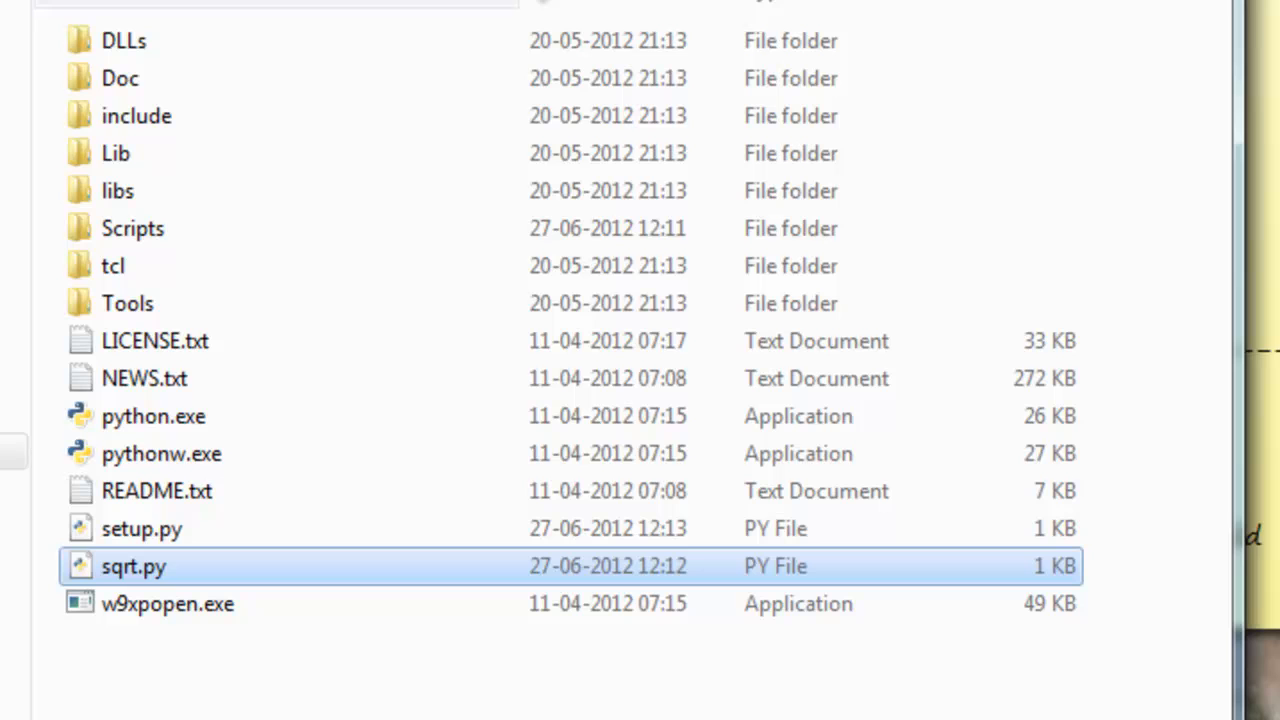
mouse_move(262, 684)
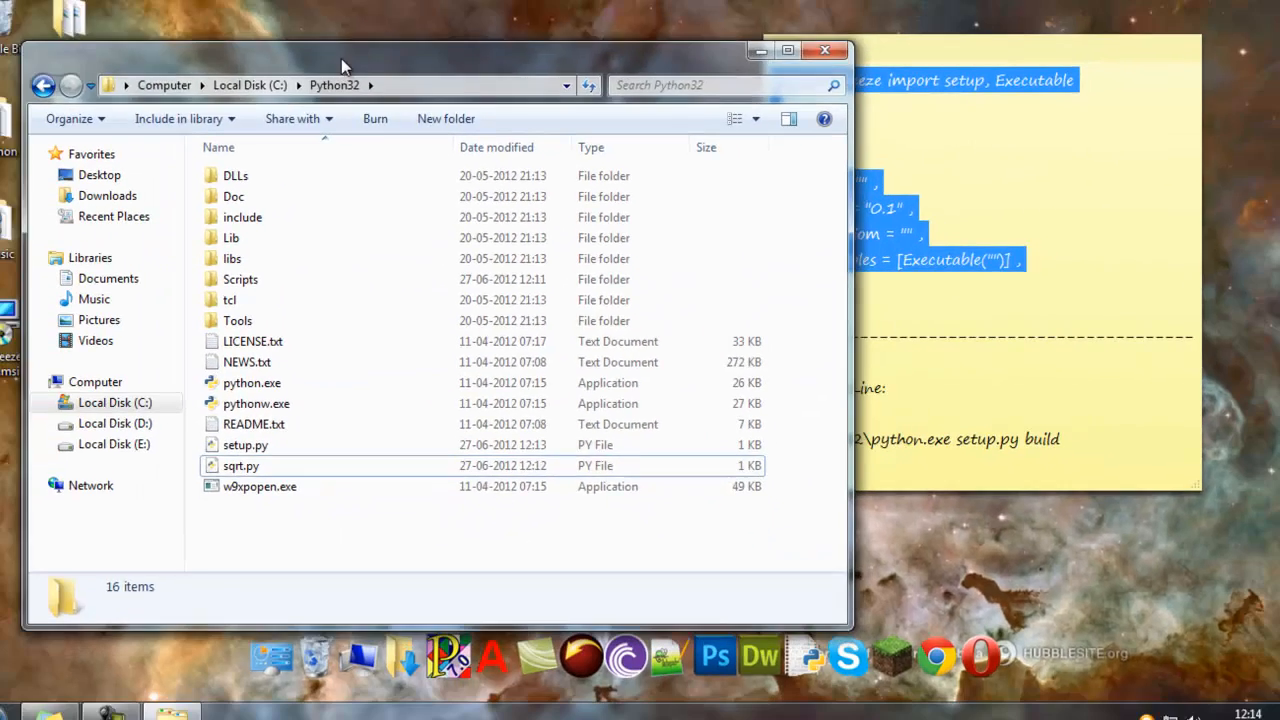
right_click(244, 444)
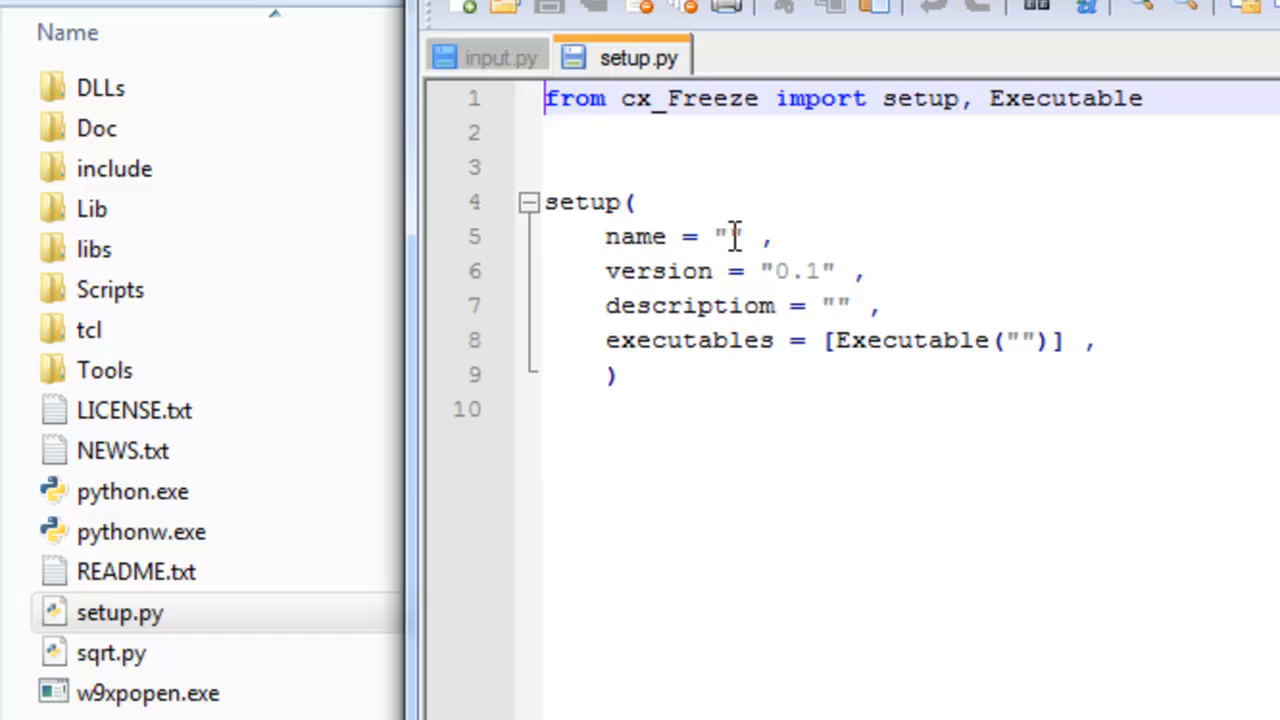
Step: In setup.py set name "sqrt", description "test" and Executable("sqrt.py")
text(sqrt)
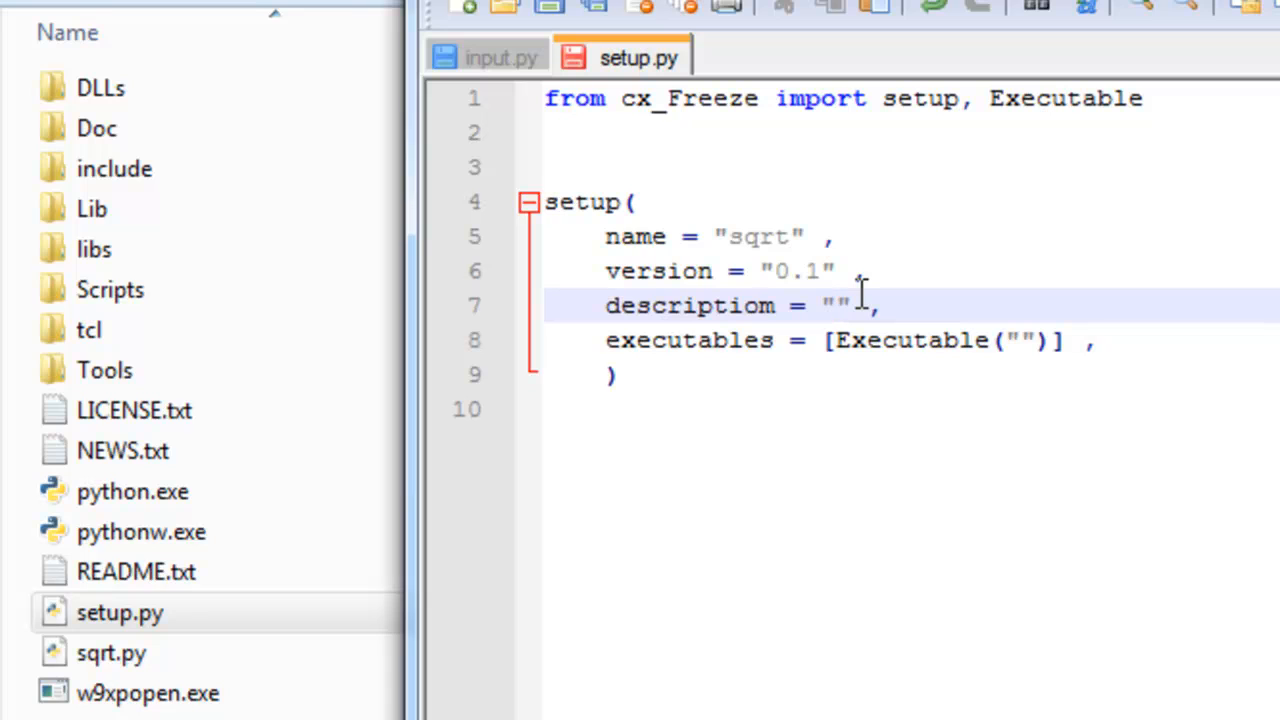
text(test)
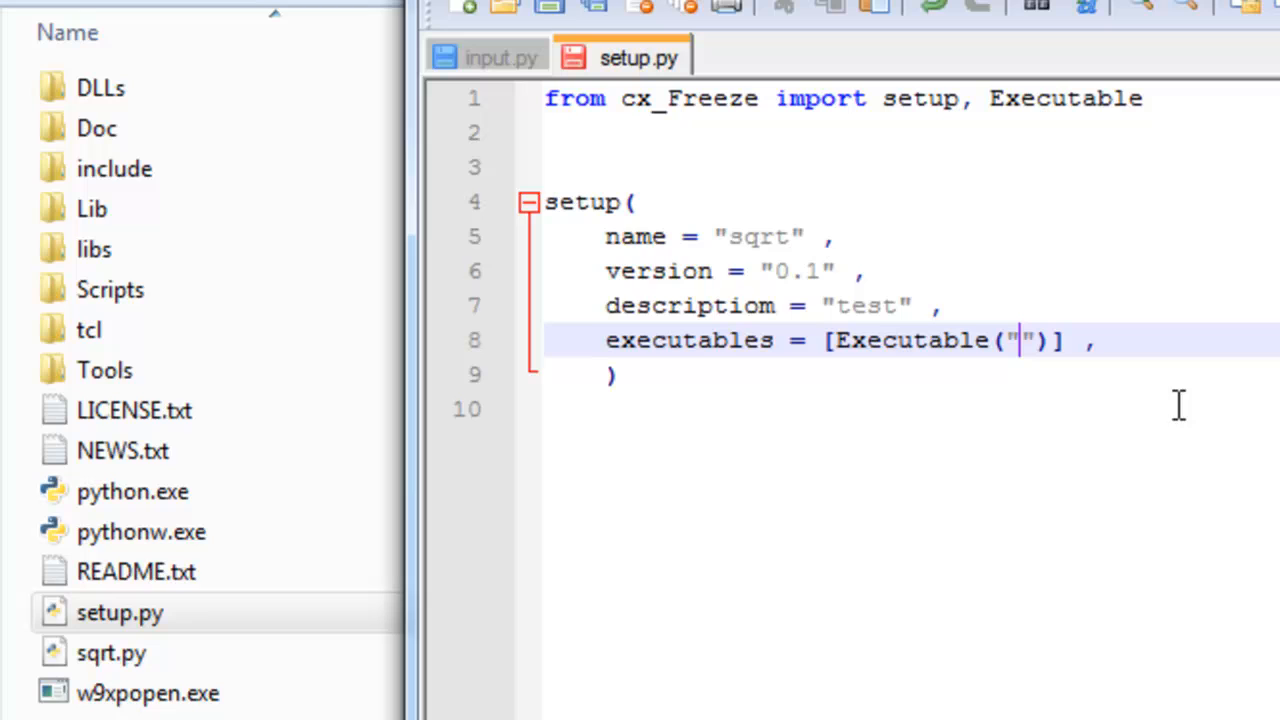
text(sq)
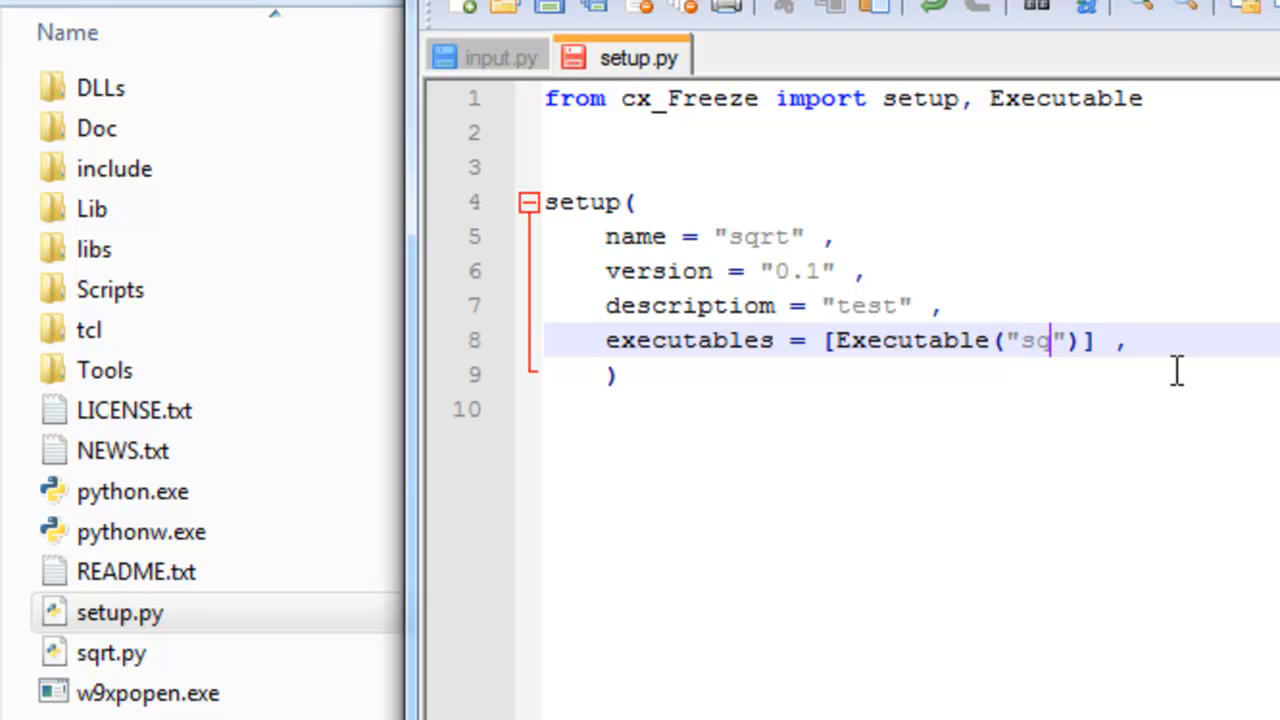
text(rt.py)
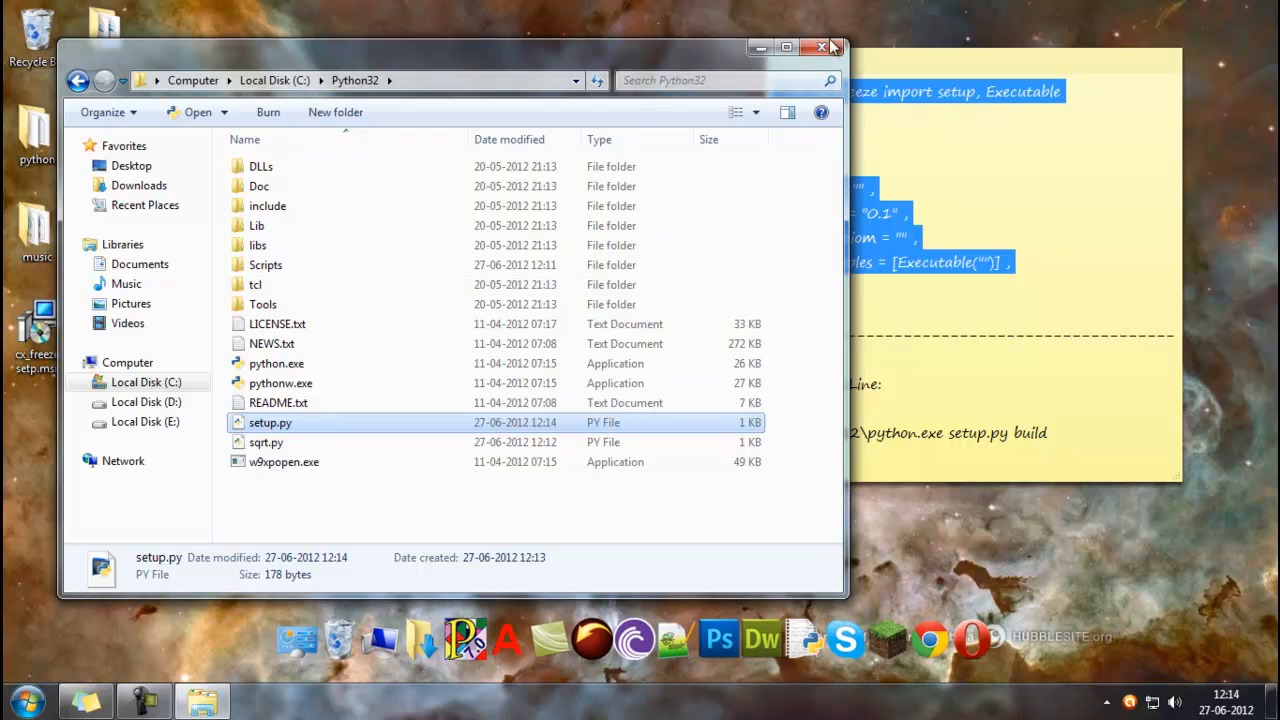
Step: Minimize the Python32 folder window and open a Command Prompt at the user directory
click(820, 48)
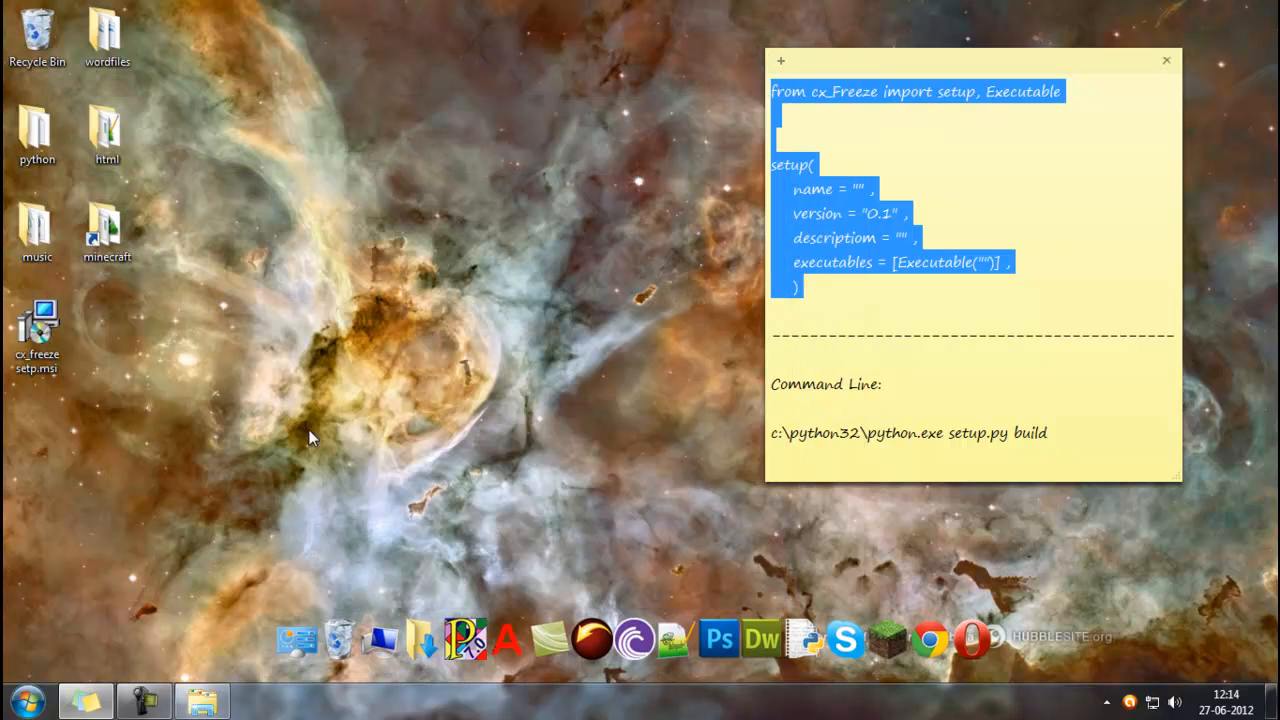
click(28, 700)
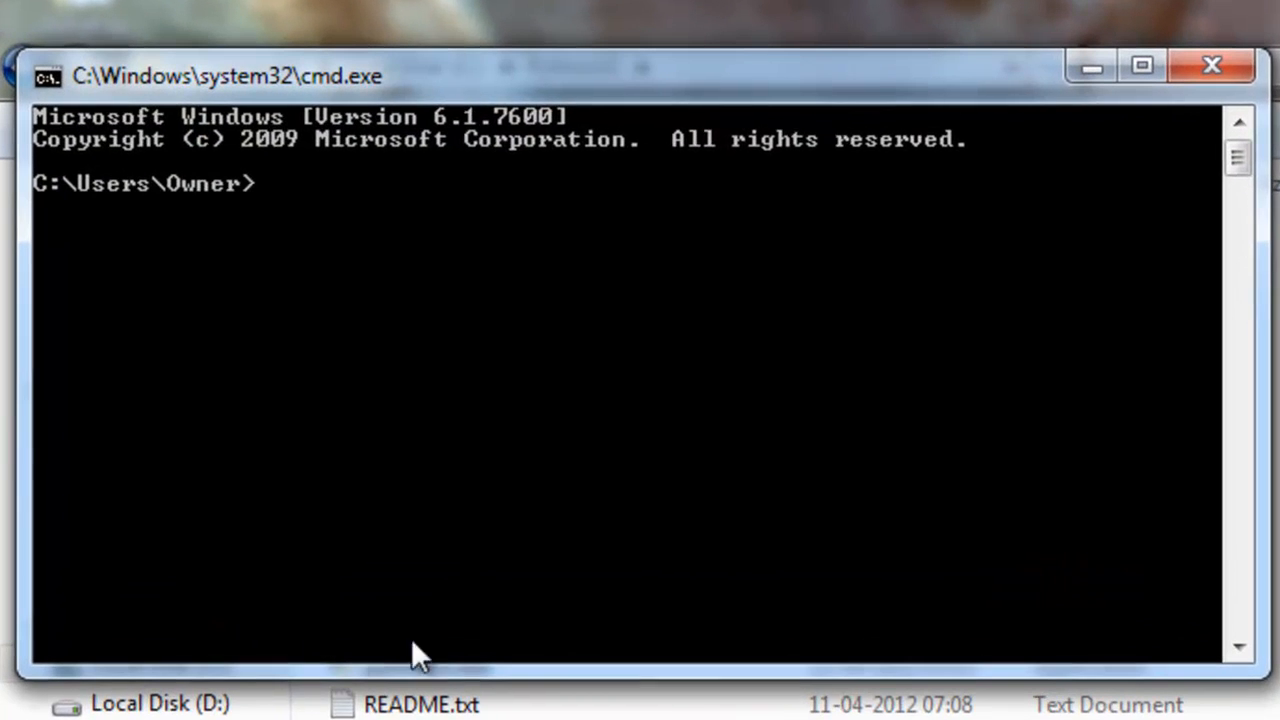
Step: Change directory to the root with 'cd \' and then into python32
text(cd)
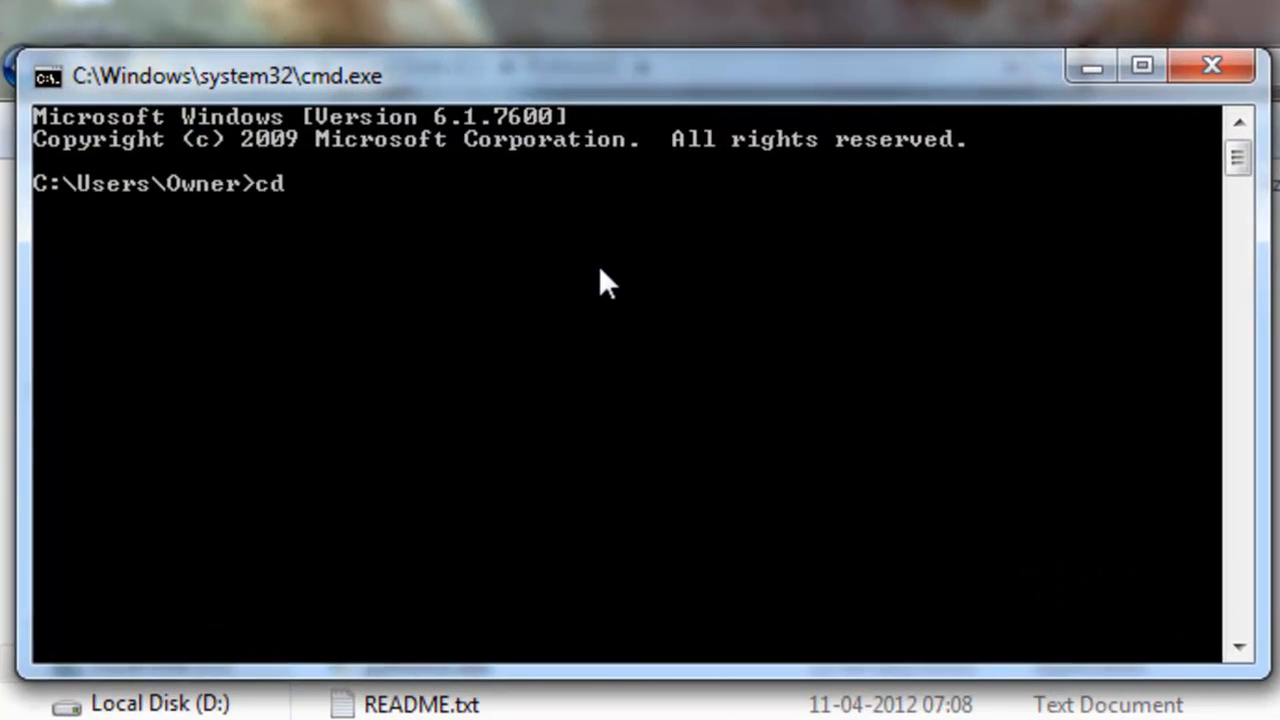
text(\)
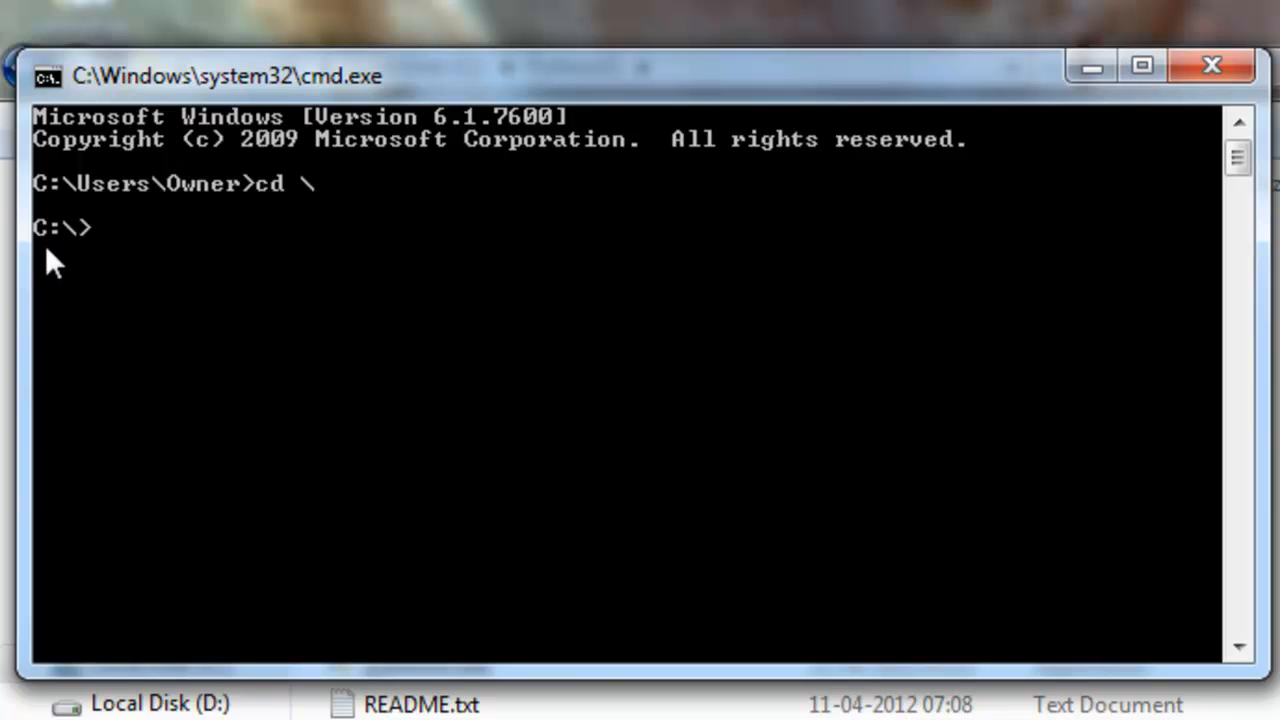
mouse_move(290, 312)
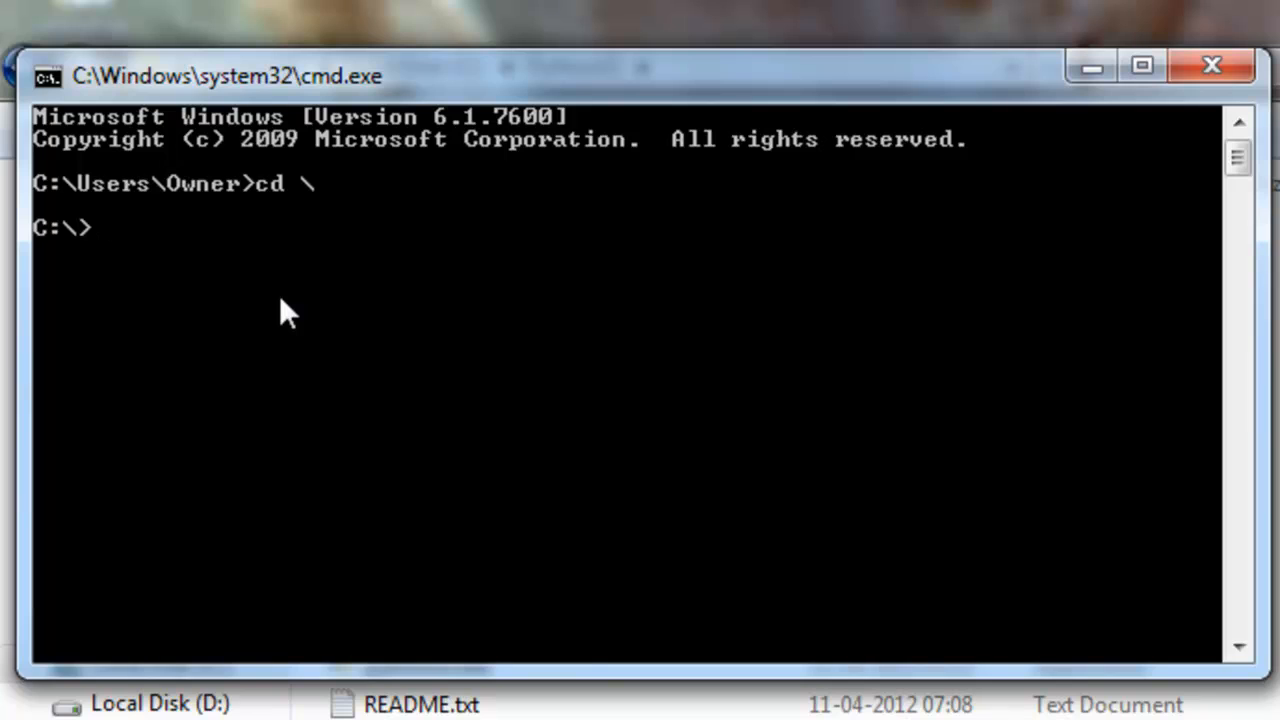
text(cc)
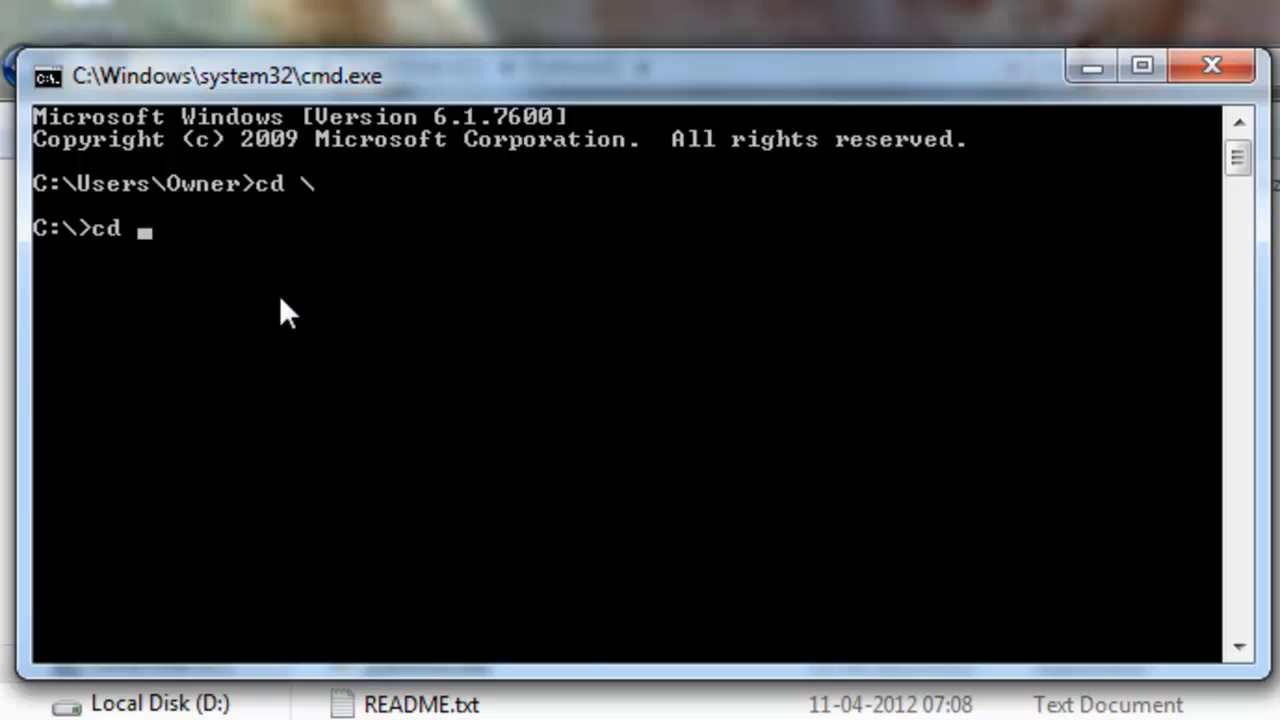
text(python32)
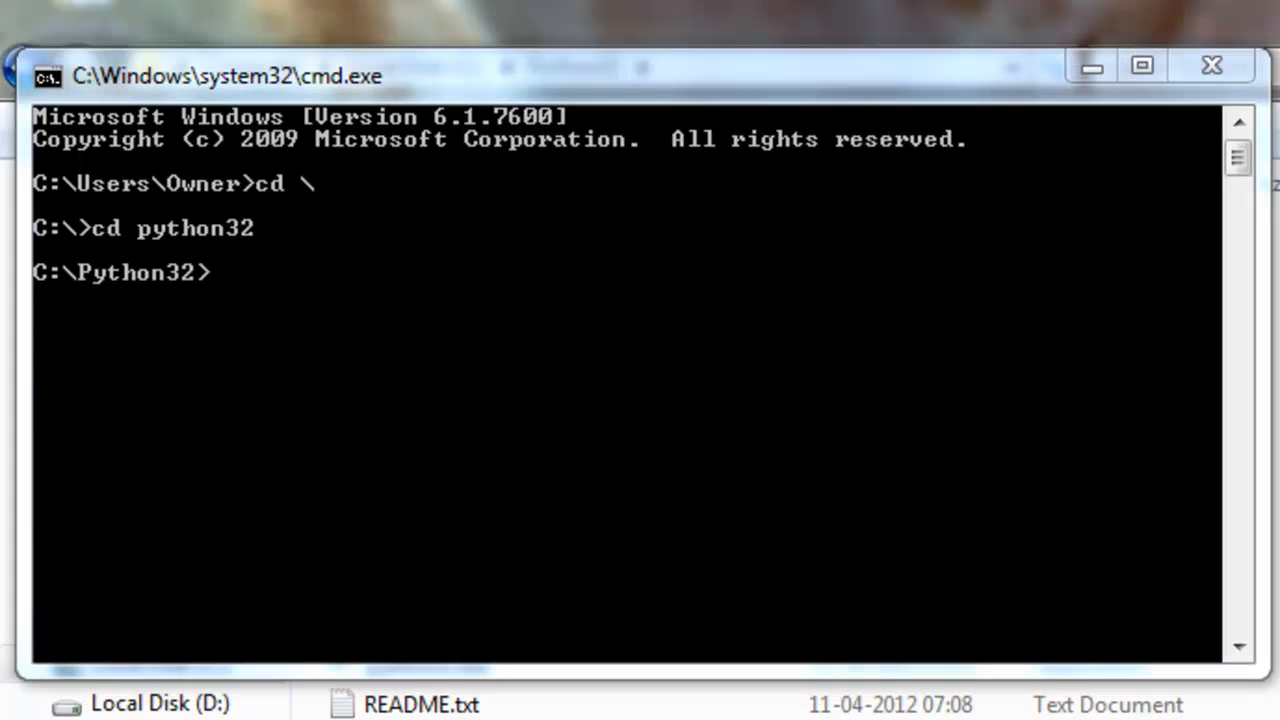
mouse_move(872, 198)
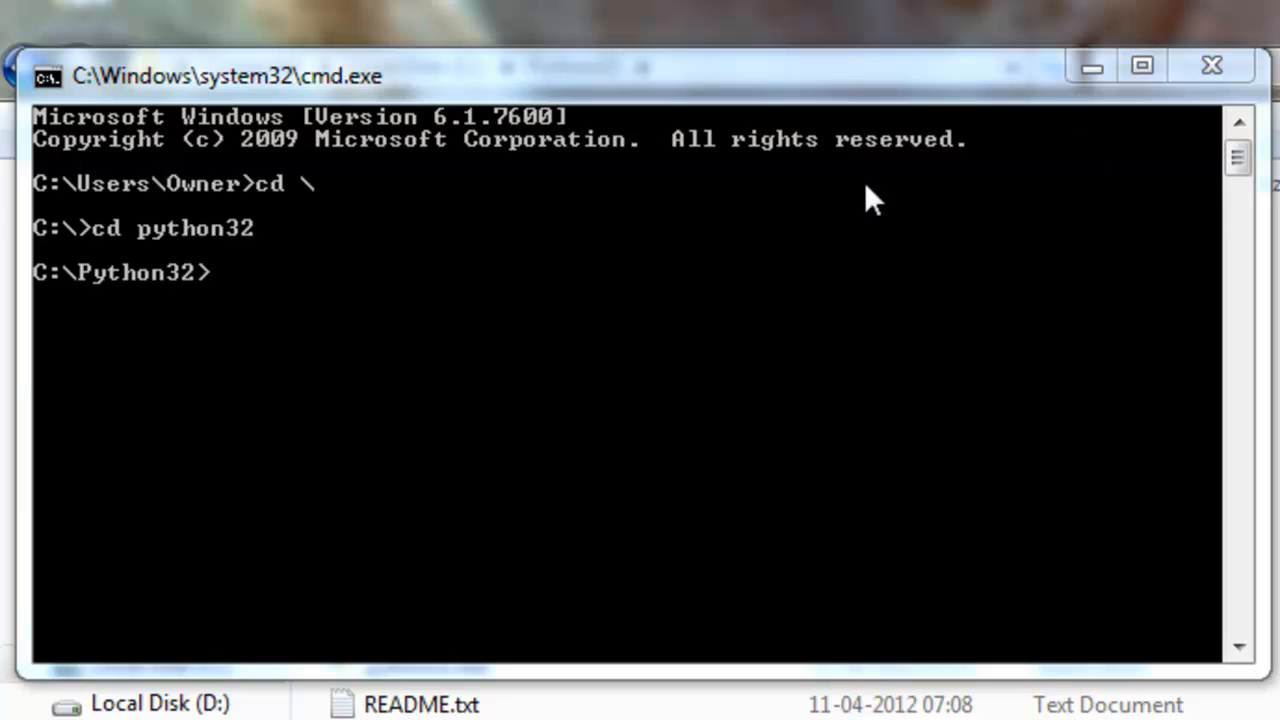
mouse_move(570, 80)
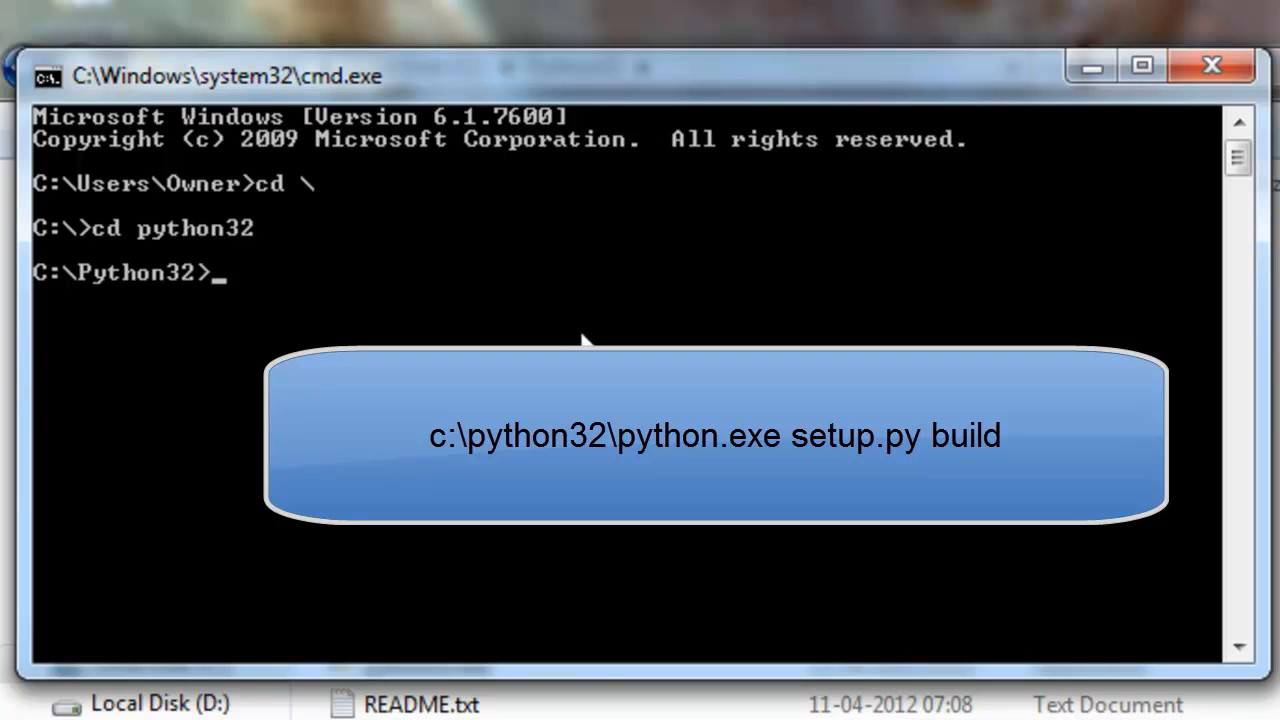
Step: Run 'c:\python32\python.exe setup.py build' to freeze the script with cx_Freeze
text(c:\)
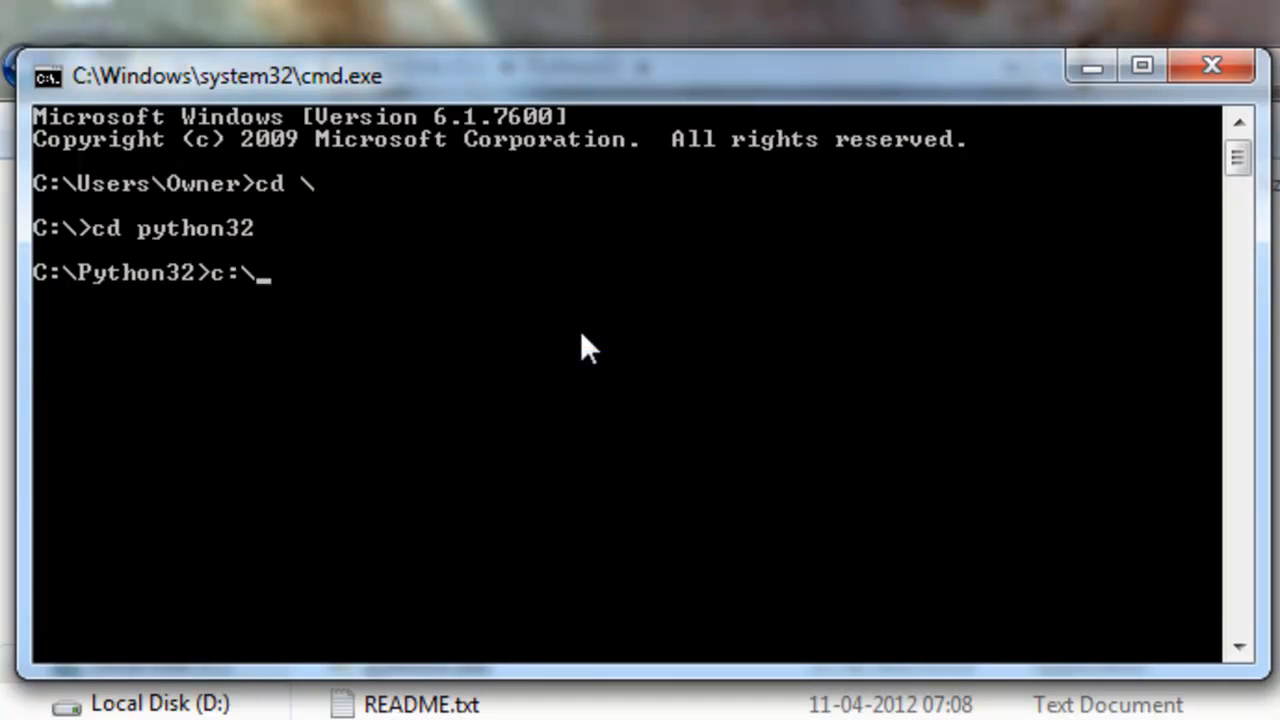
text(python3)
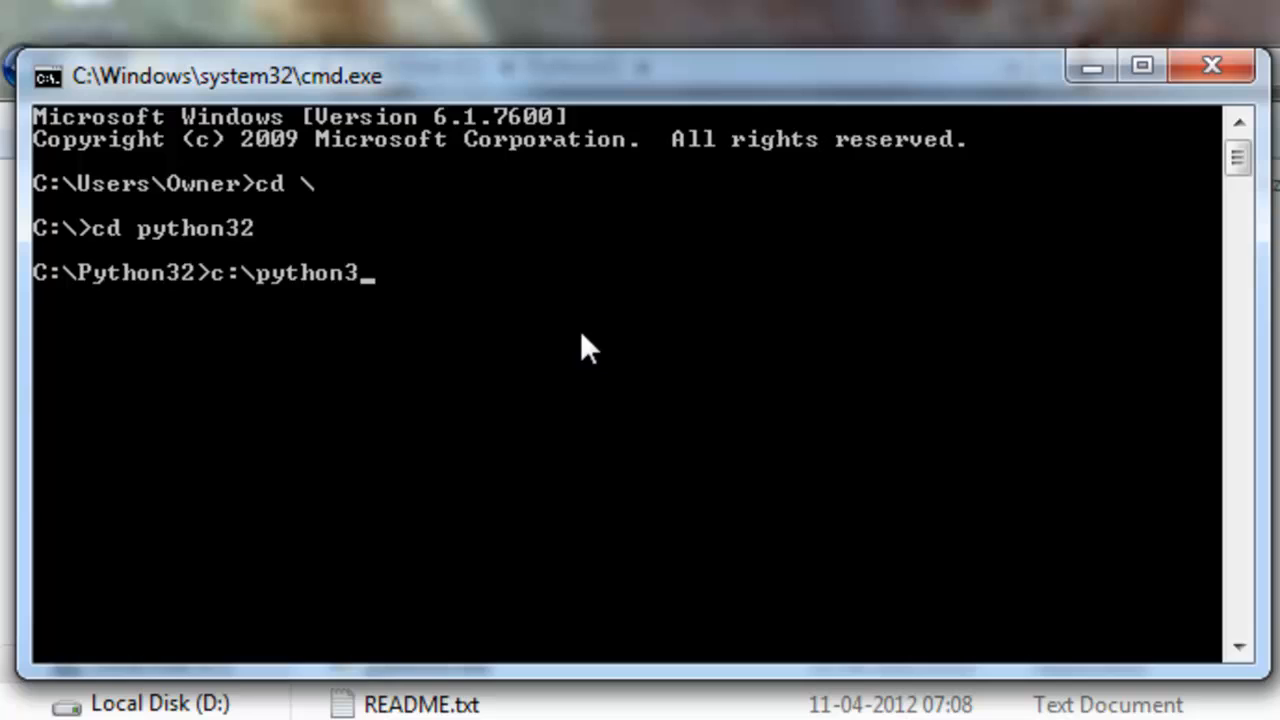
text(2)
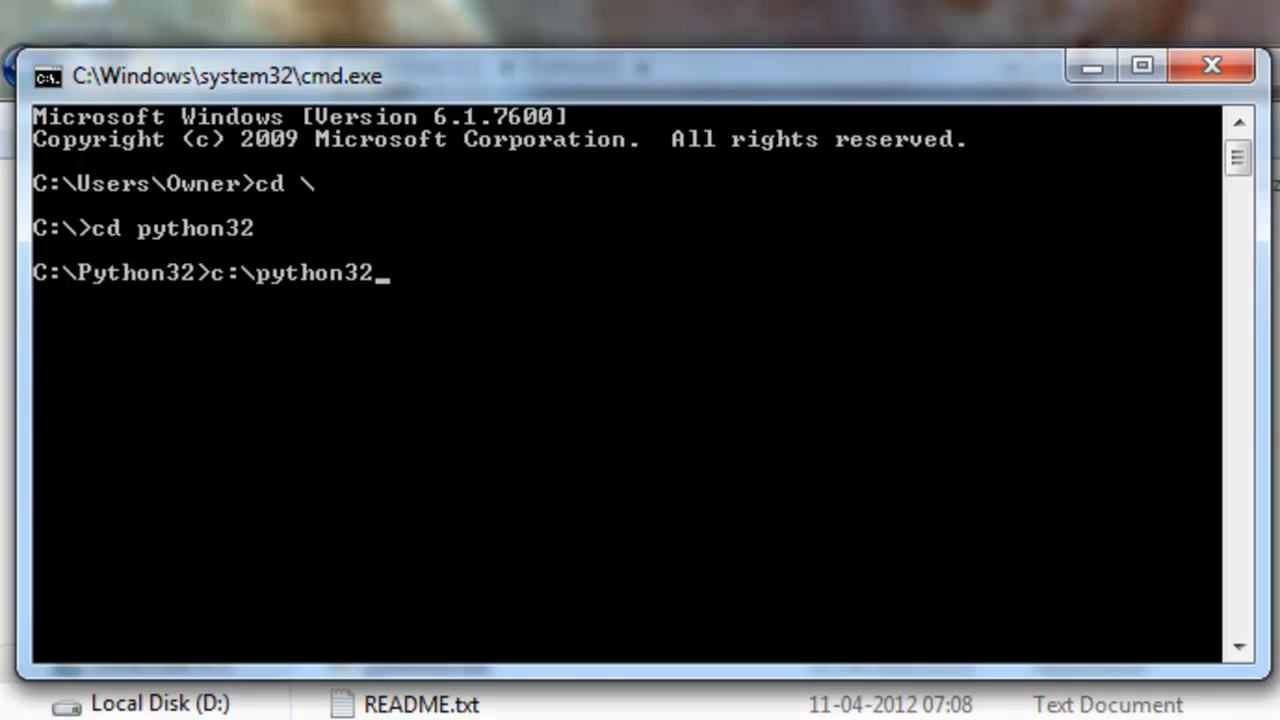
mouse_move(670, 304)
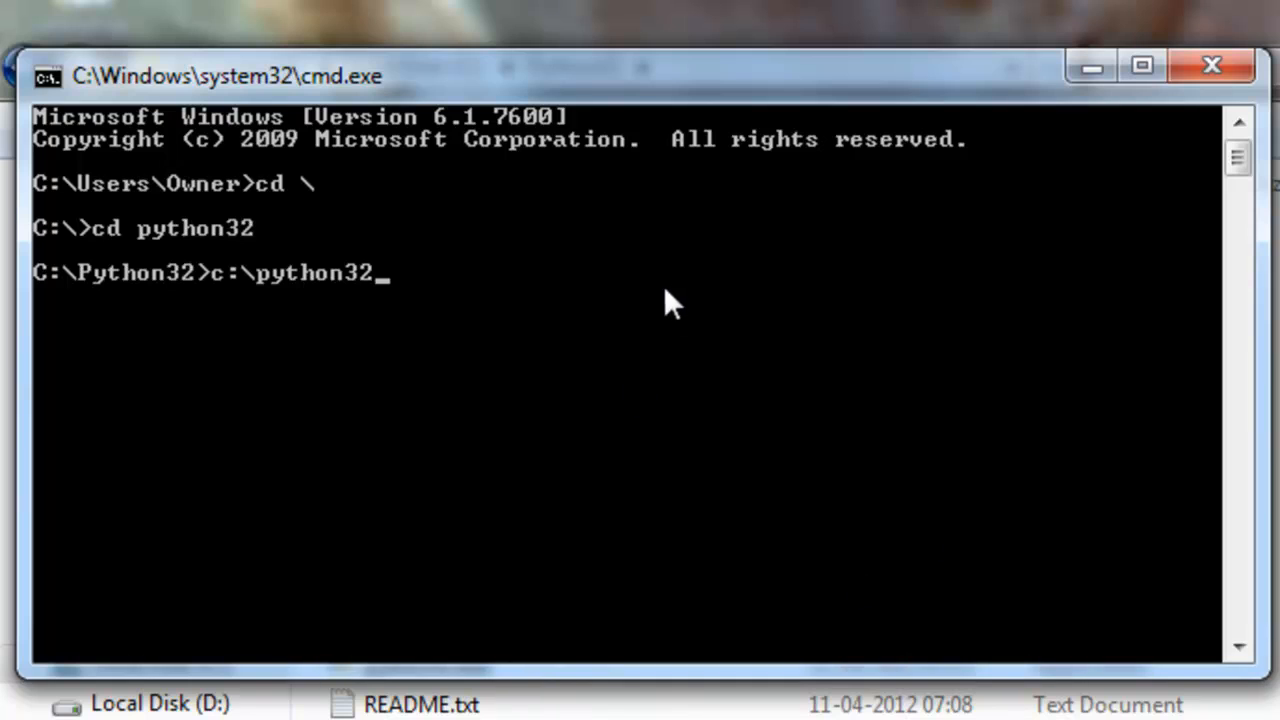
mouse_move(656, 328)
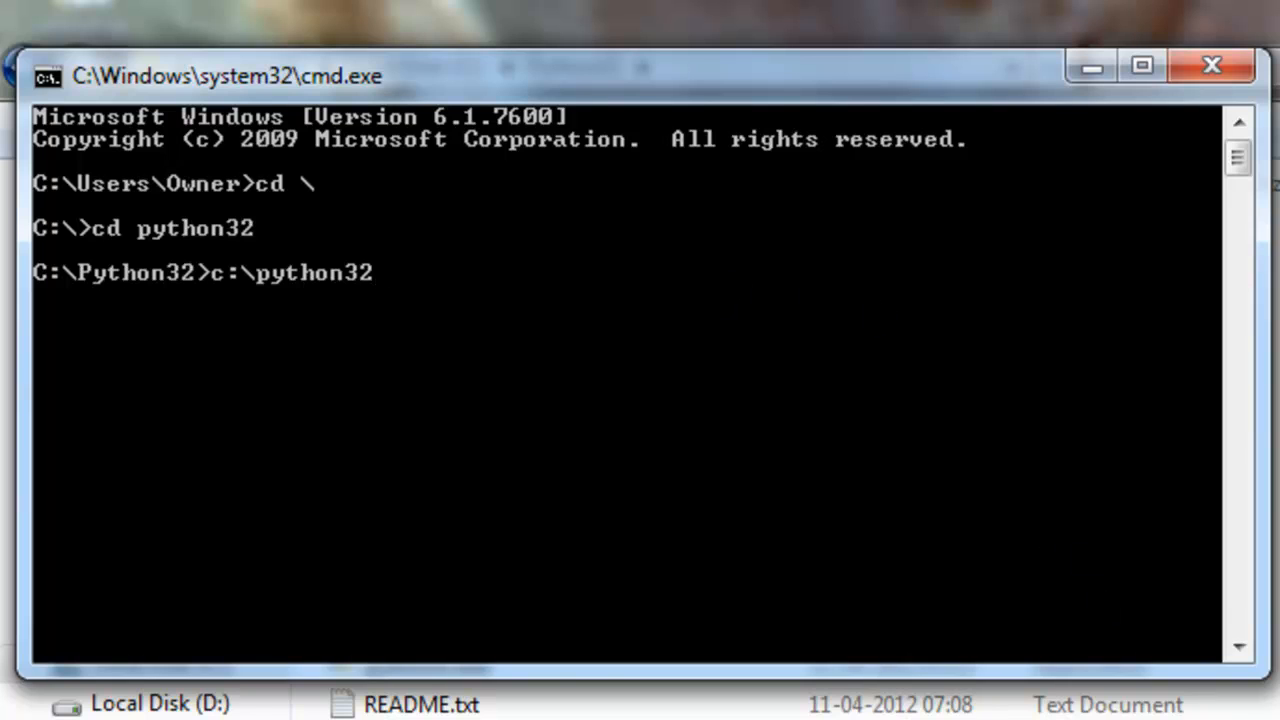
text(\)
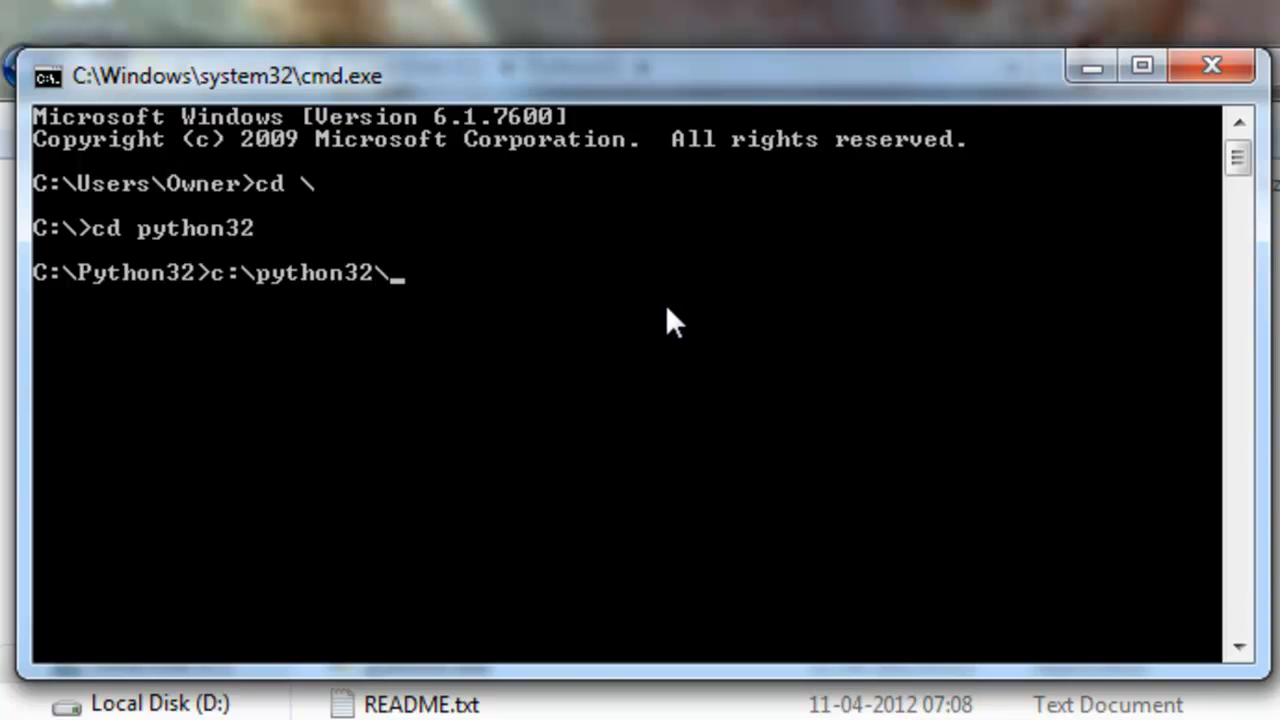
text(python)
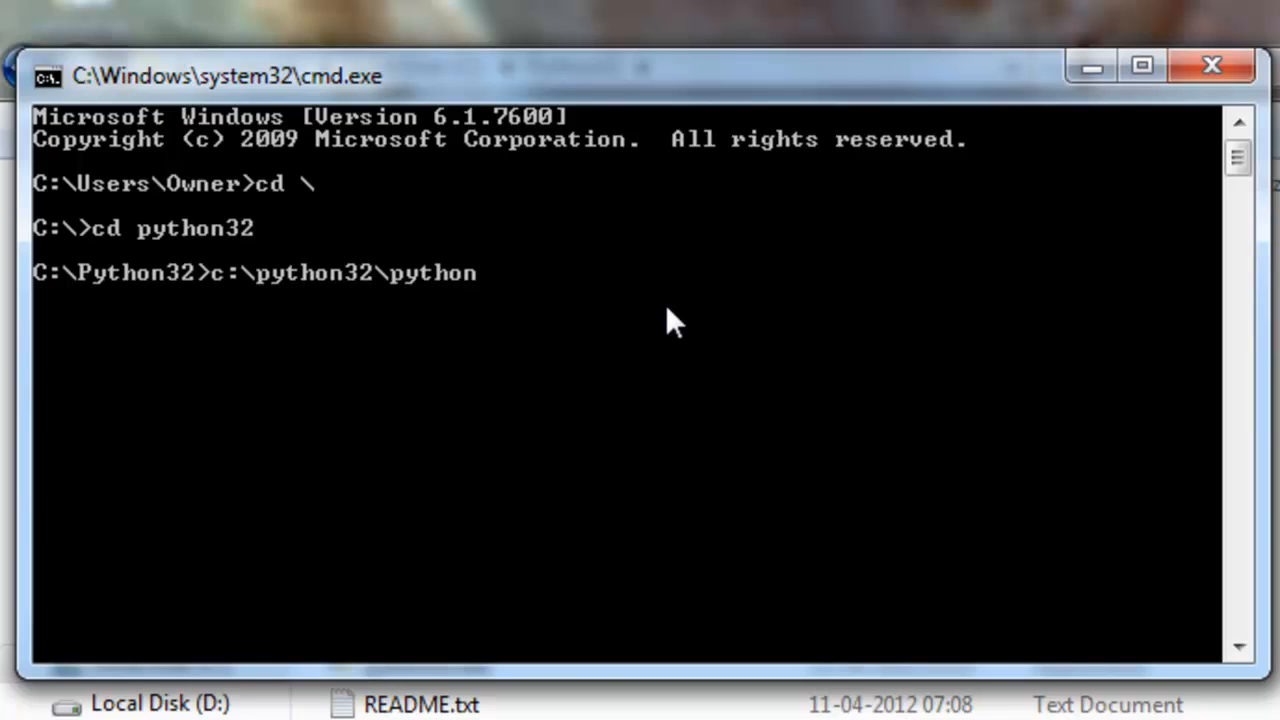
text(.exe)
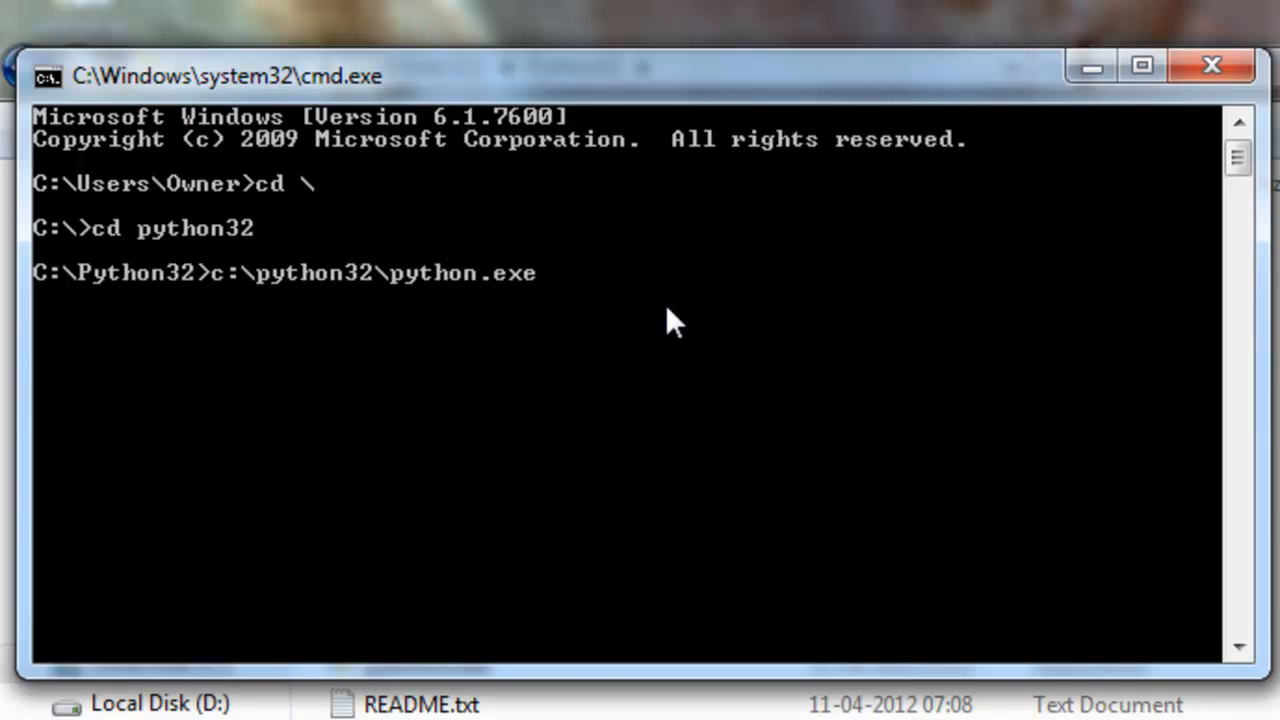
text(setu)
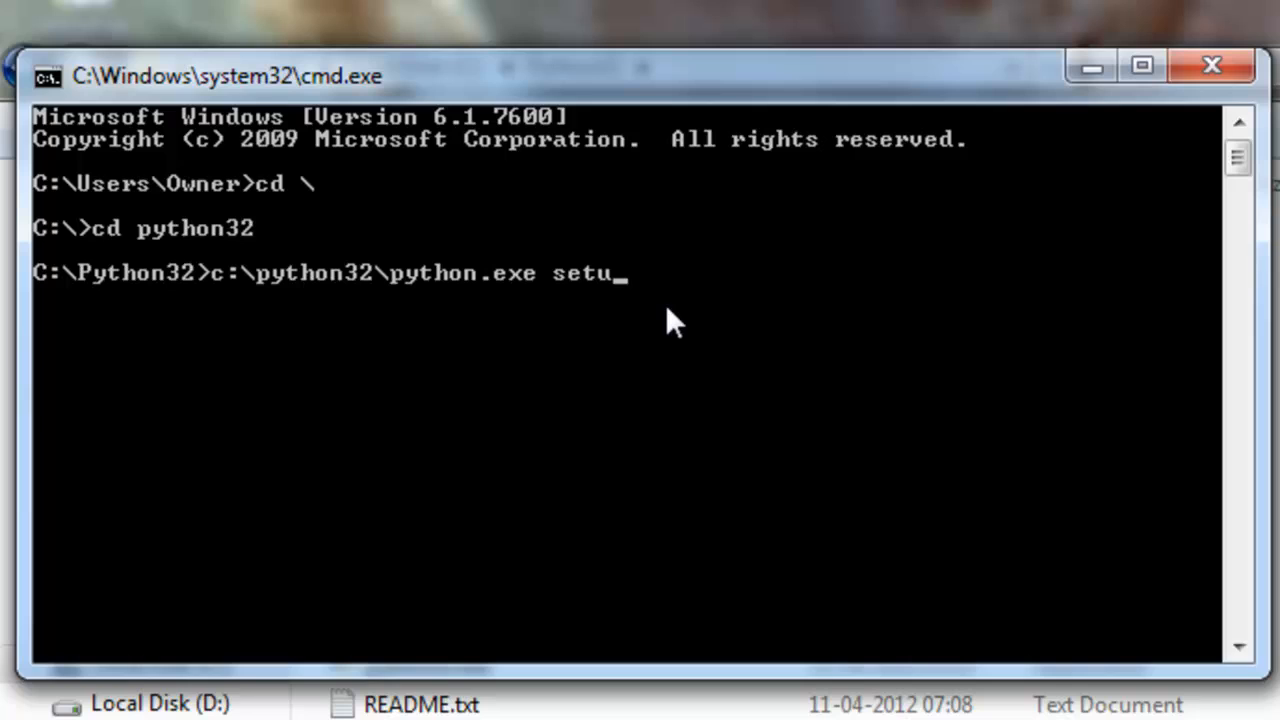
text(p.py)
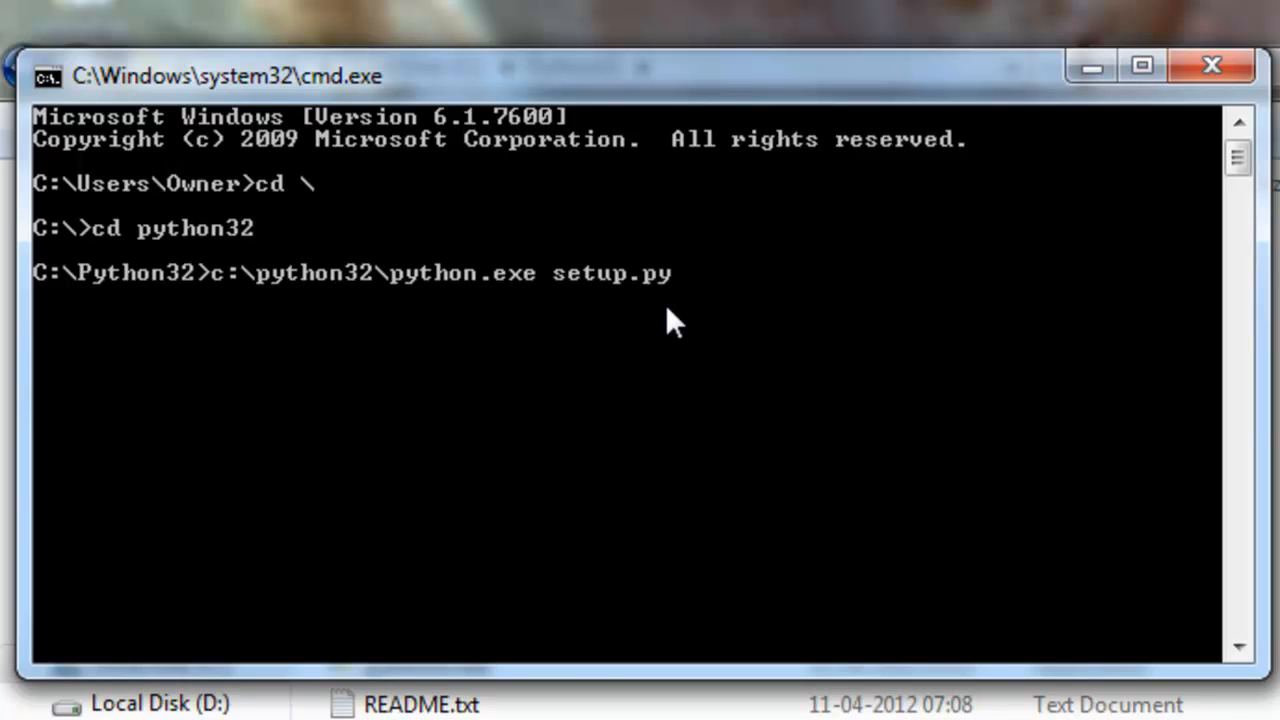
text(build)
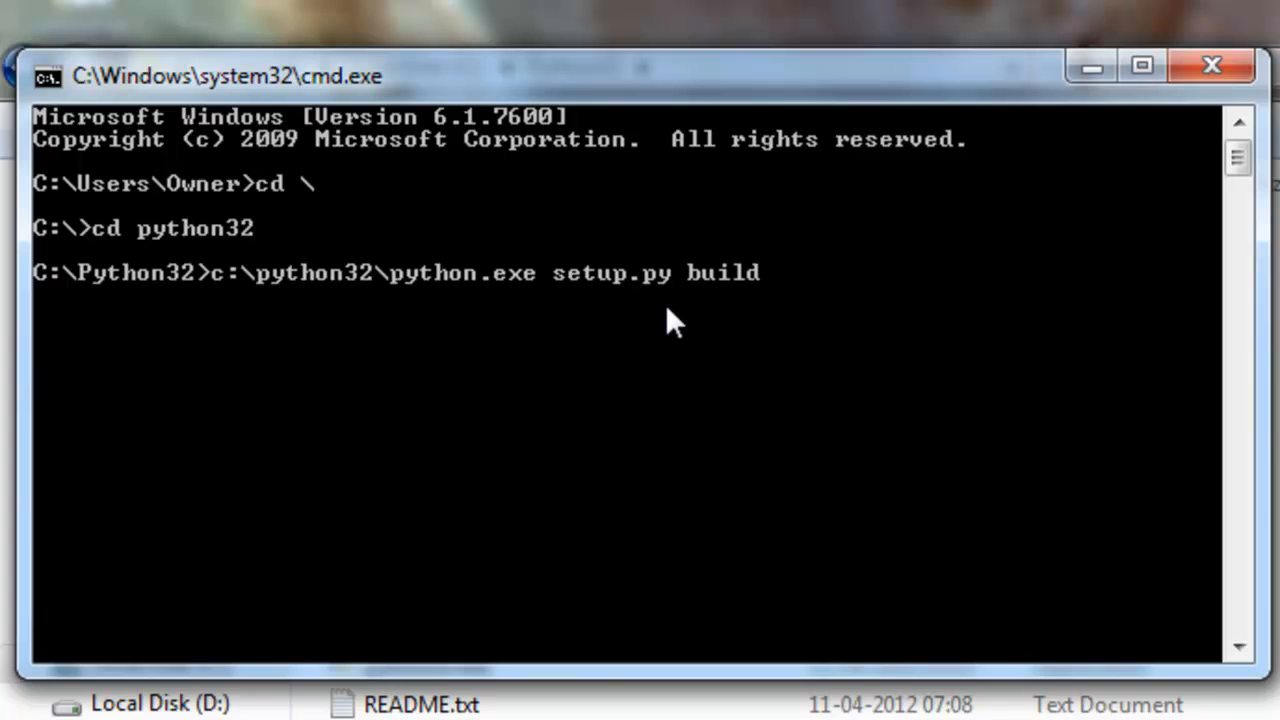
key(enter)
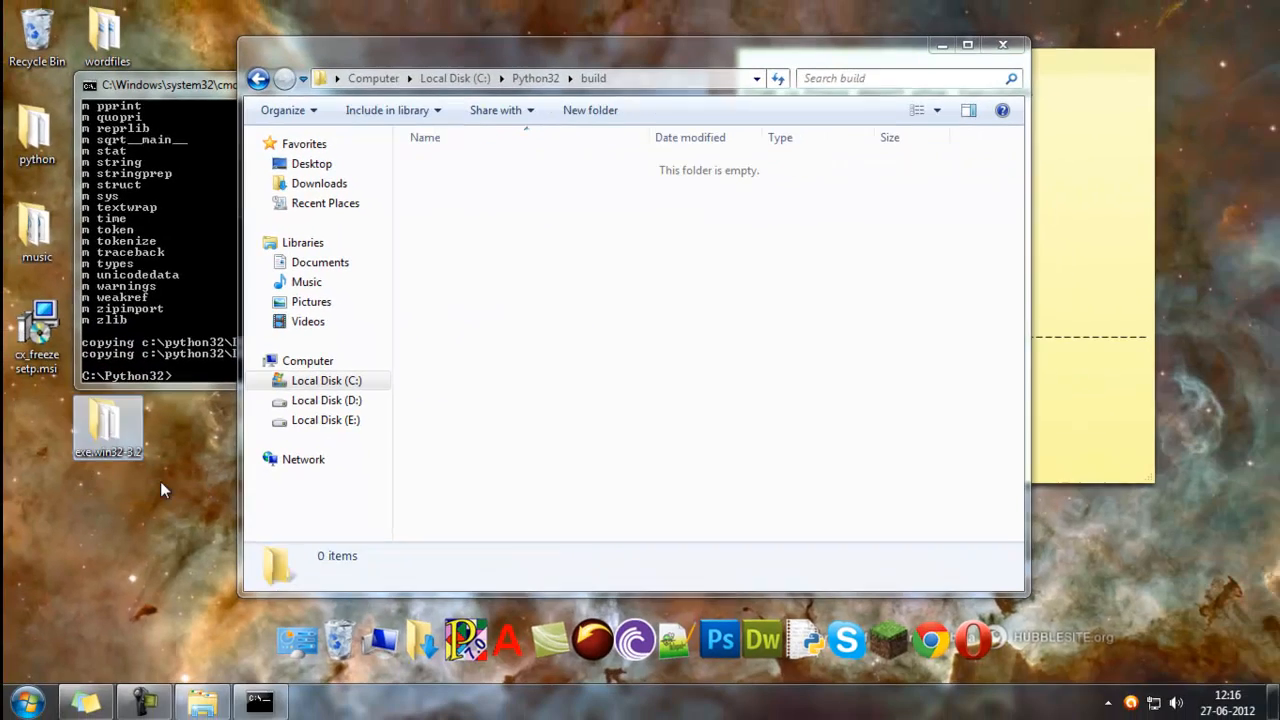
Step: Rename the desktop build output folder to sqrt and view its contents
right_click(108, 424)
text(sqrt)
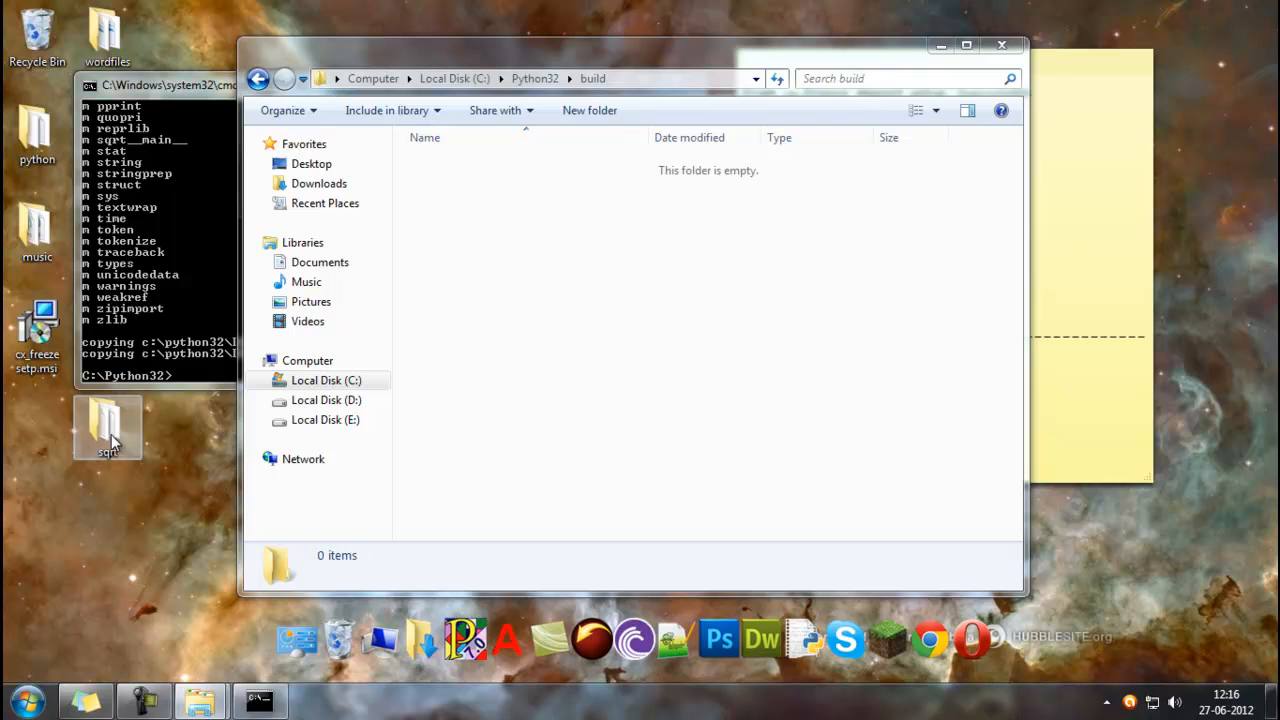
double_click(108, 428)
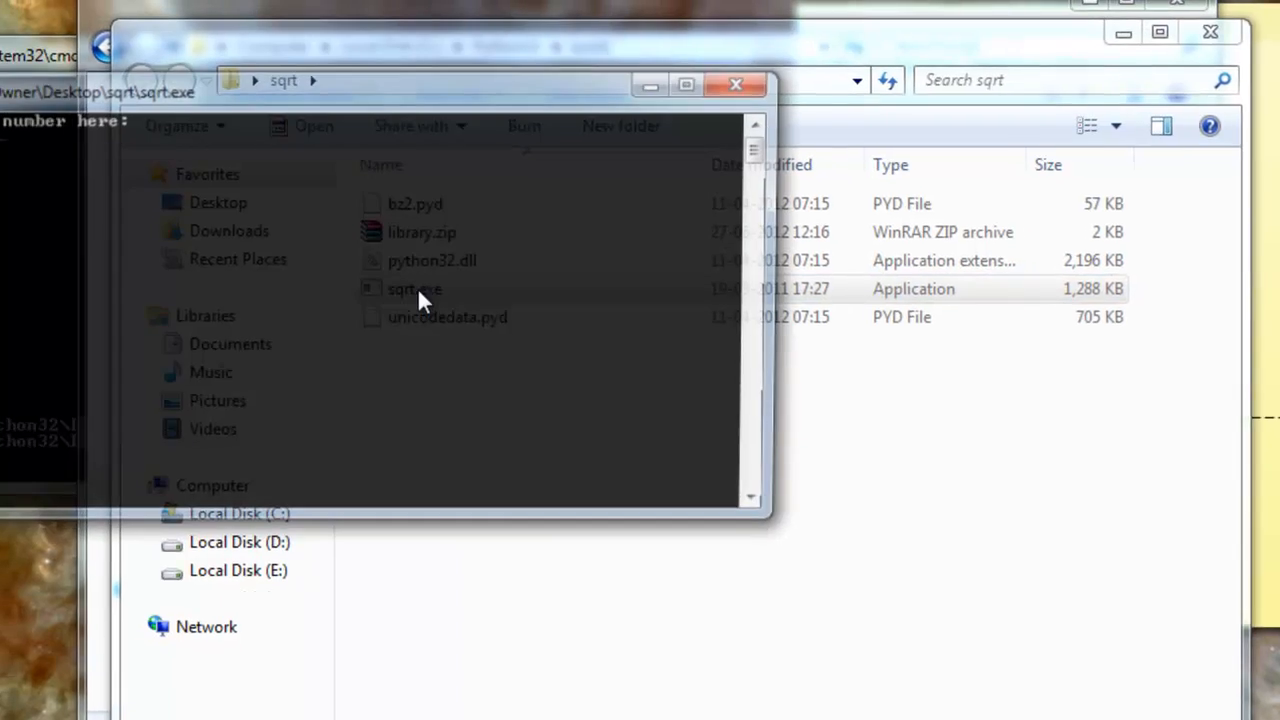
Step: Launch sqrt.exe and enter 16 and 64 to get their square roots
double_click(414, 288)
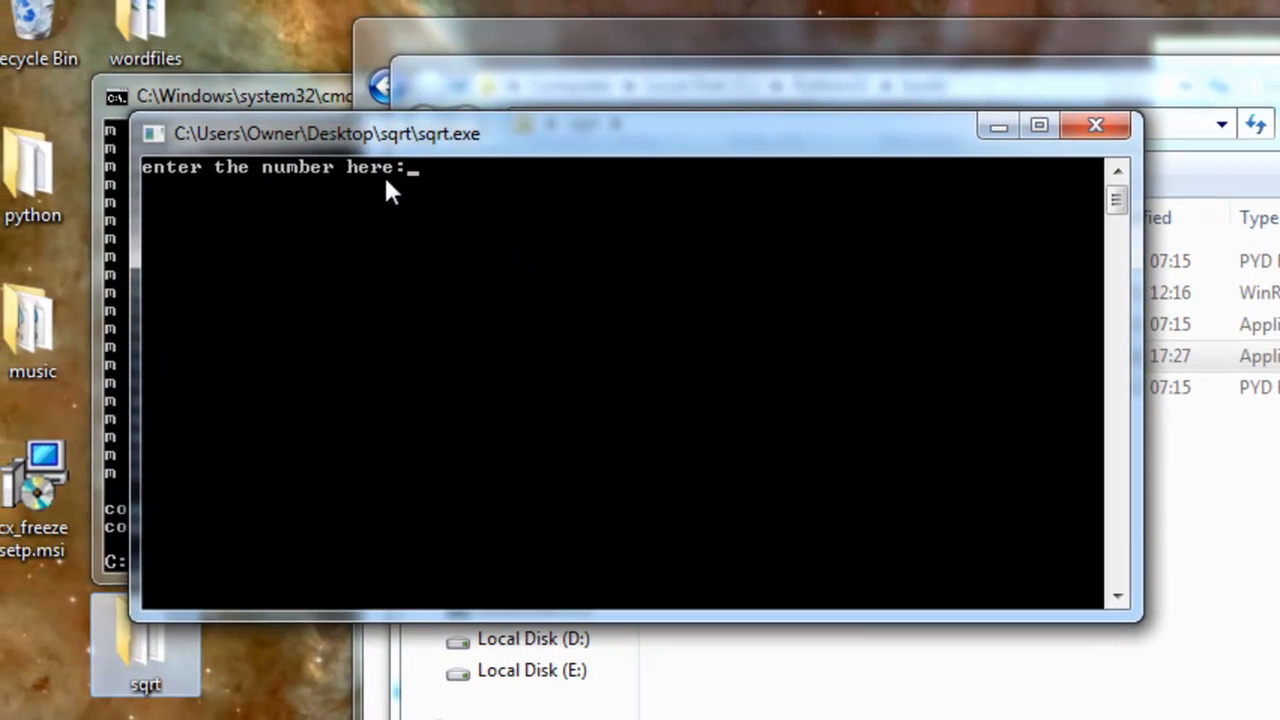
text(16)
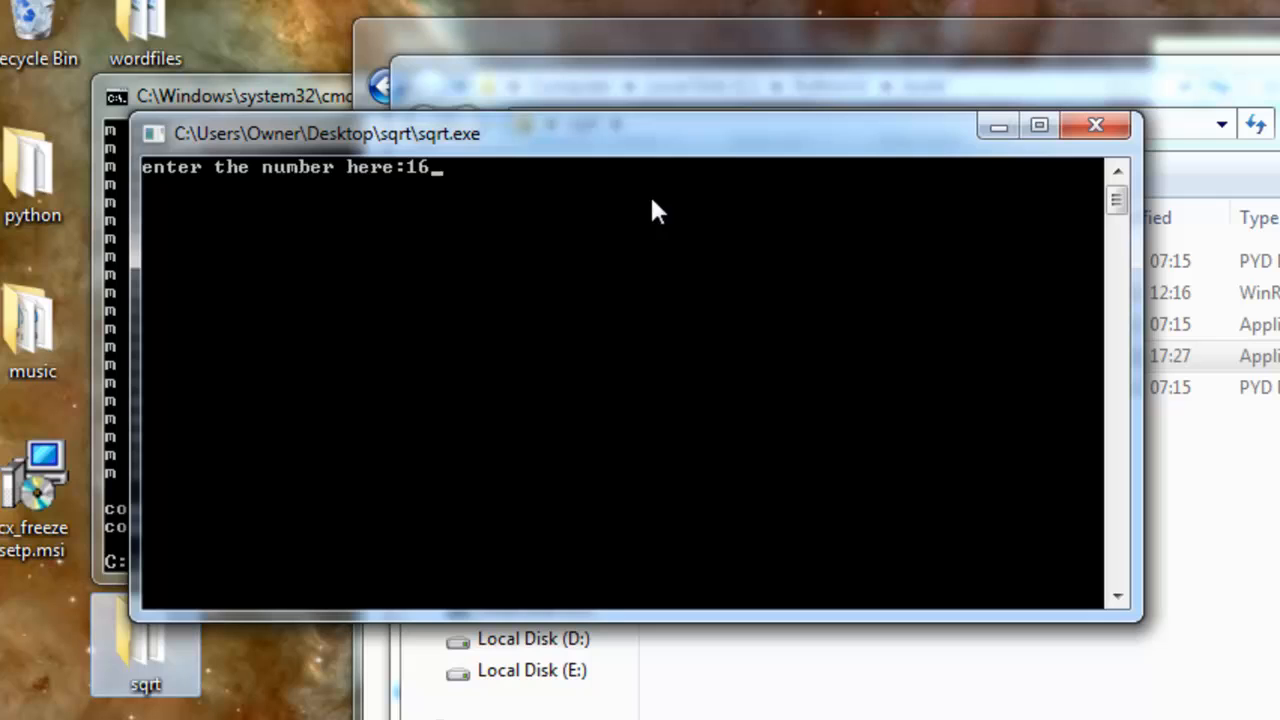
text(64)
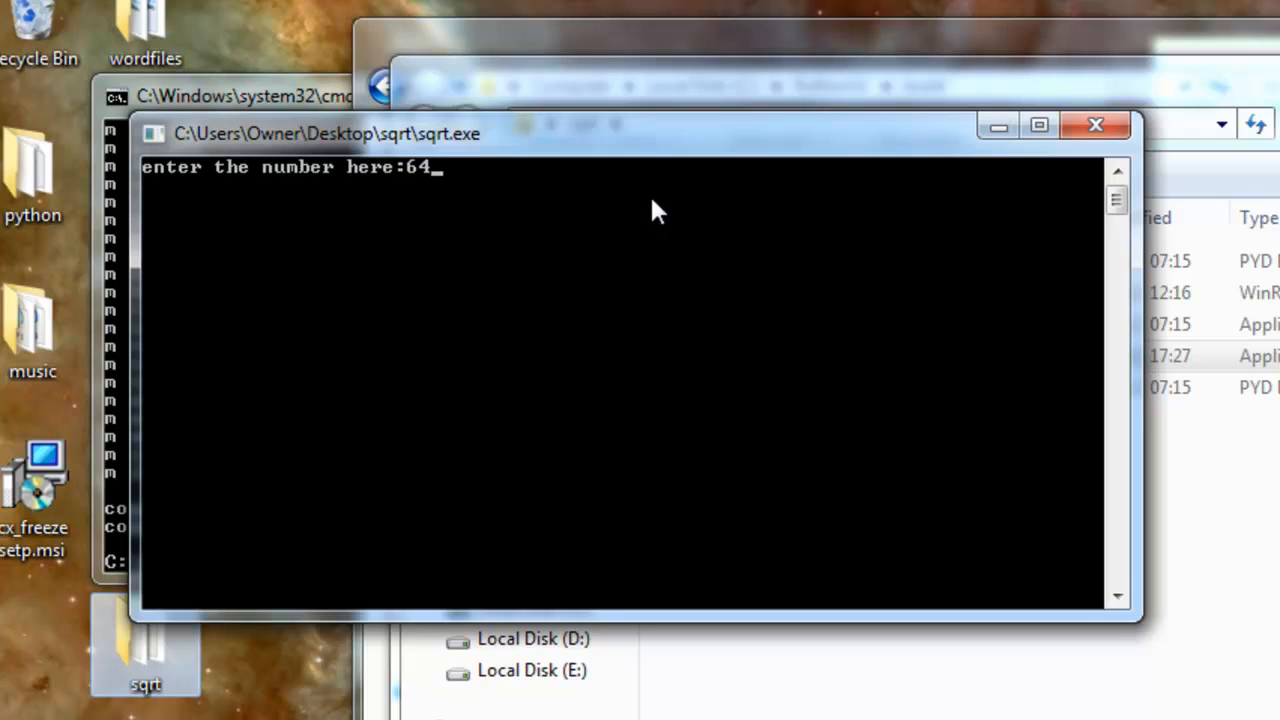
key(enter)
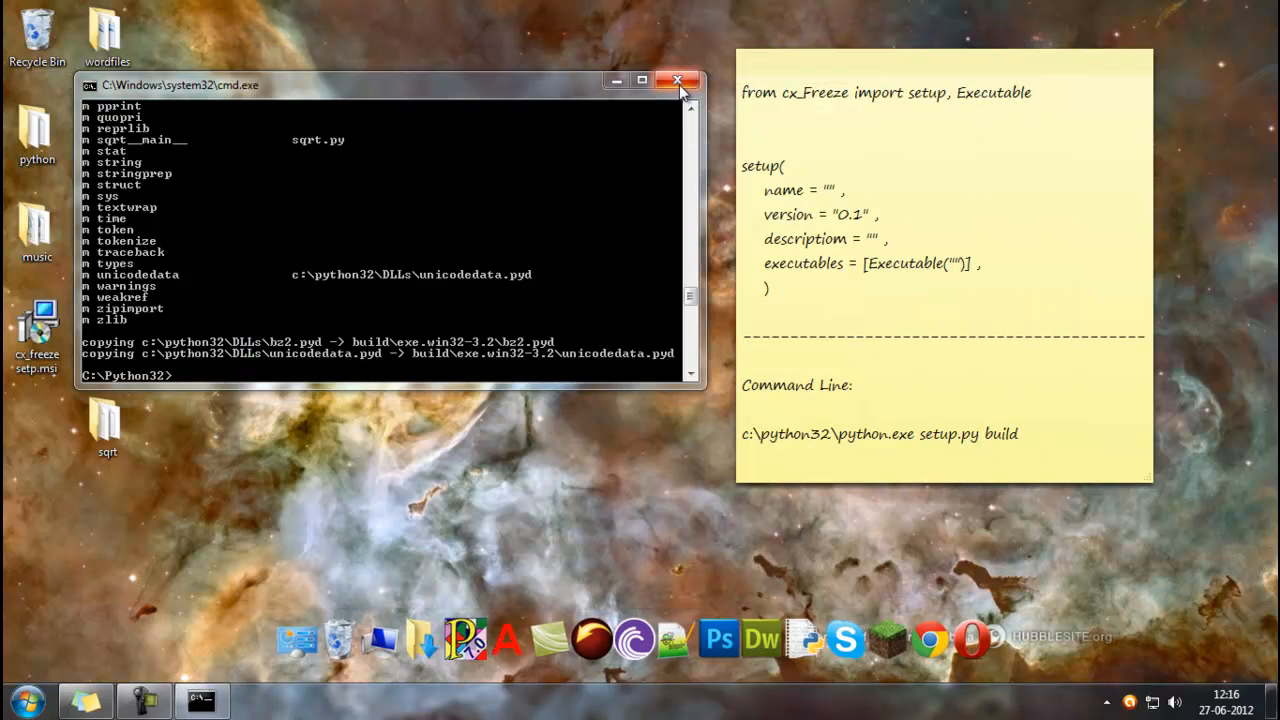
Step: Close the command window, browse Local Disk C:, and select the desktop sqrt folder
click(676, 80)
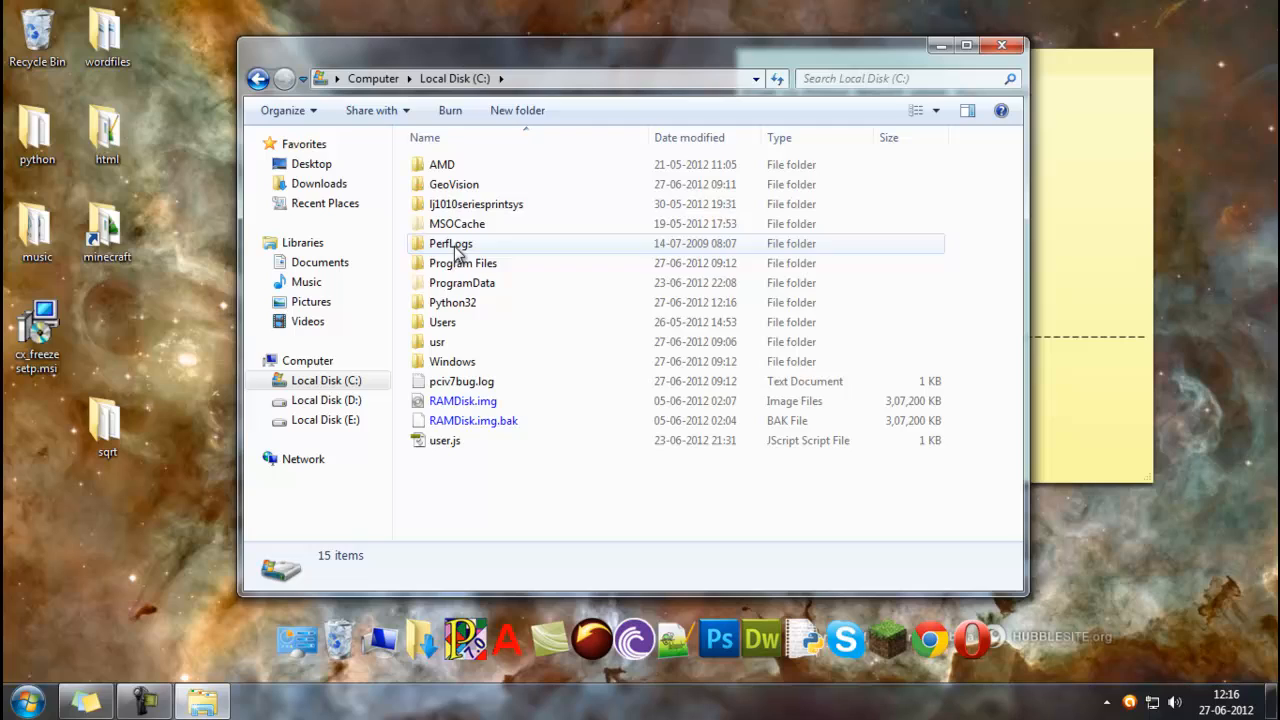
double_click(452, 302)
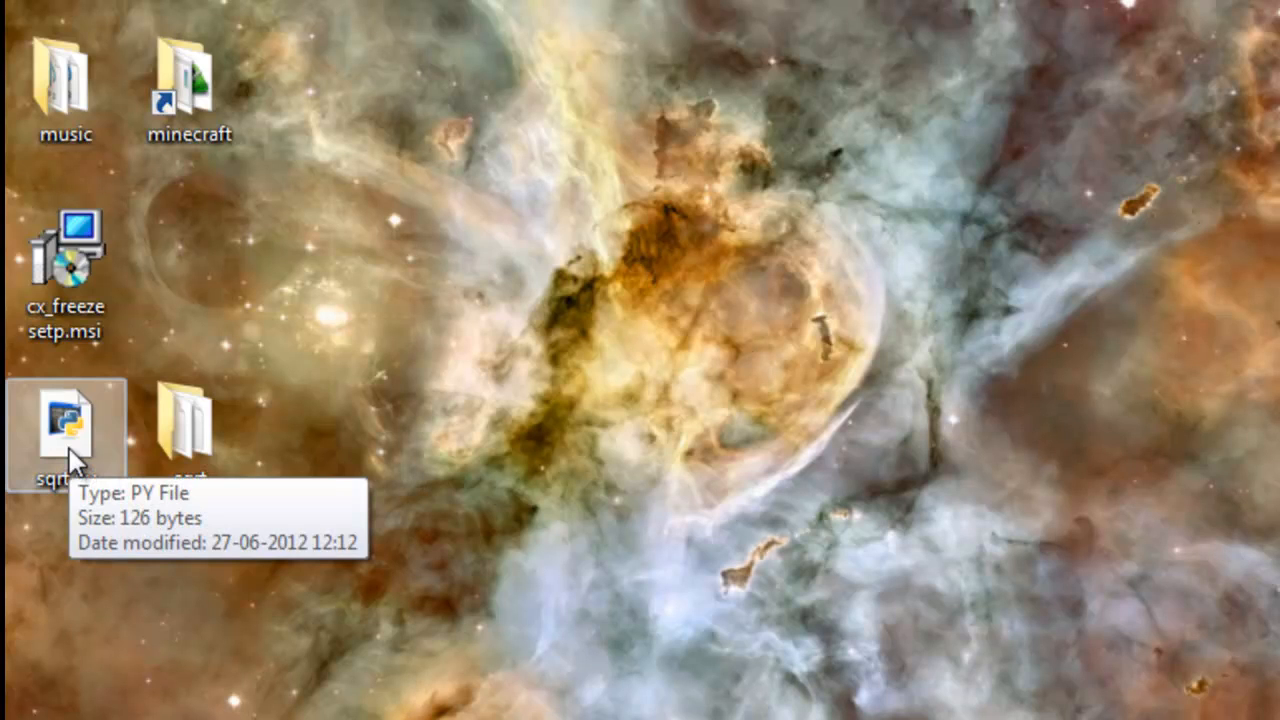
mouse_move(188, 436)
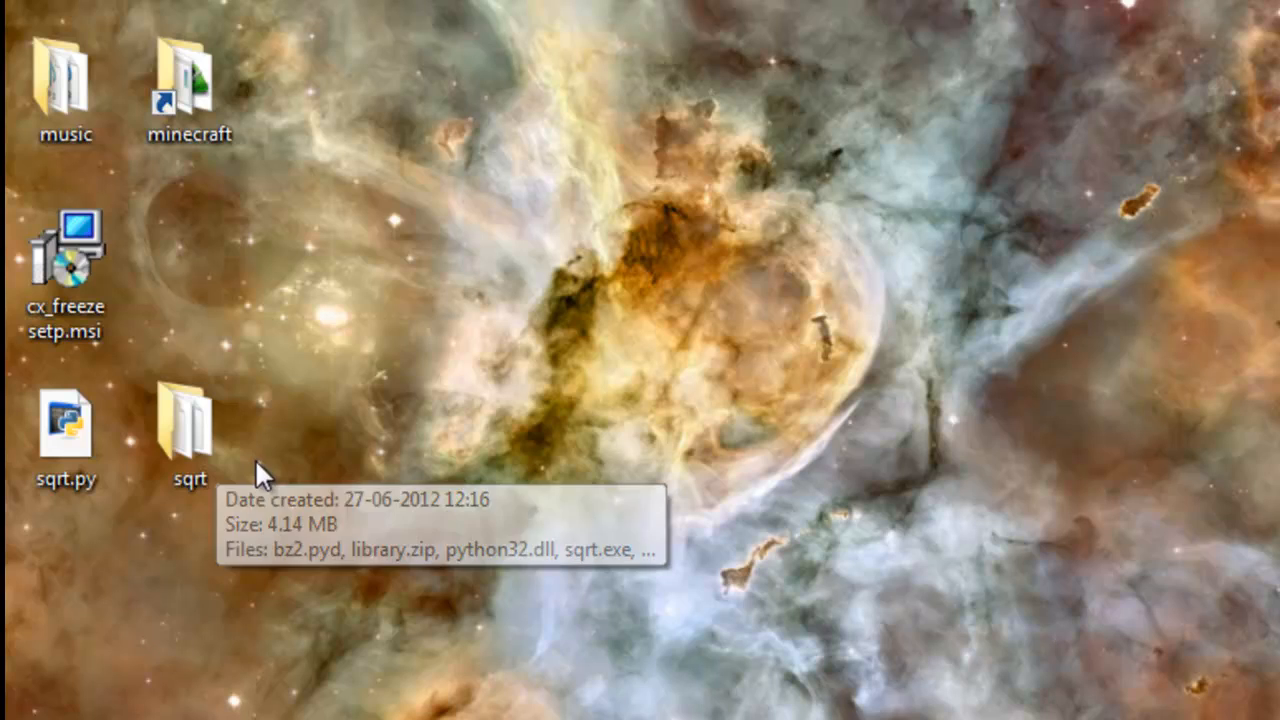
click(188, 430)
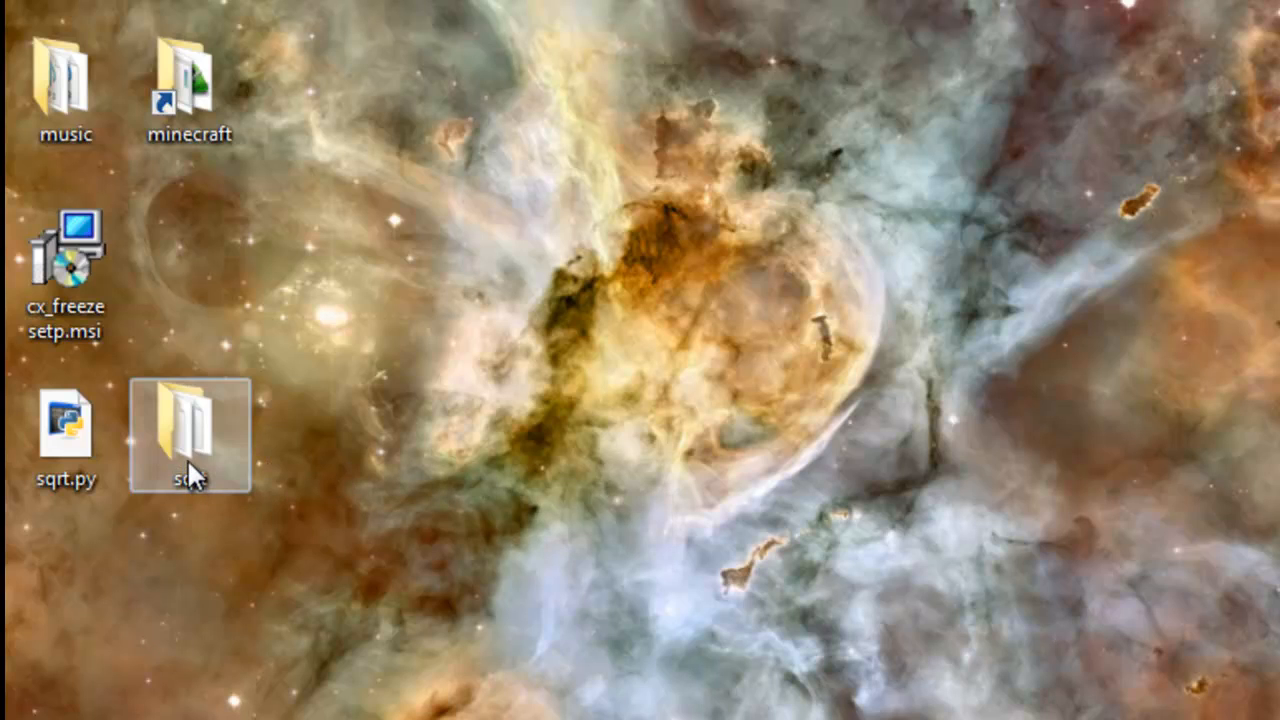
double_click(190, 436)
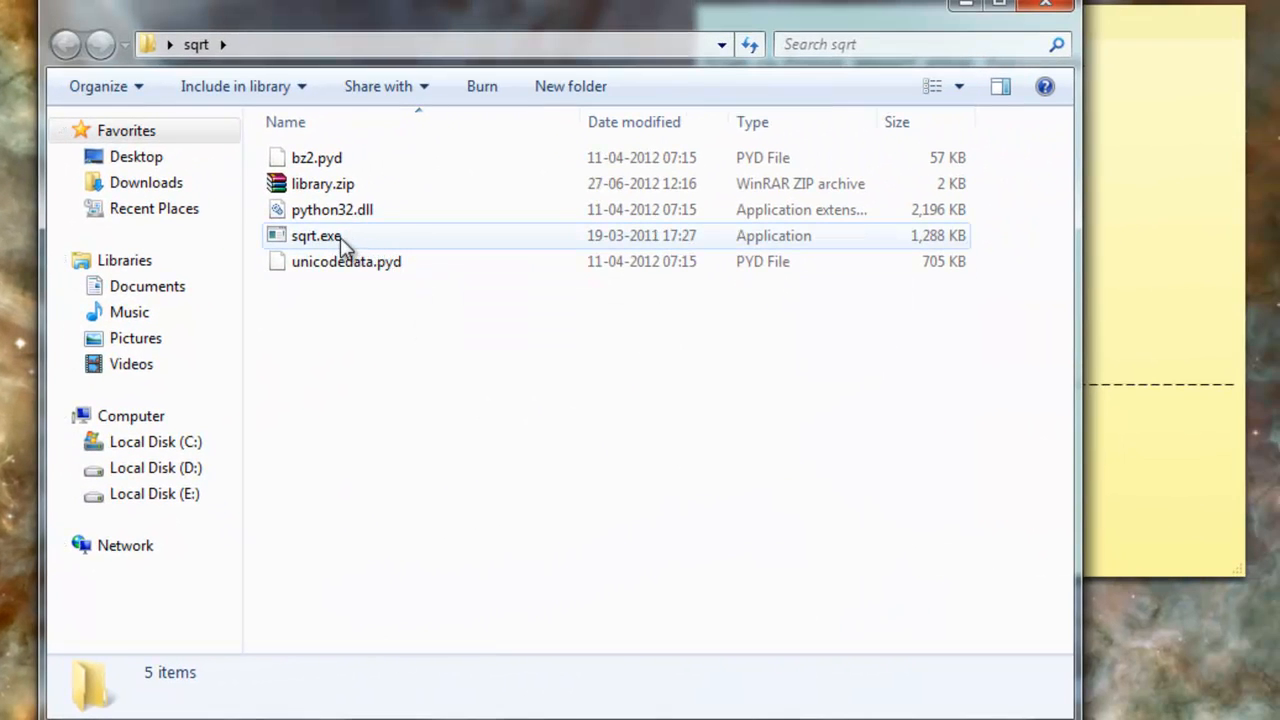
mouse_move(330, 240)
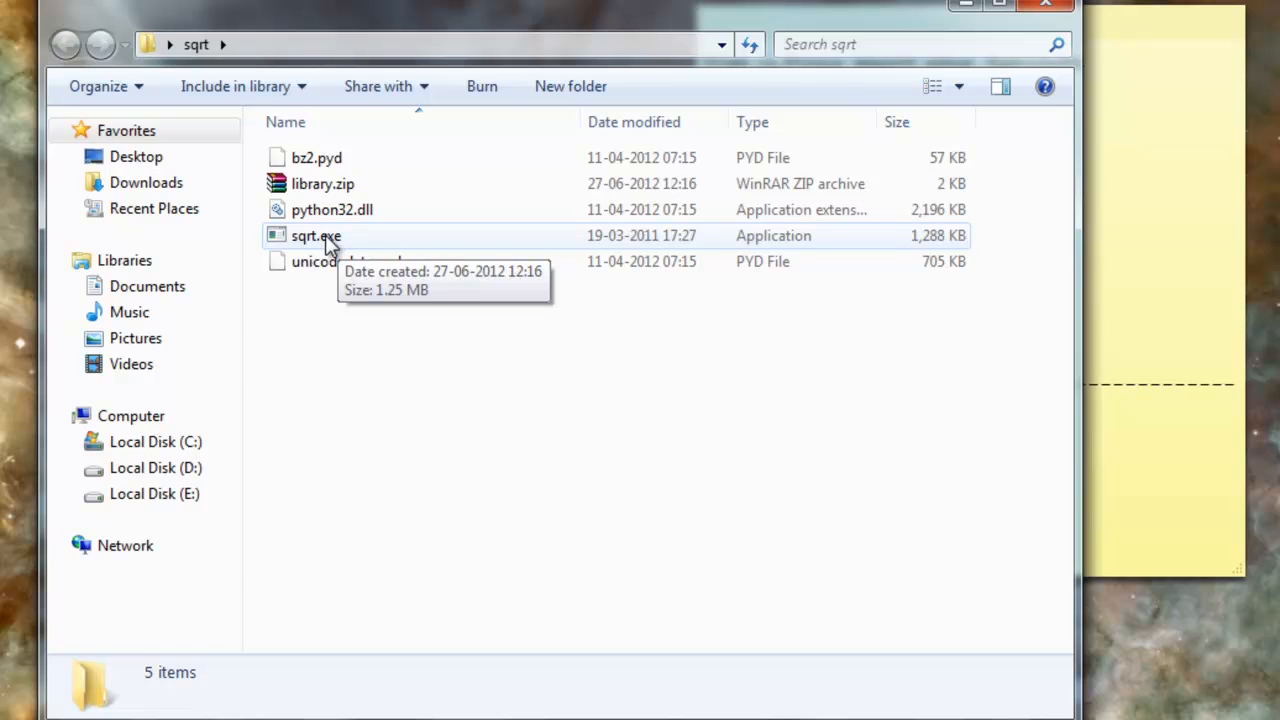
mouse_move(330, 200)
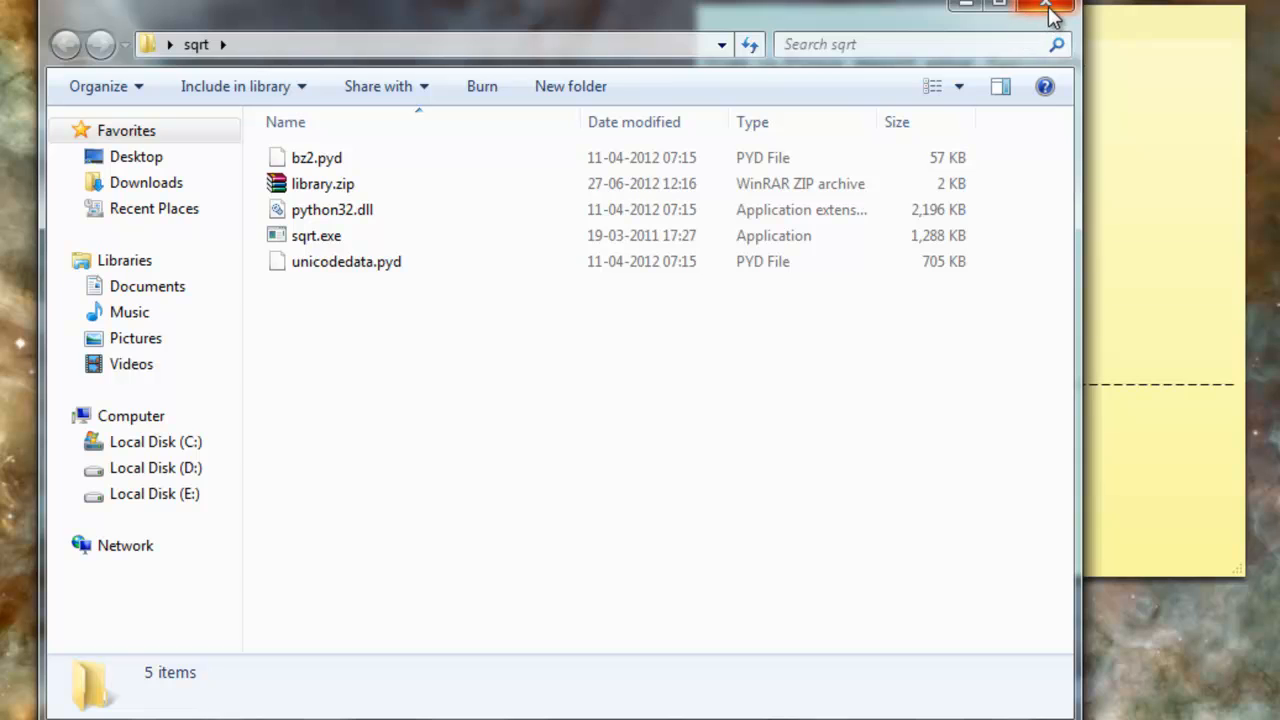
click(1046, 4)
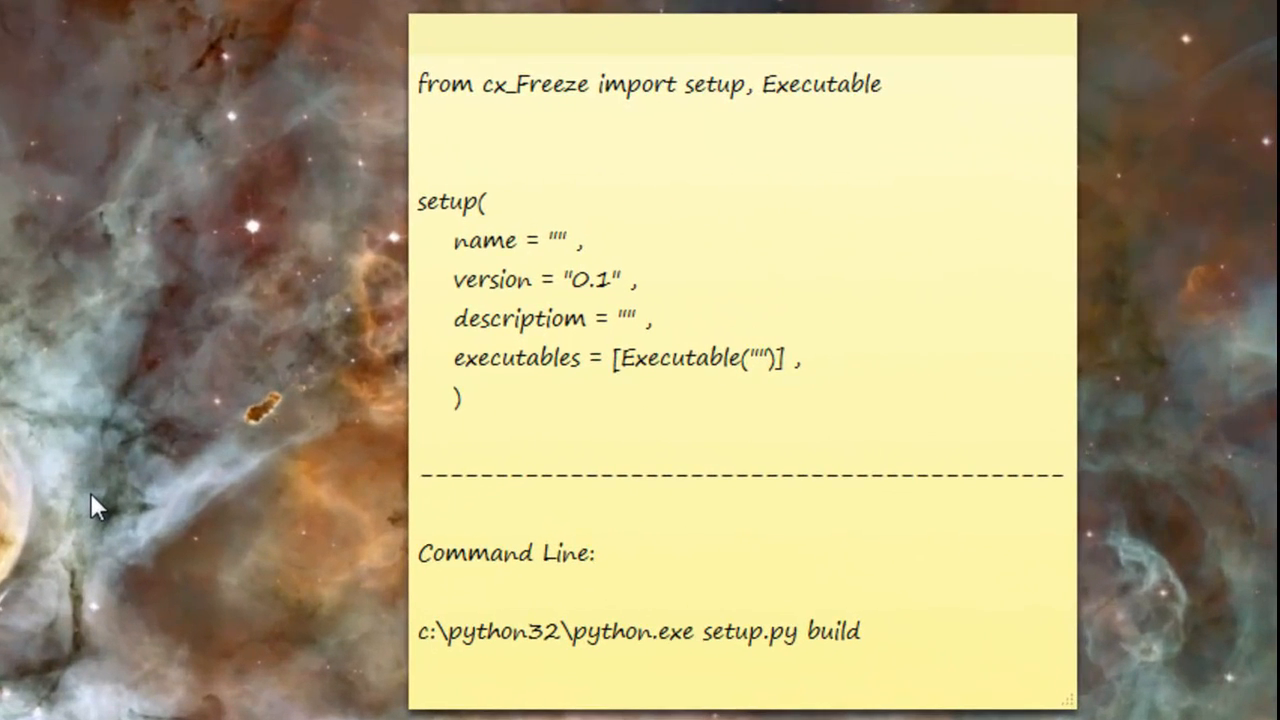
mouse_move(196, 556)
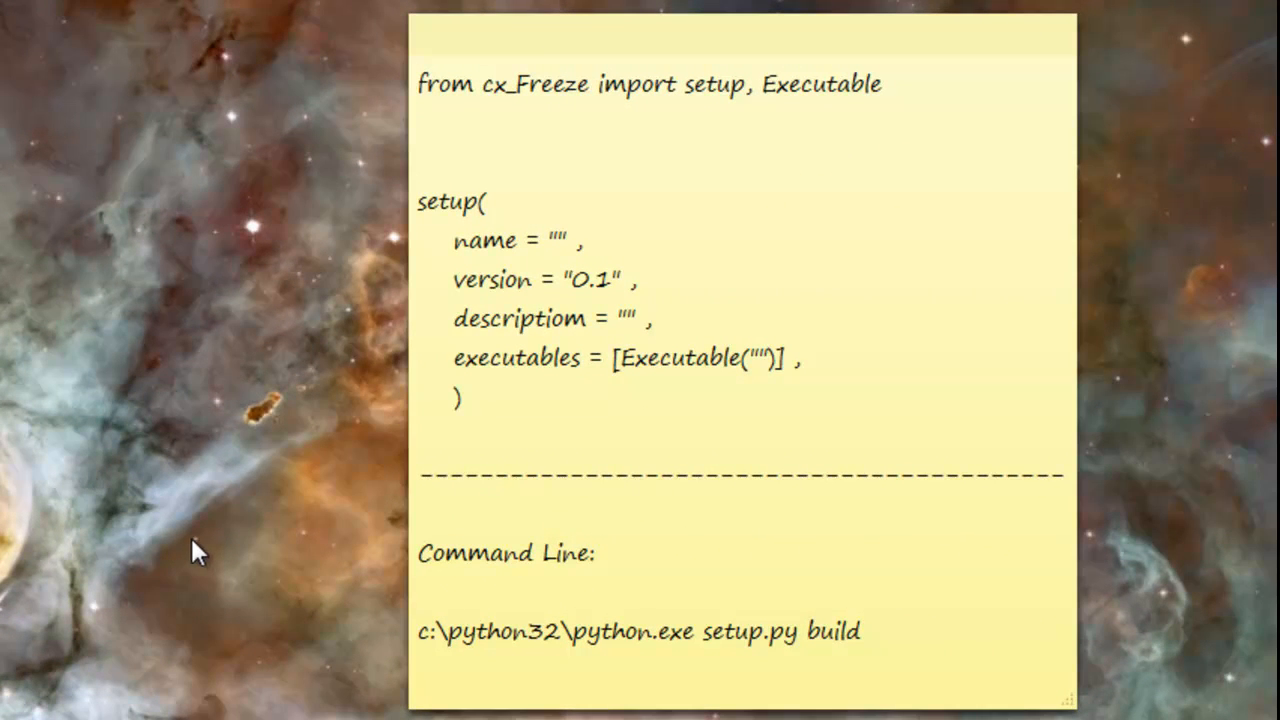